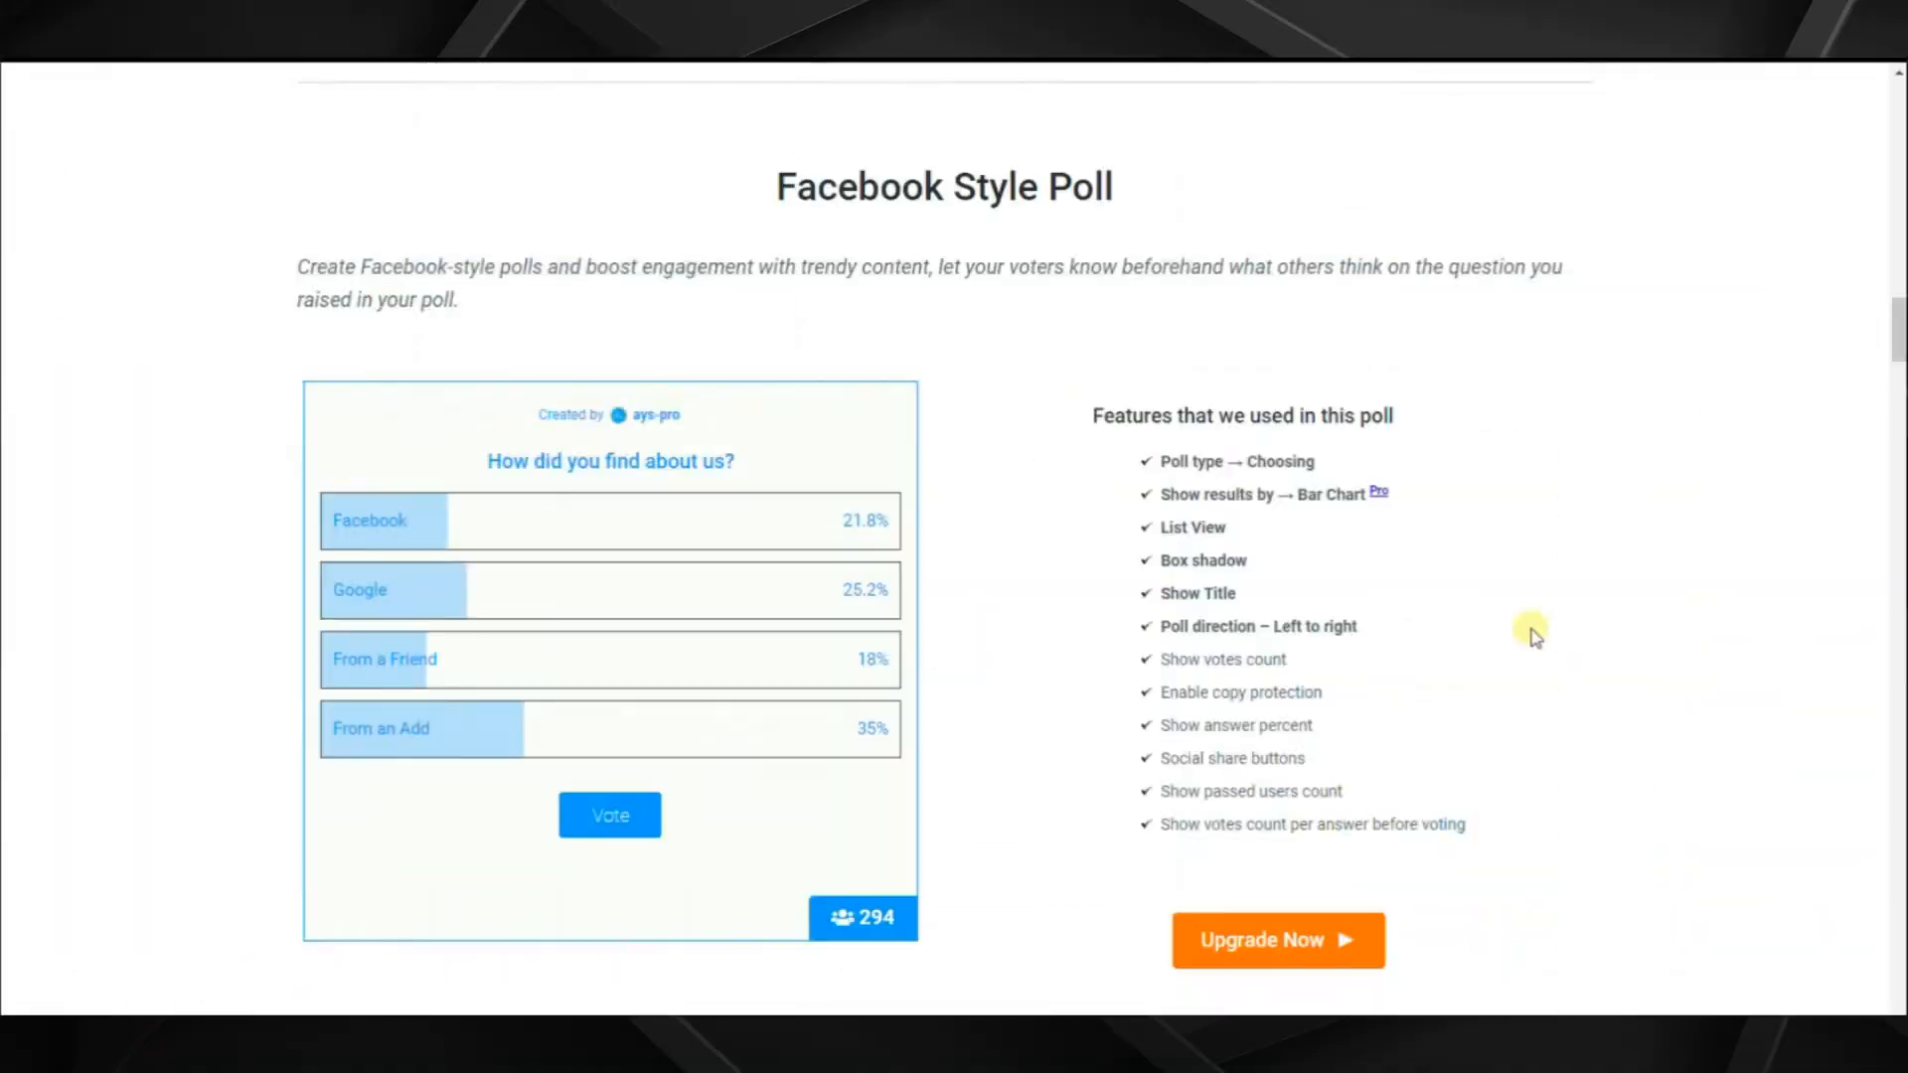
mouse_move(459, 757)
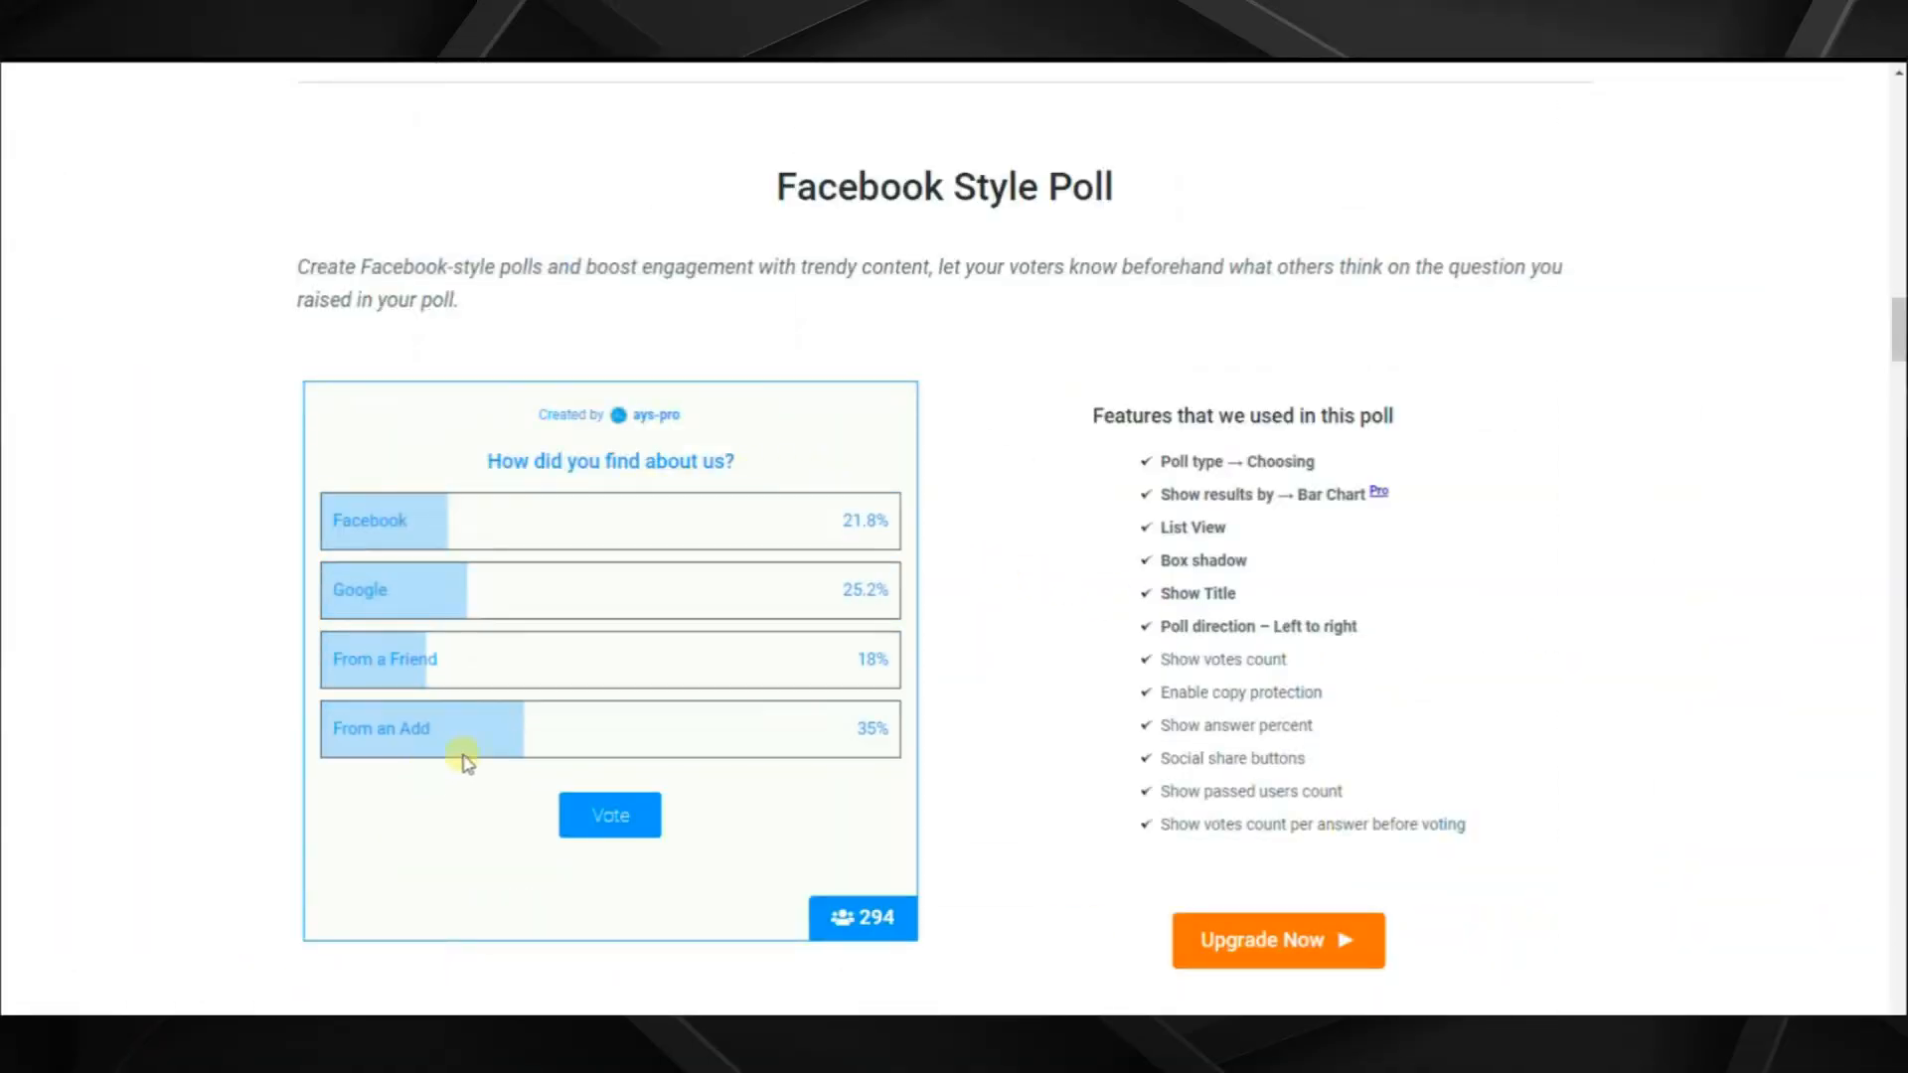
Step: Vote 'From a Friend' in the demo poll, then open 'Facebook style poll' for editing
click(610, 659)
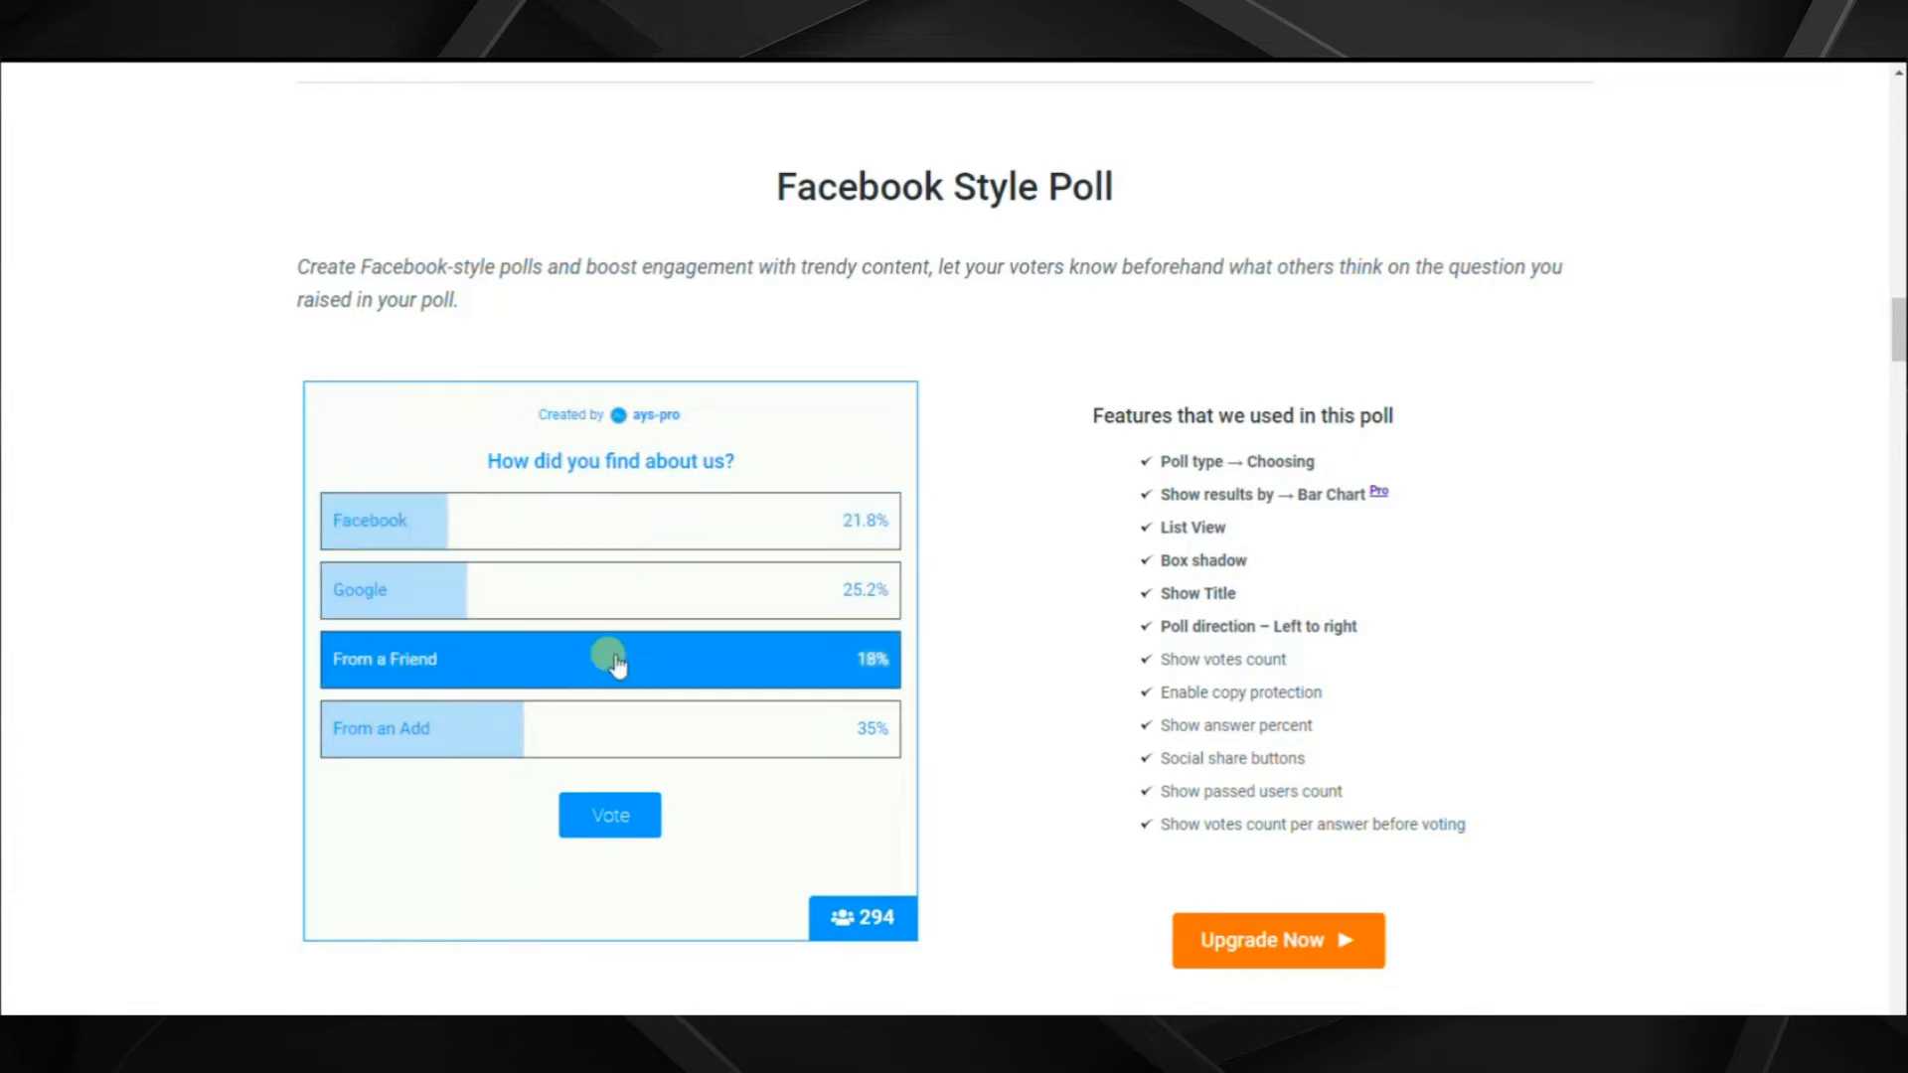
click(609, 815)
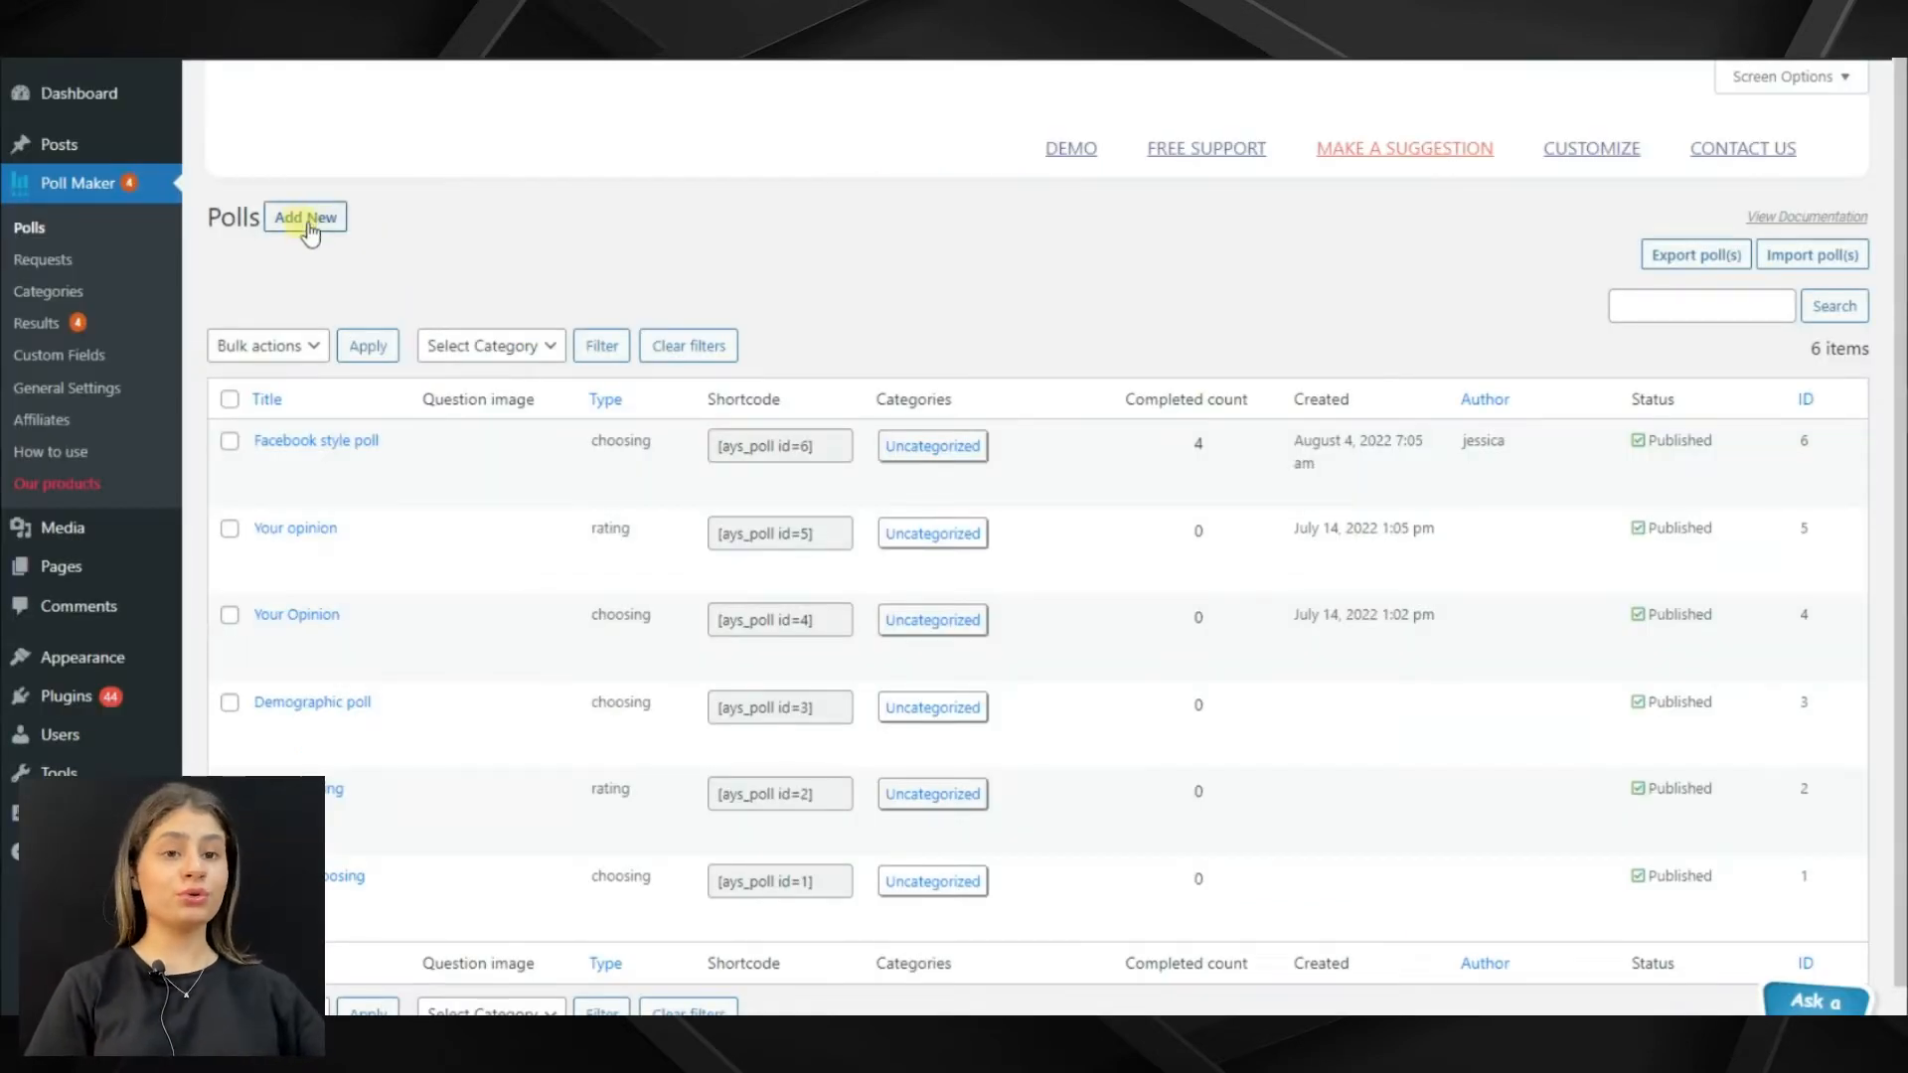
mouse_move(316, 440)
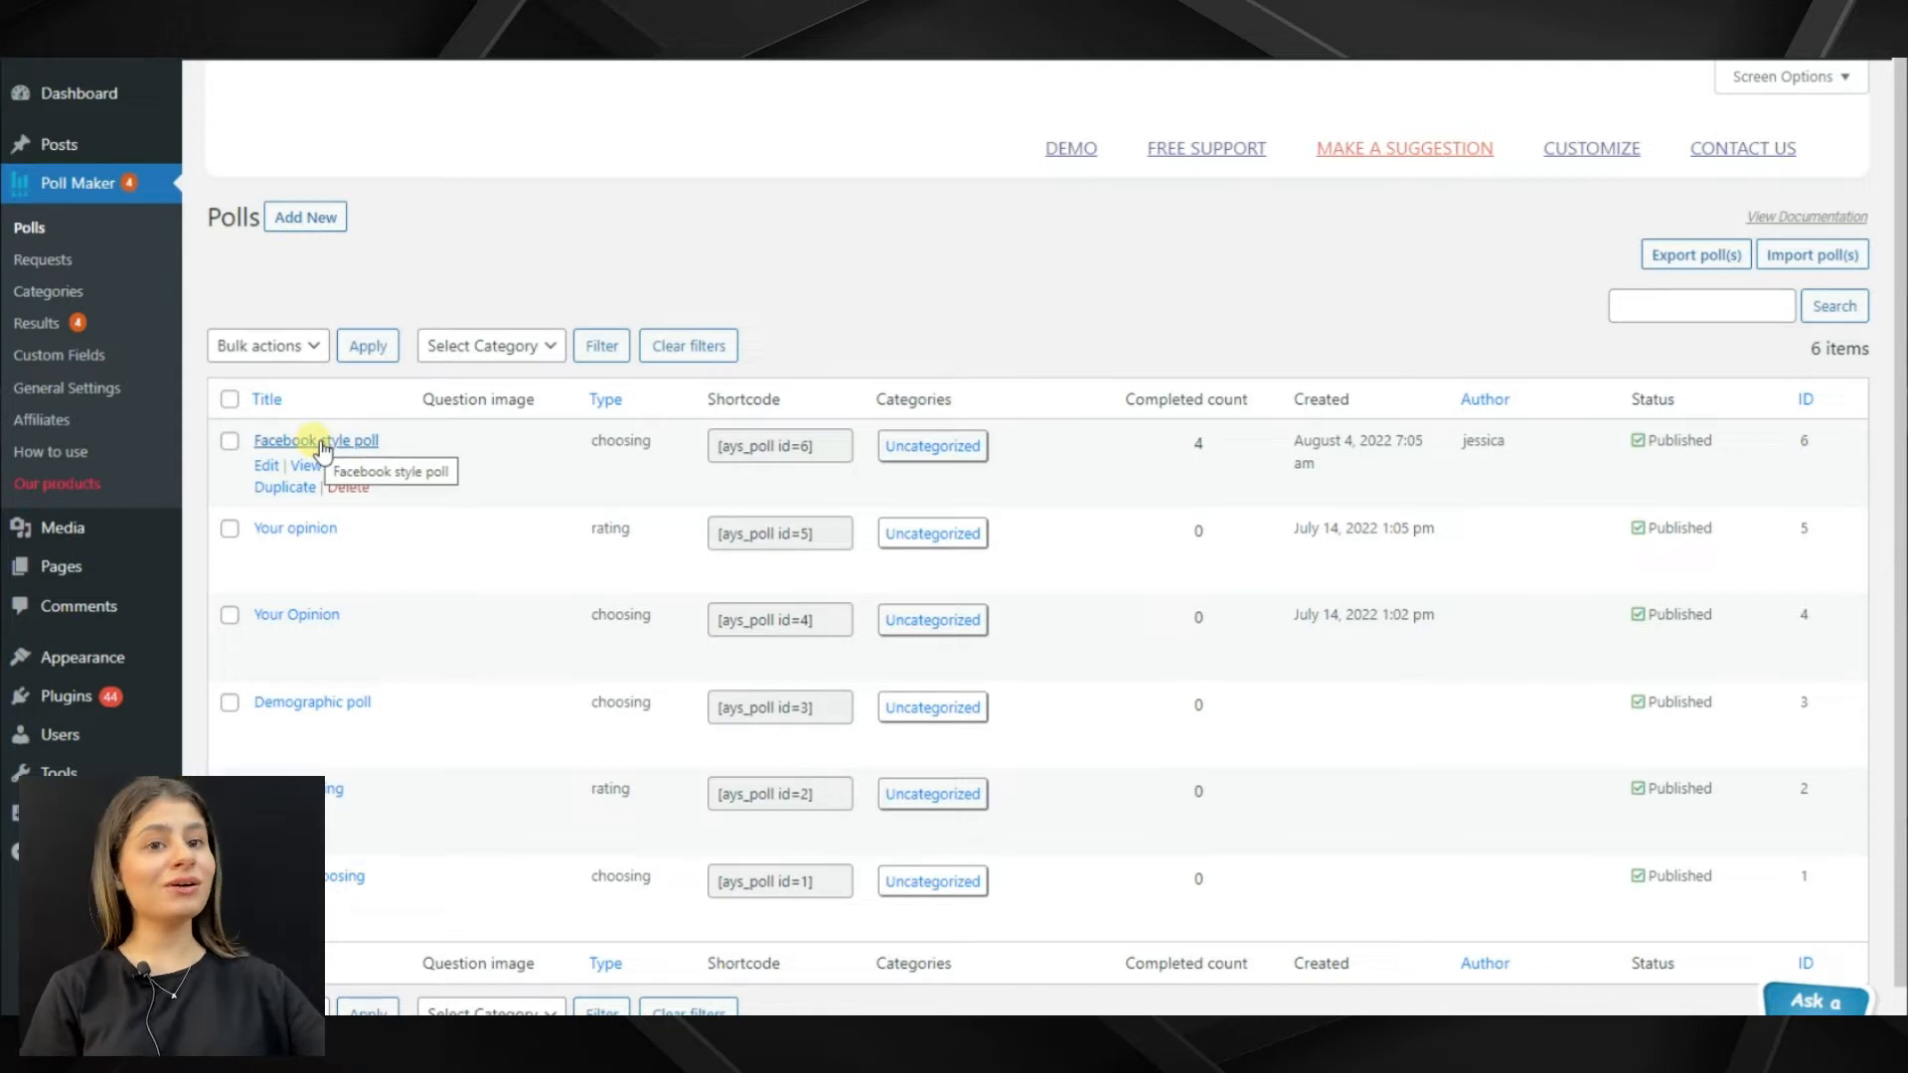
click(315, 440)
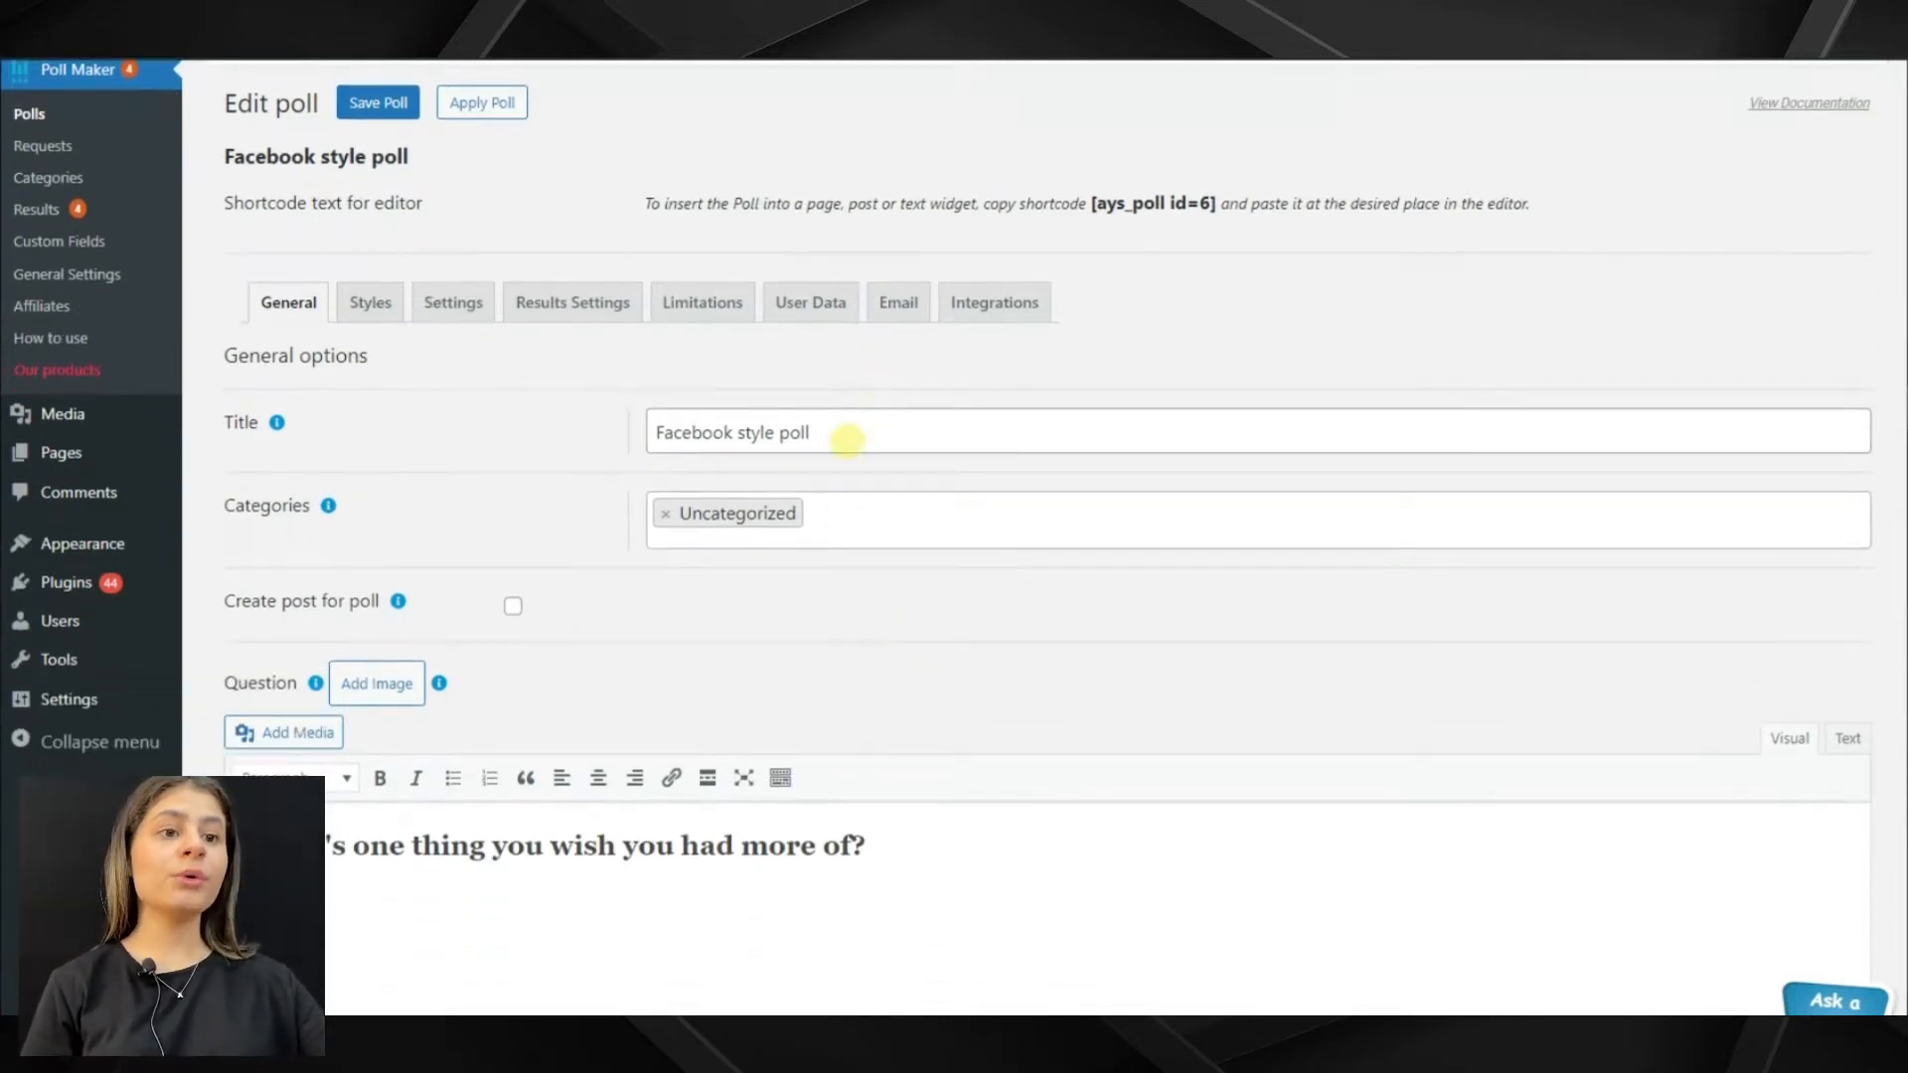
Step: Review the poll question and its Choosing poll type on the General tab
click(870, 438)
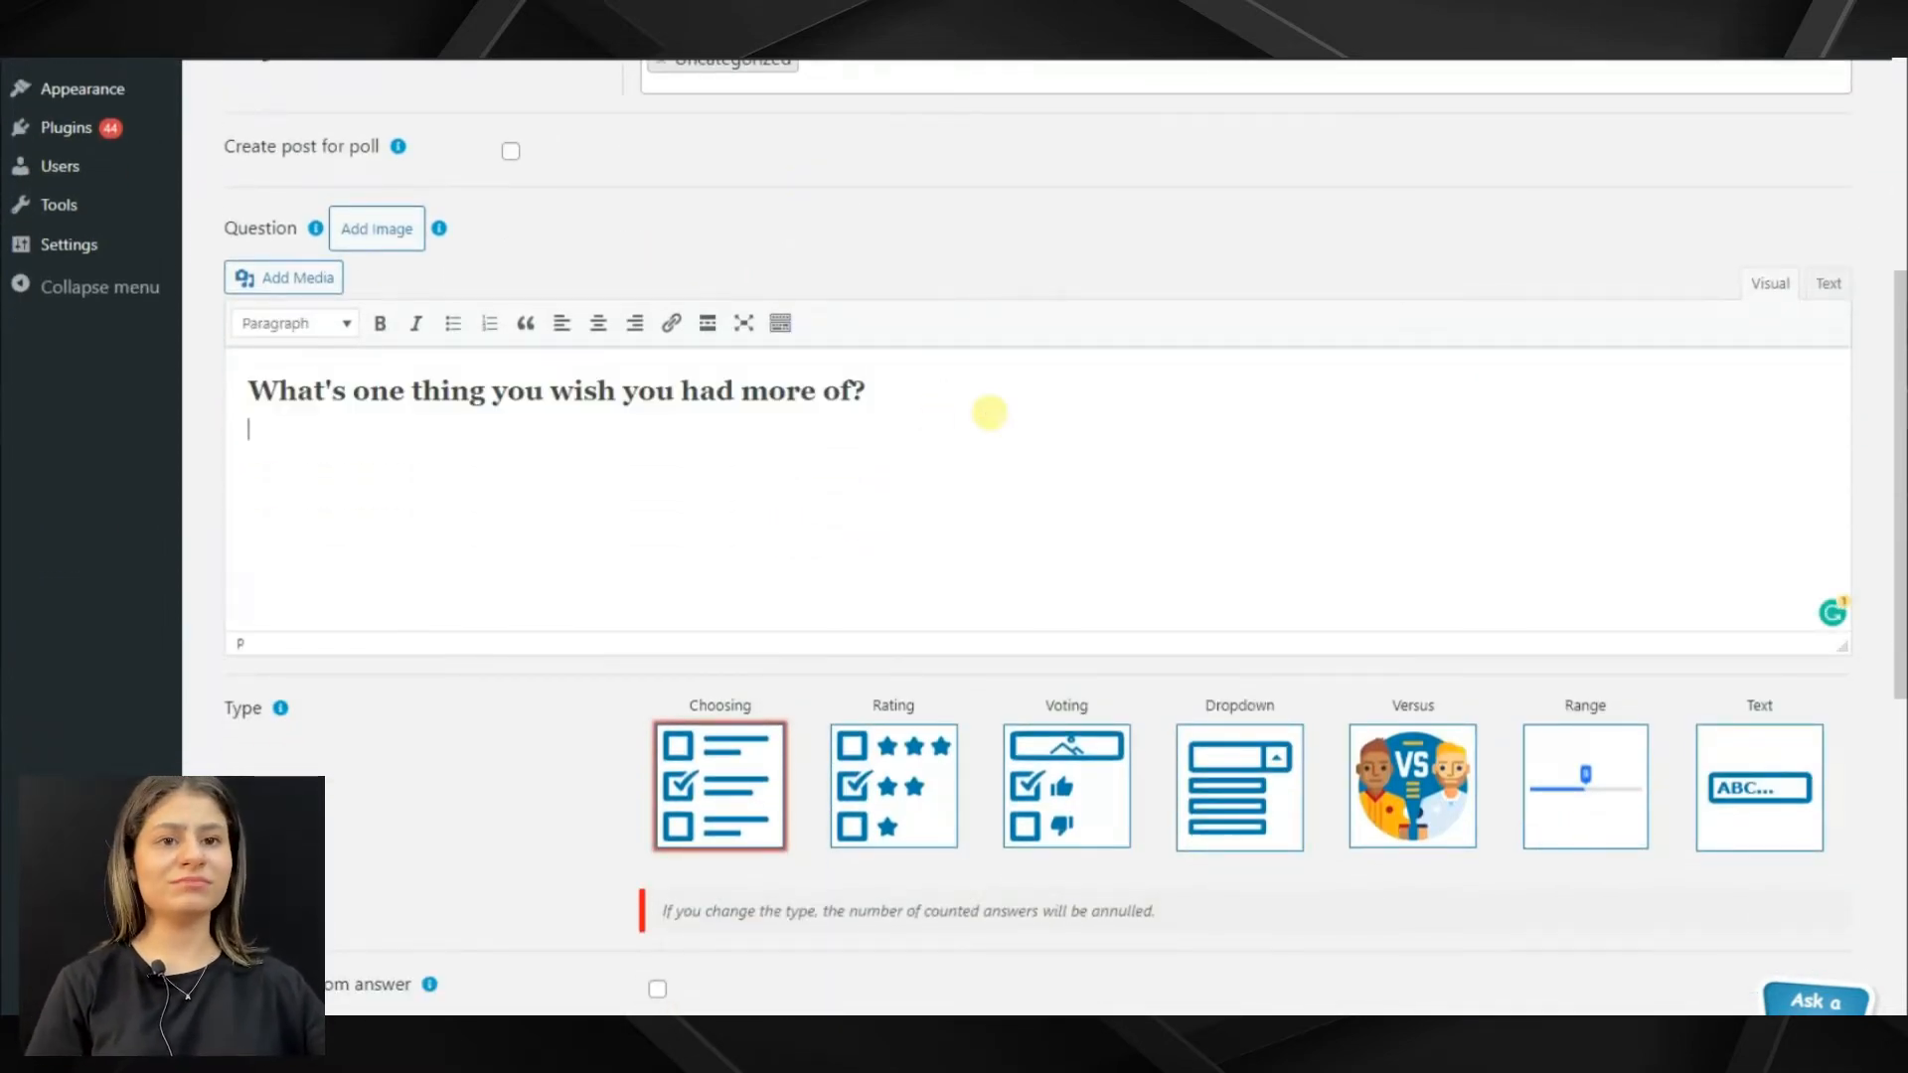
scroll(down, 3)
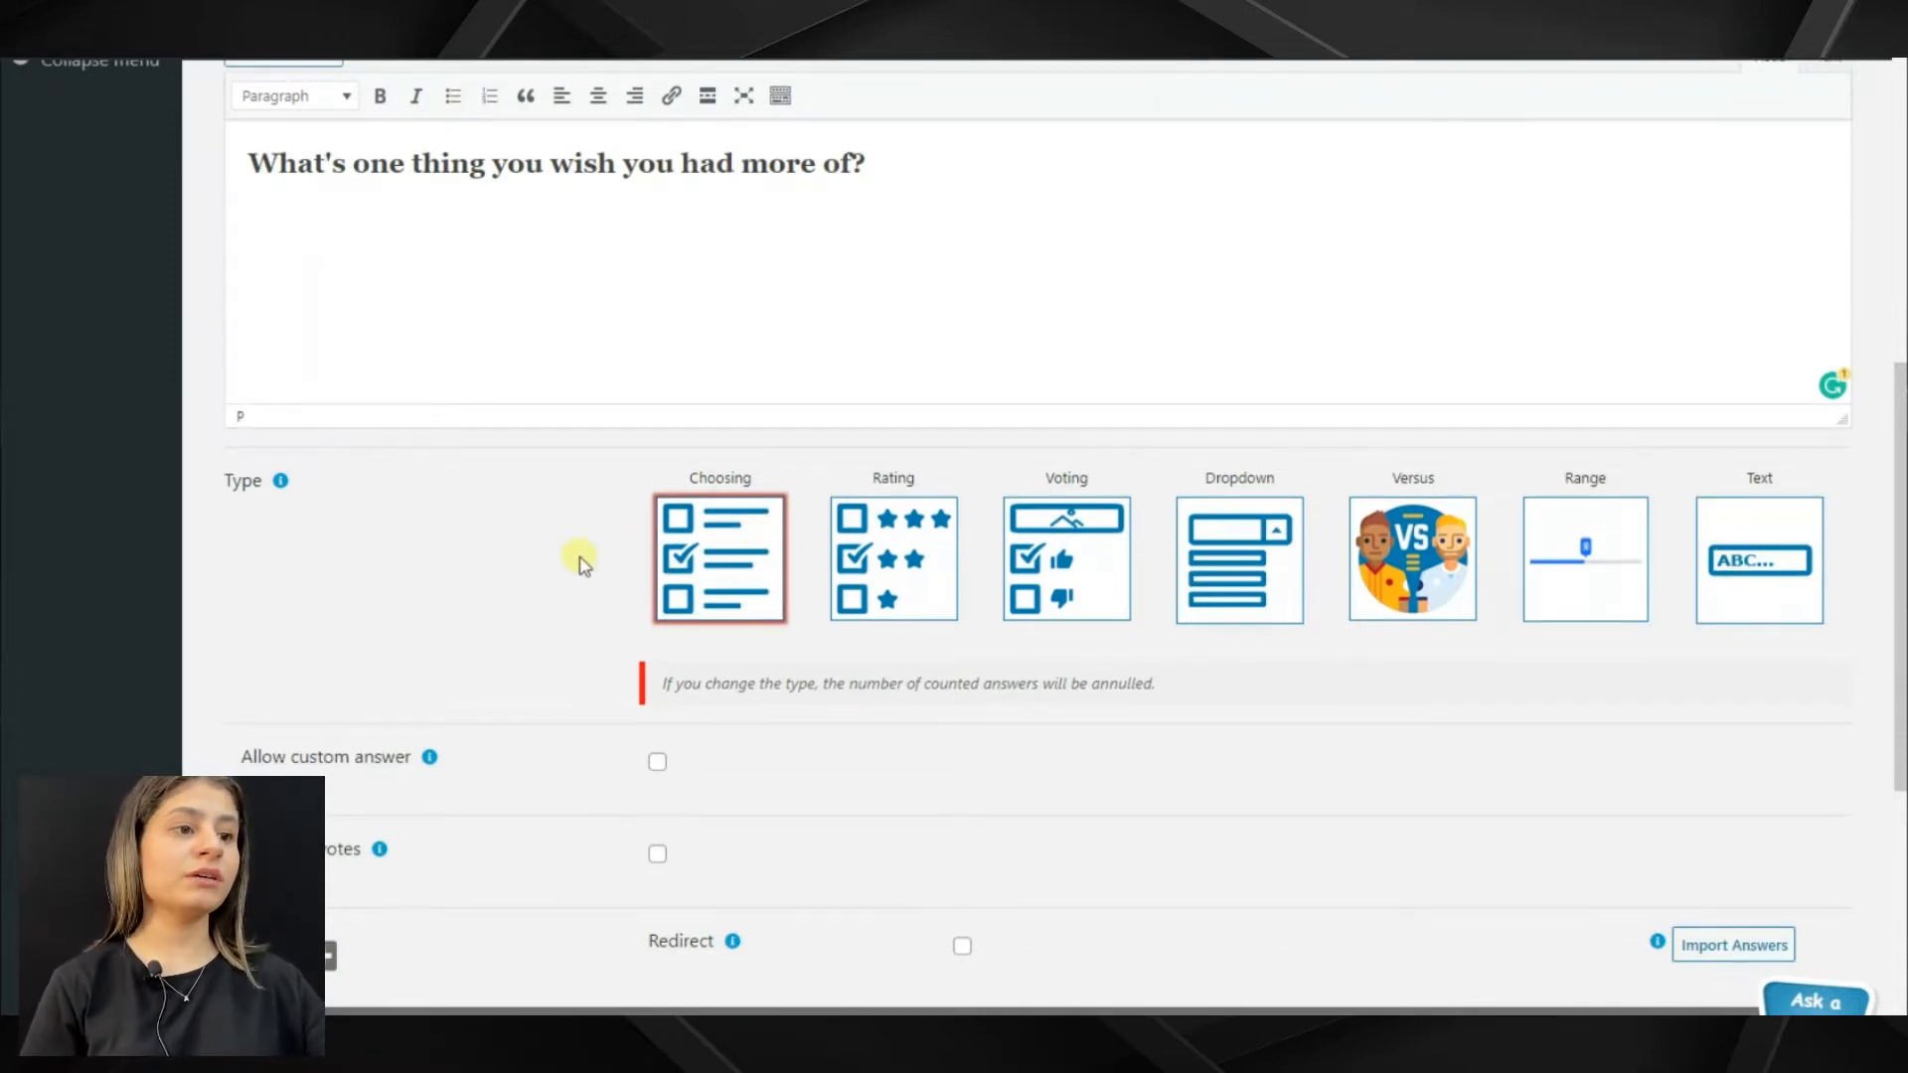
scroll(down, 3)
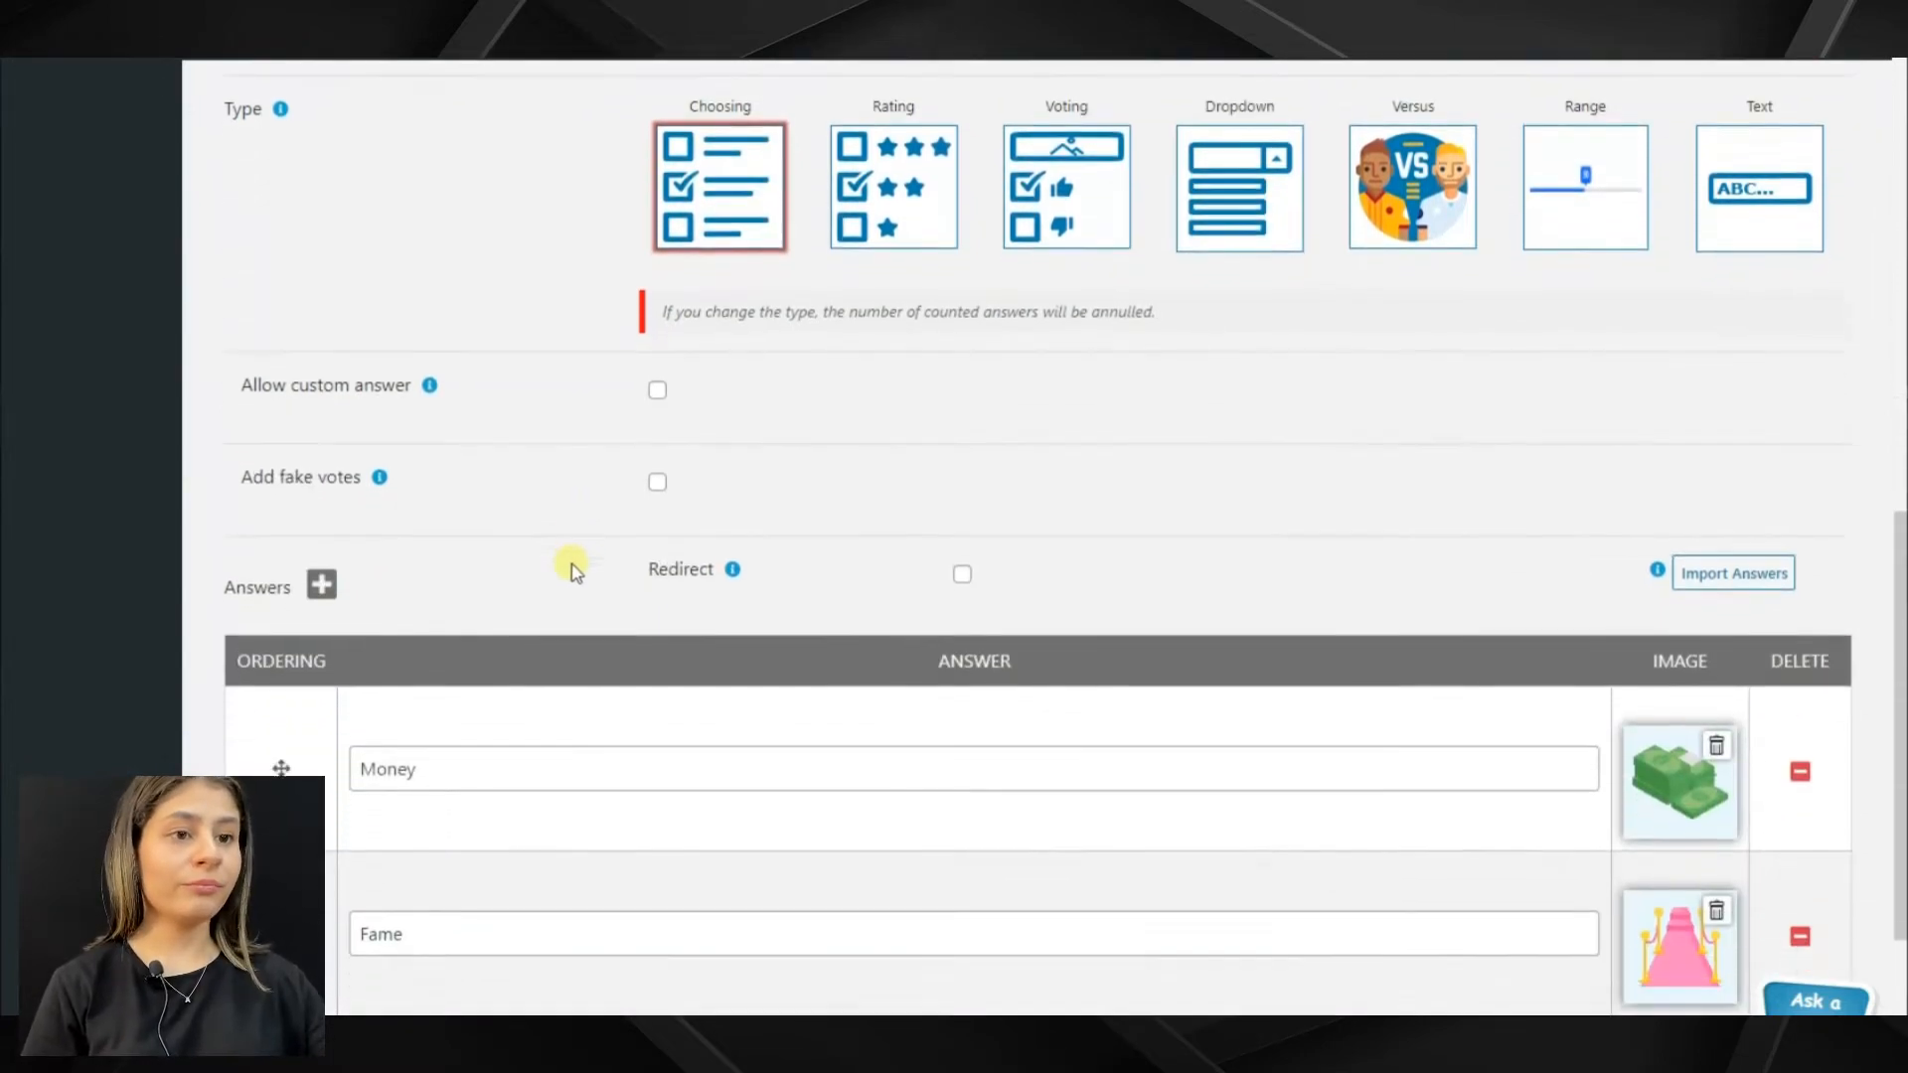
scroll(down, 3)
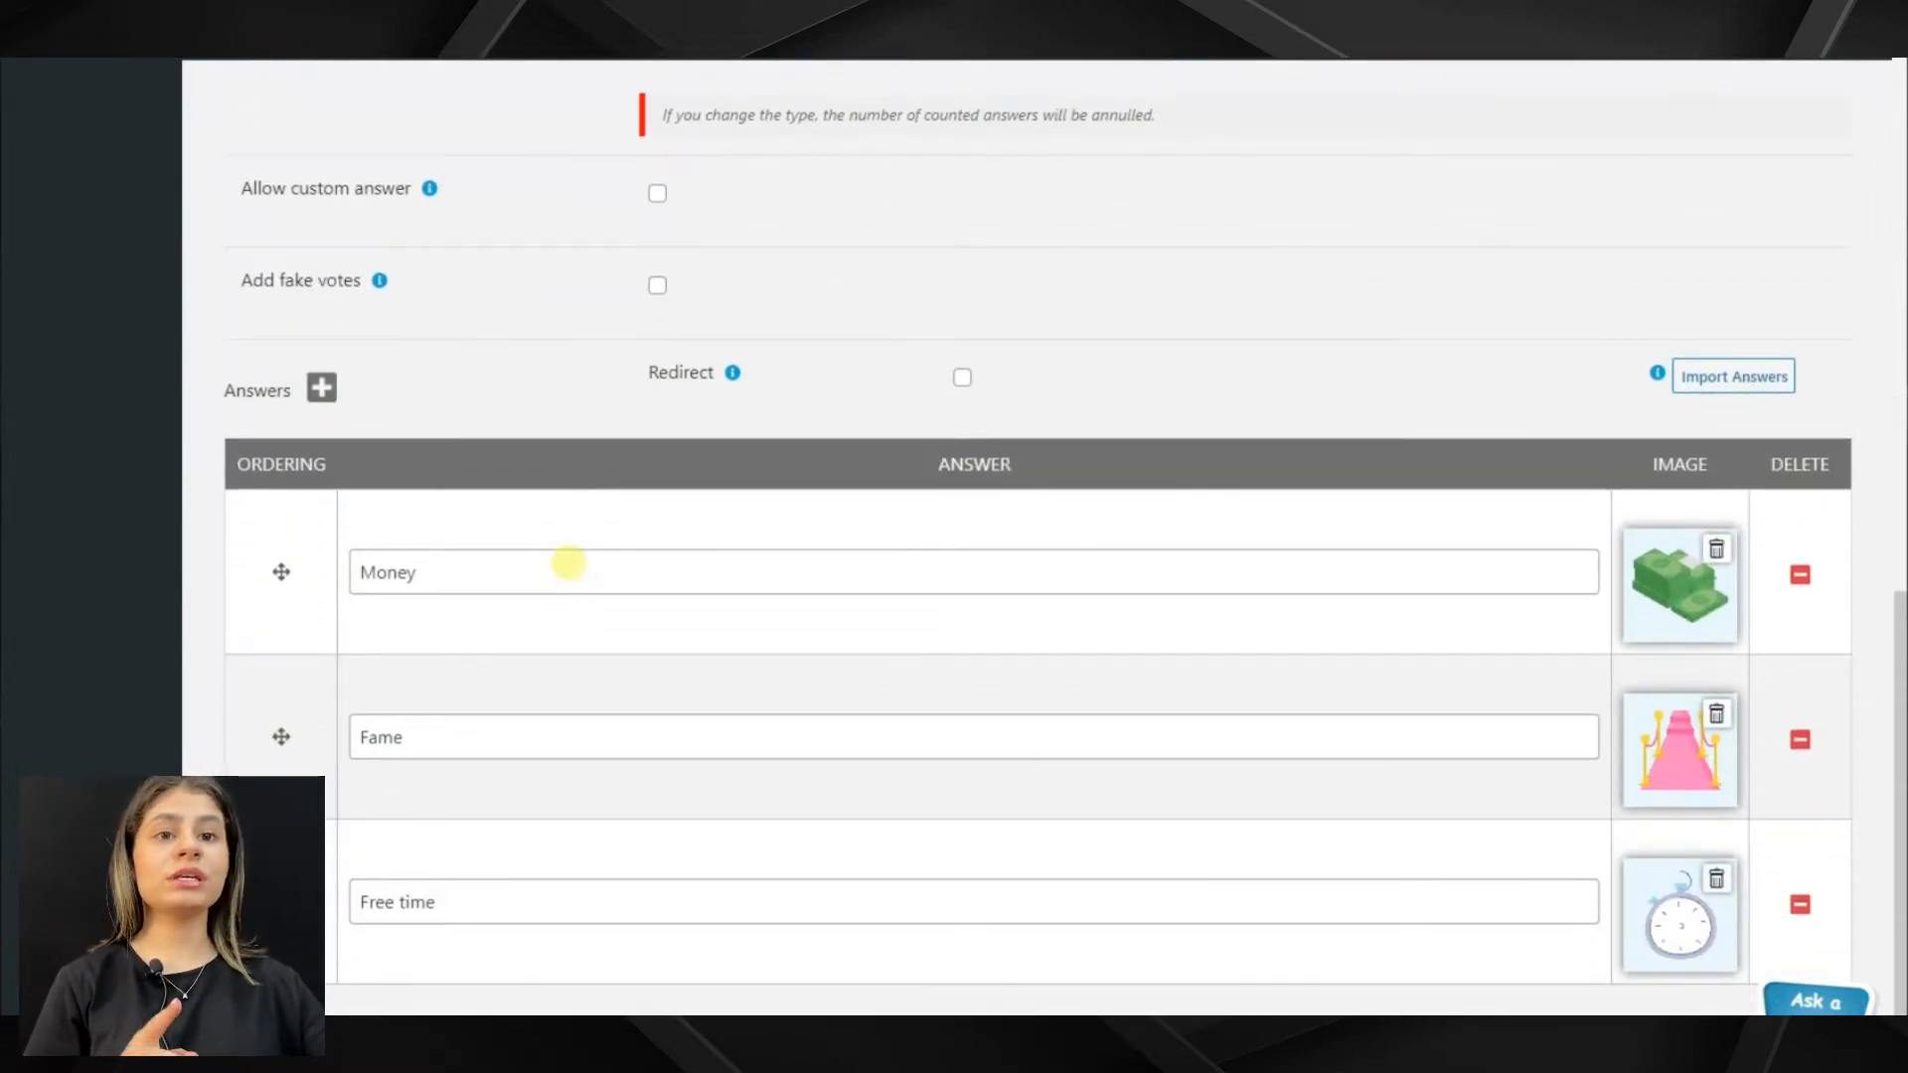
mouse_move(668, 919)
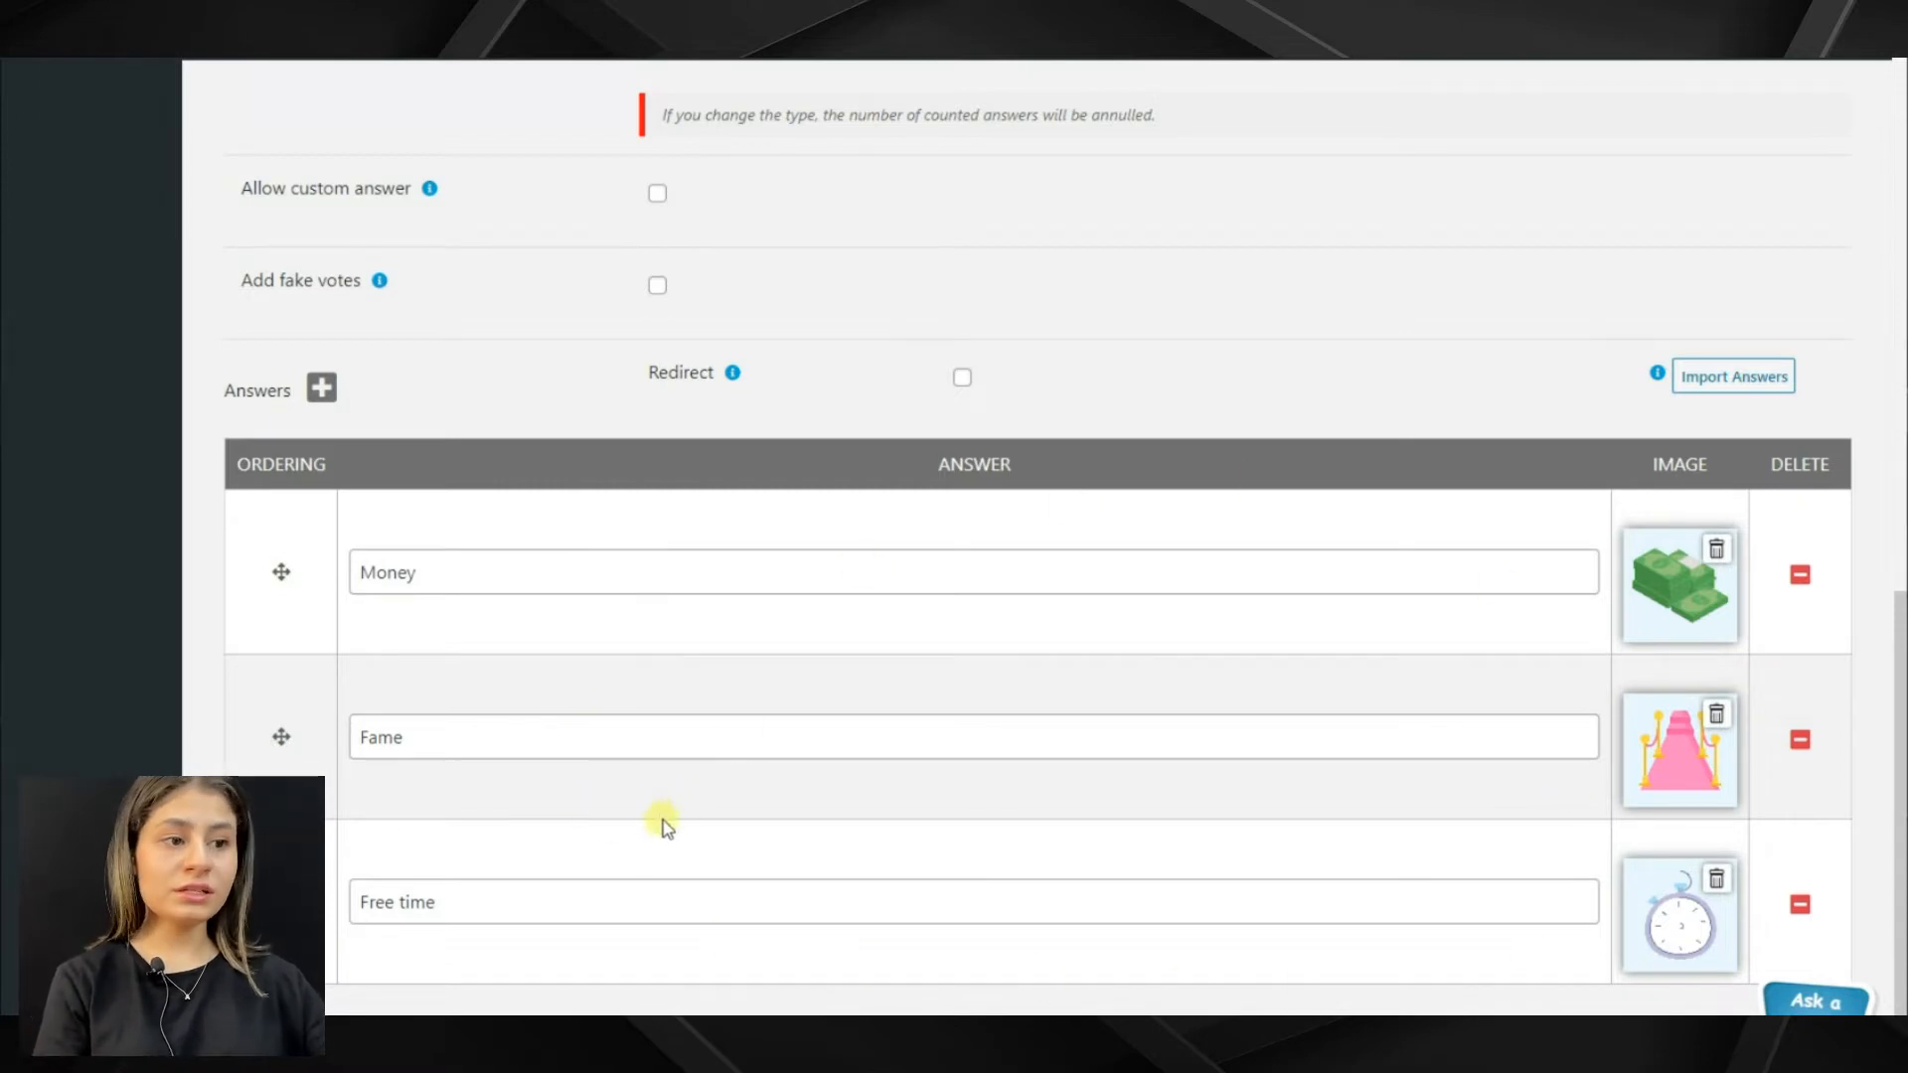
Step: Check the Money, Fame and Free time image answers and add an empty answer row
scroll(down, 3)
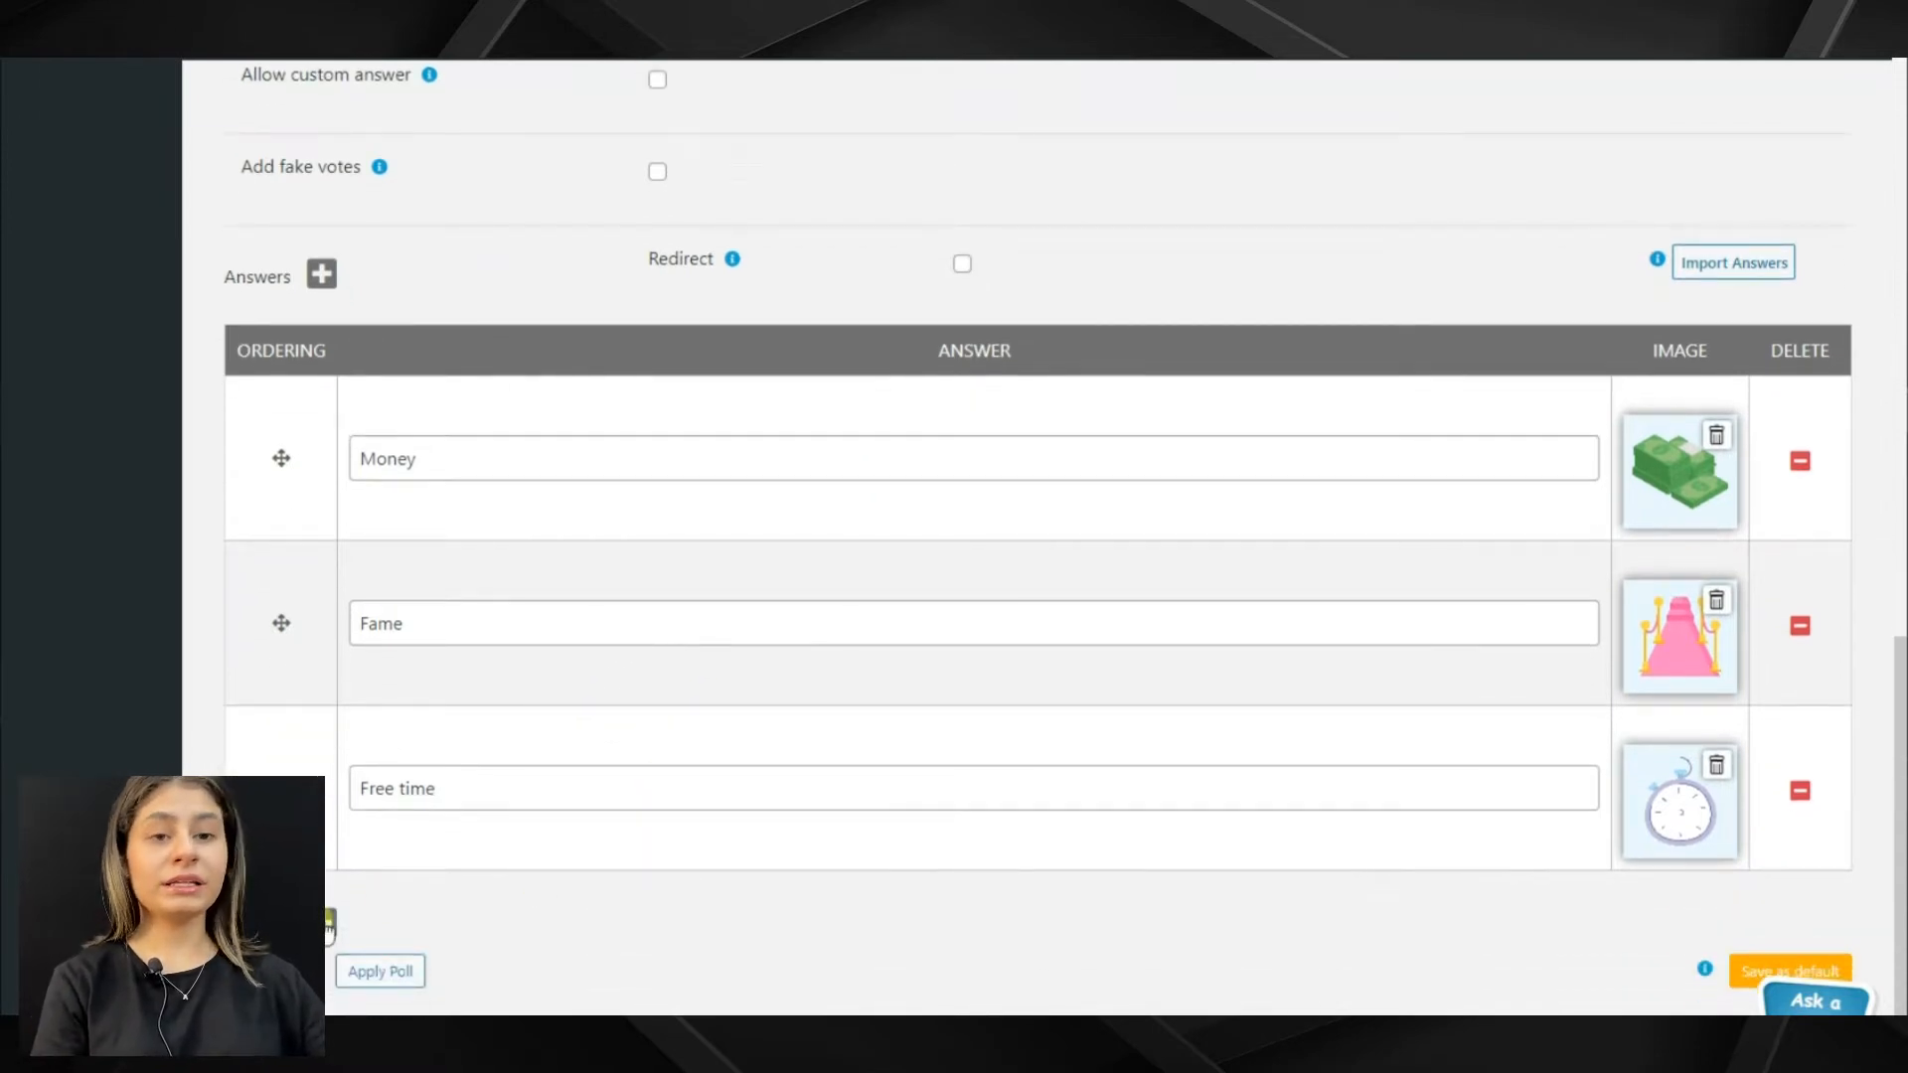
click(319, 275)
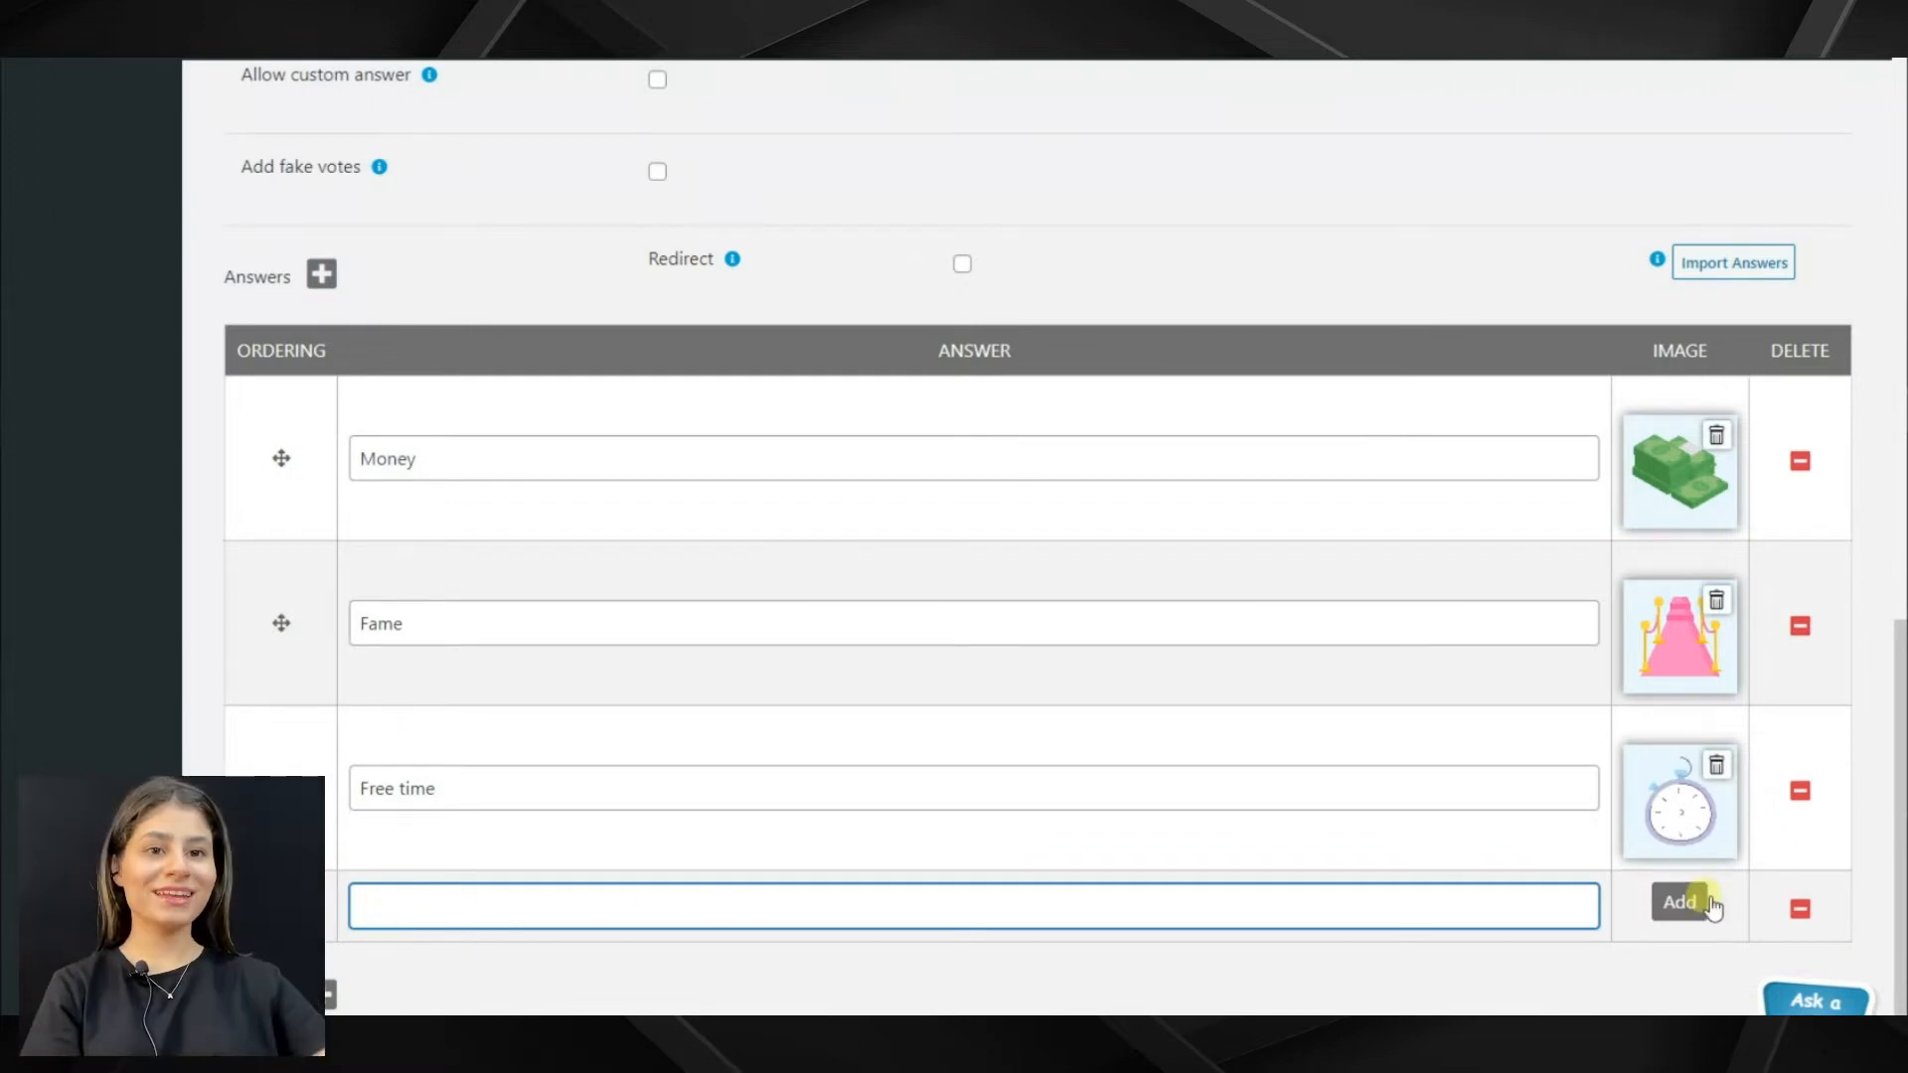
click(452, 186)
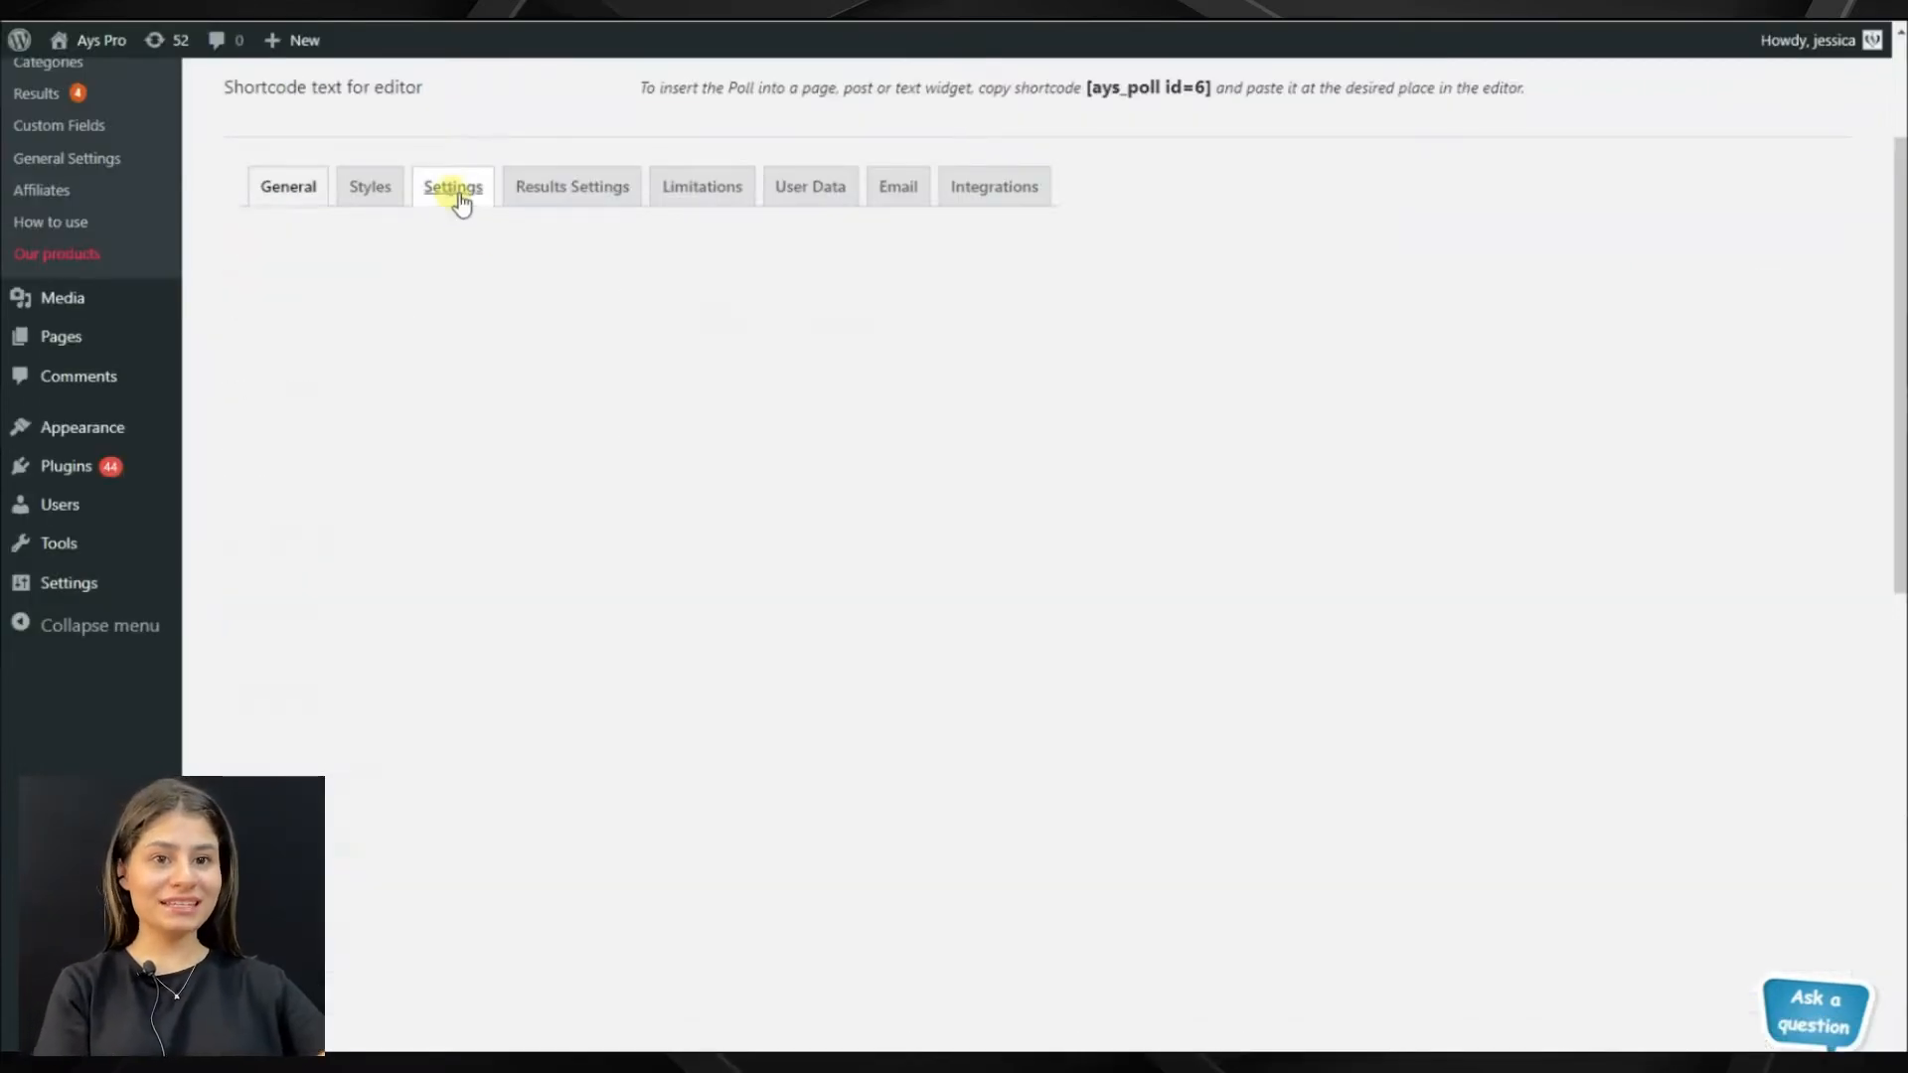
Step: Review the Published status and percentage-based vote counts shown before voting
click(452, 186)
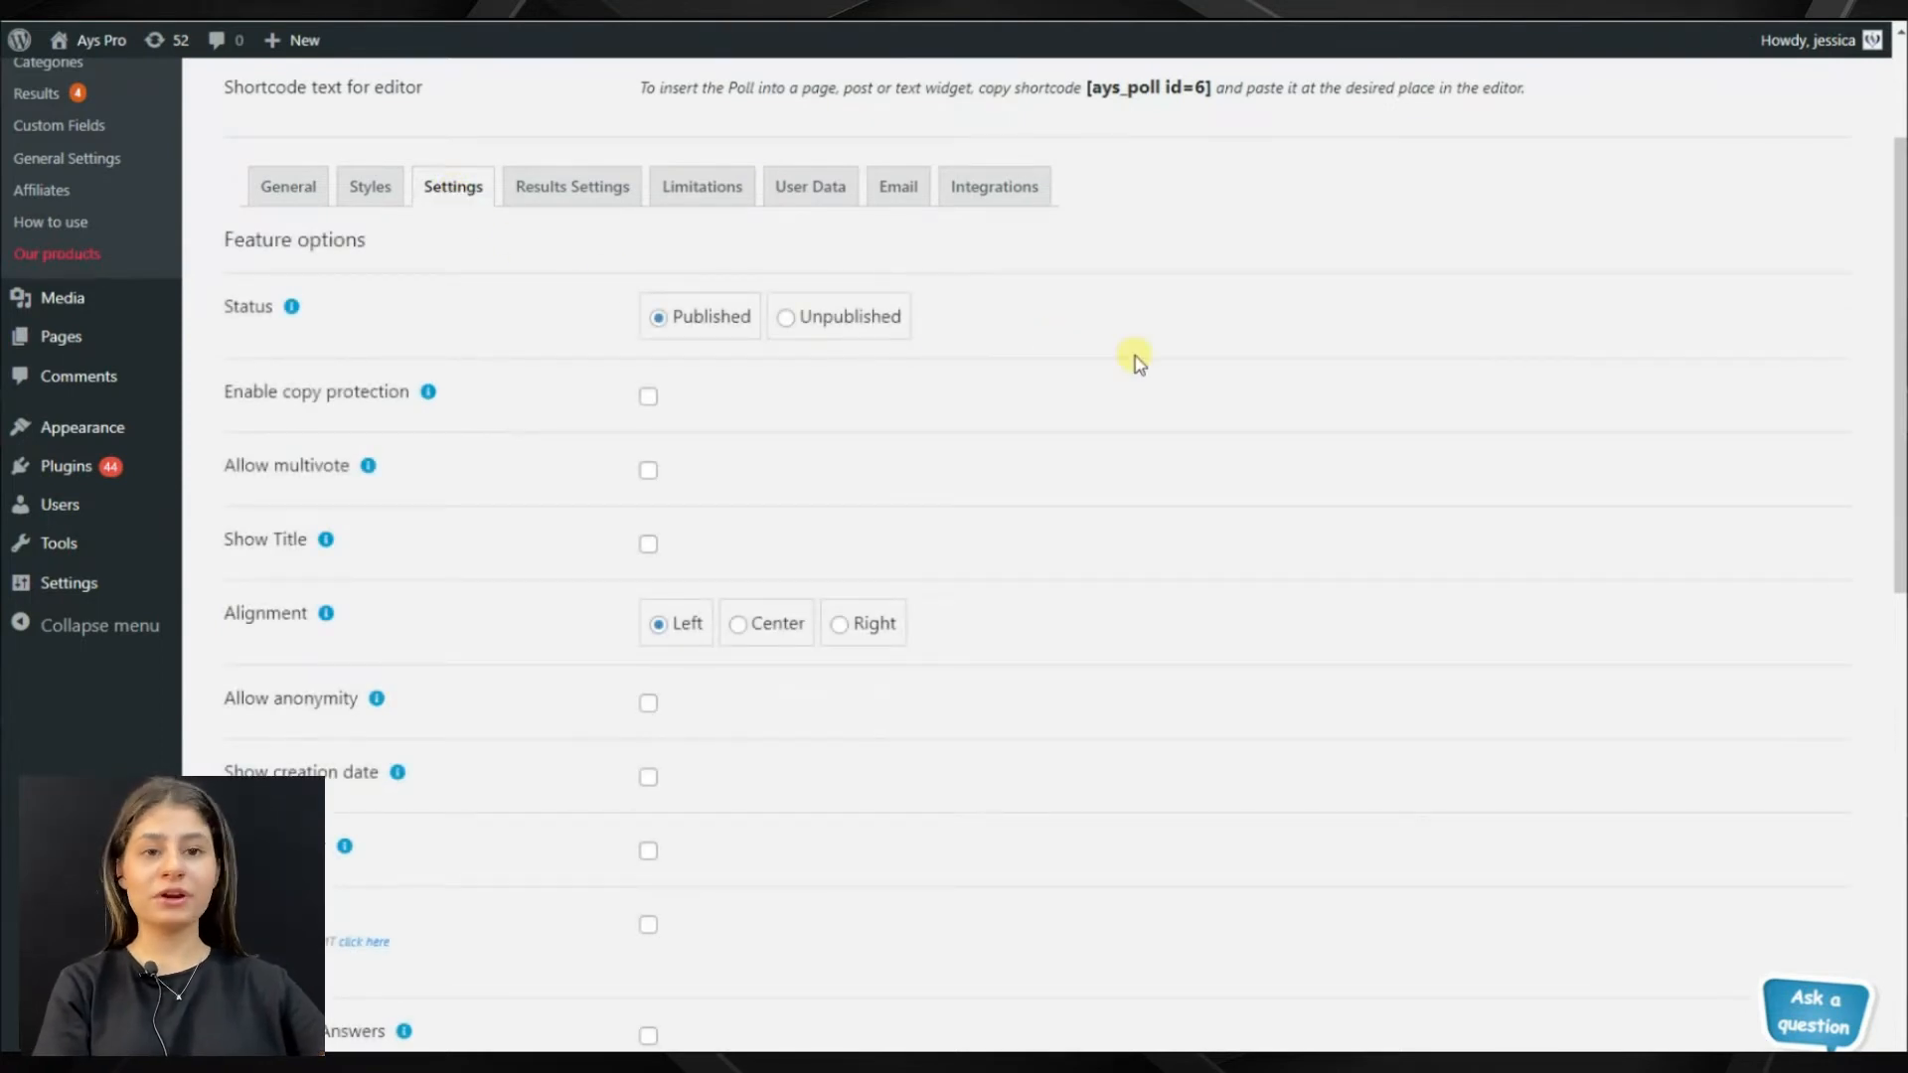
scroll(down, 3)
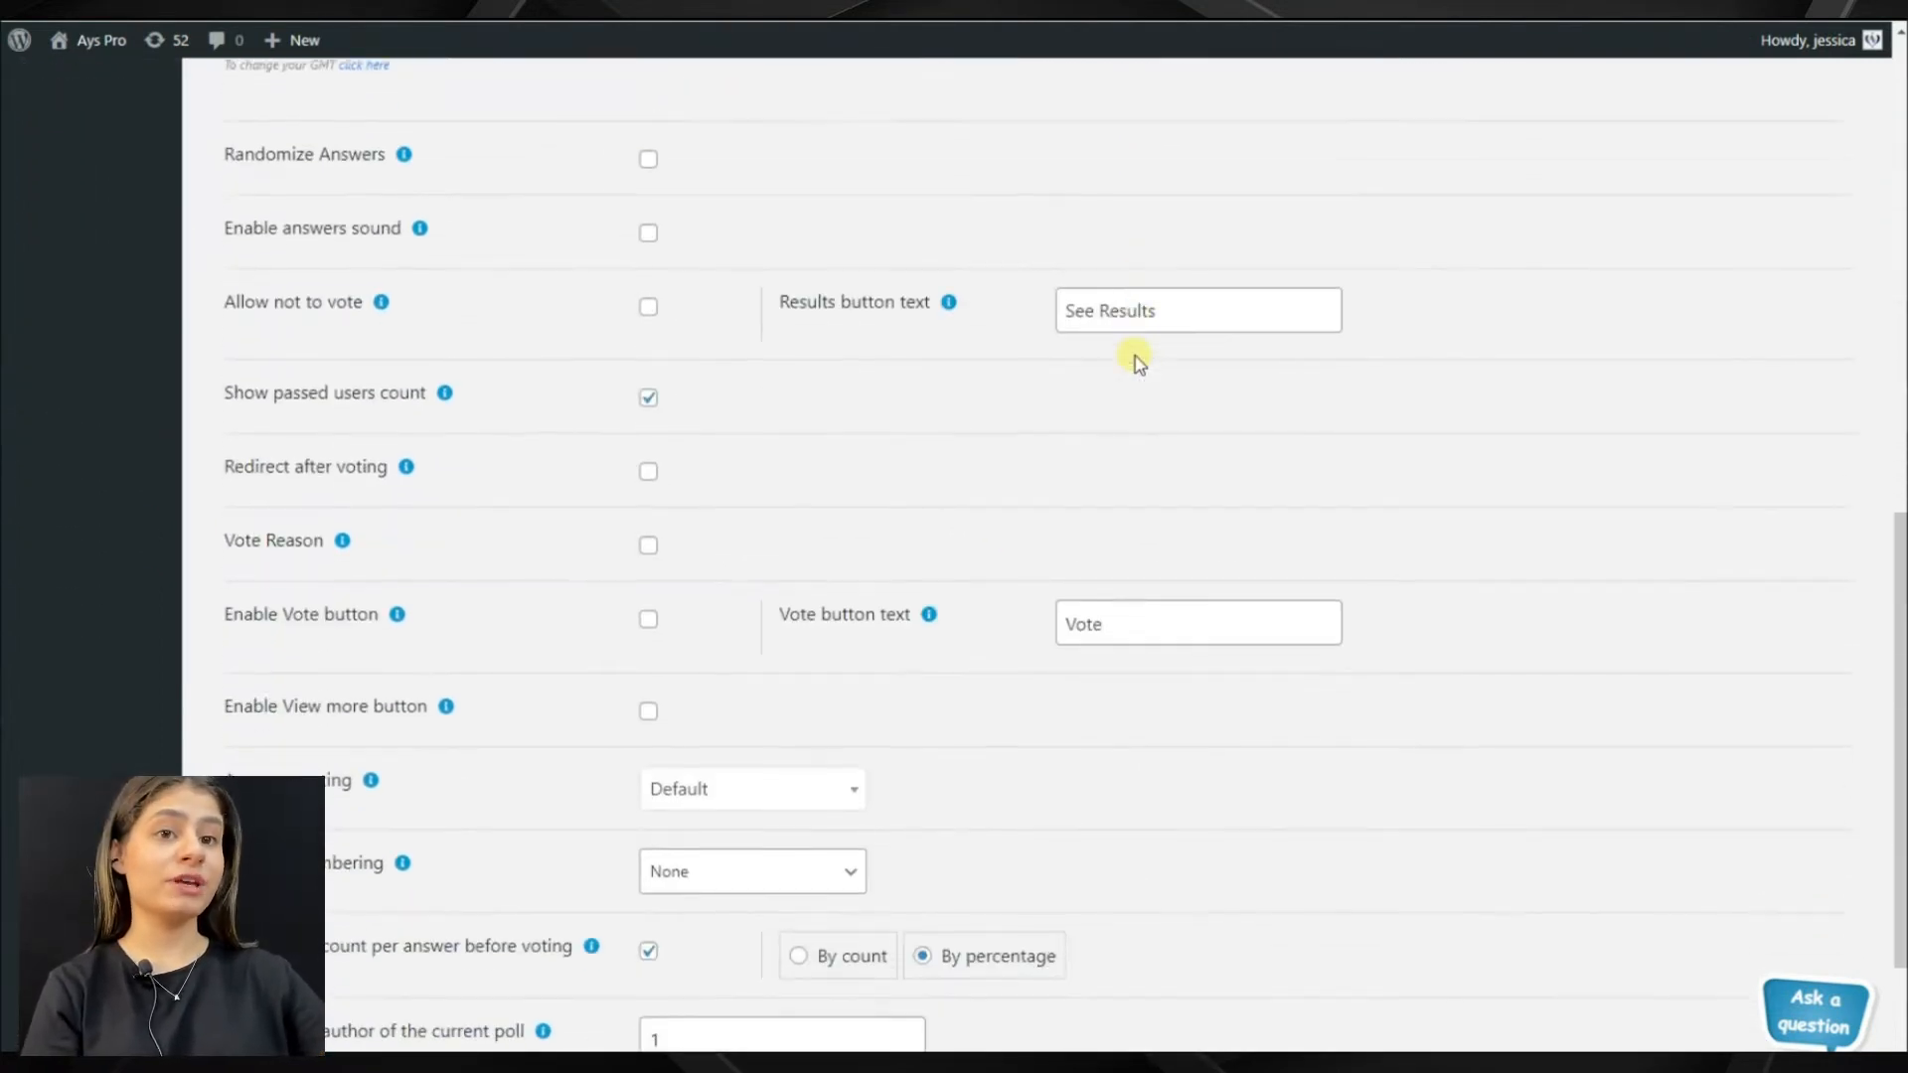
scroll(down, 3)
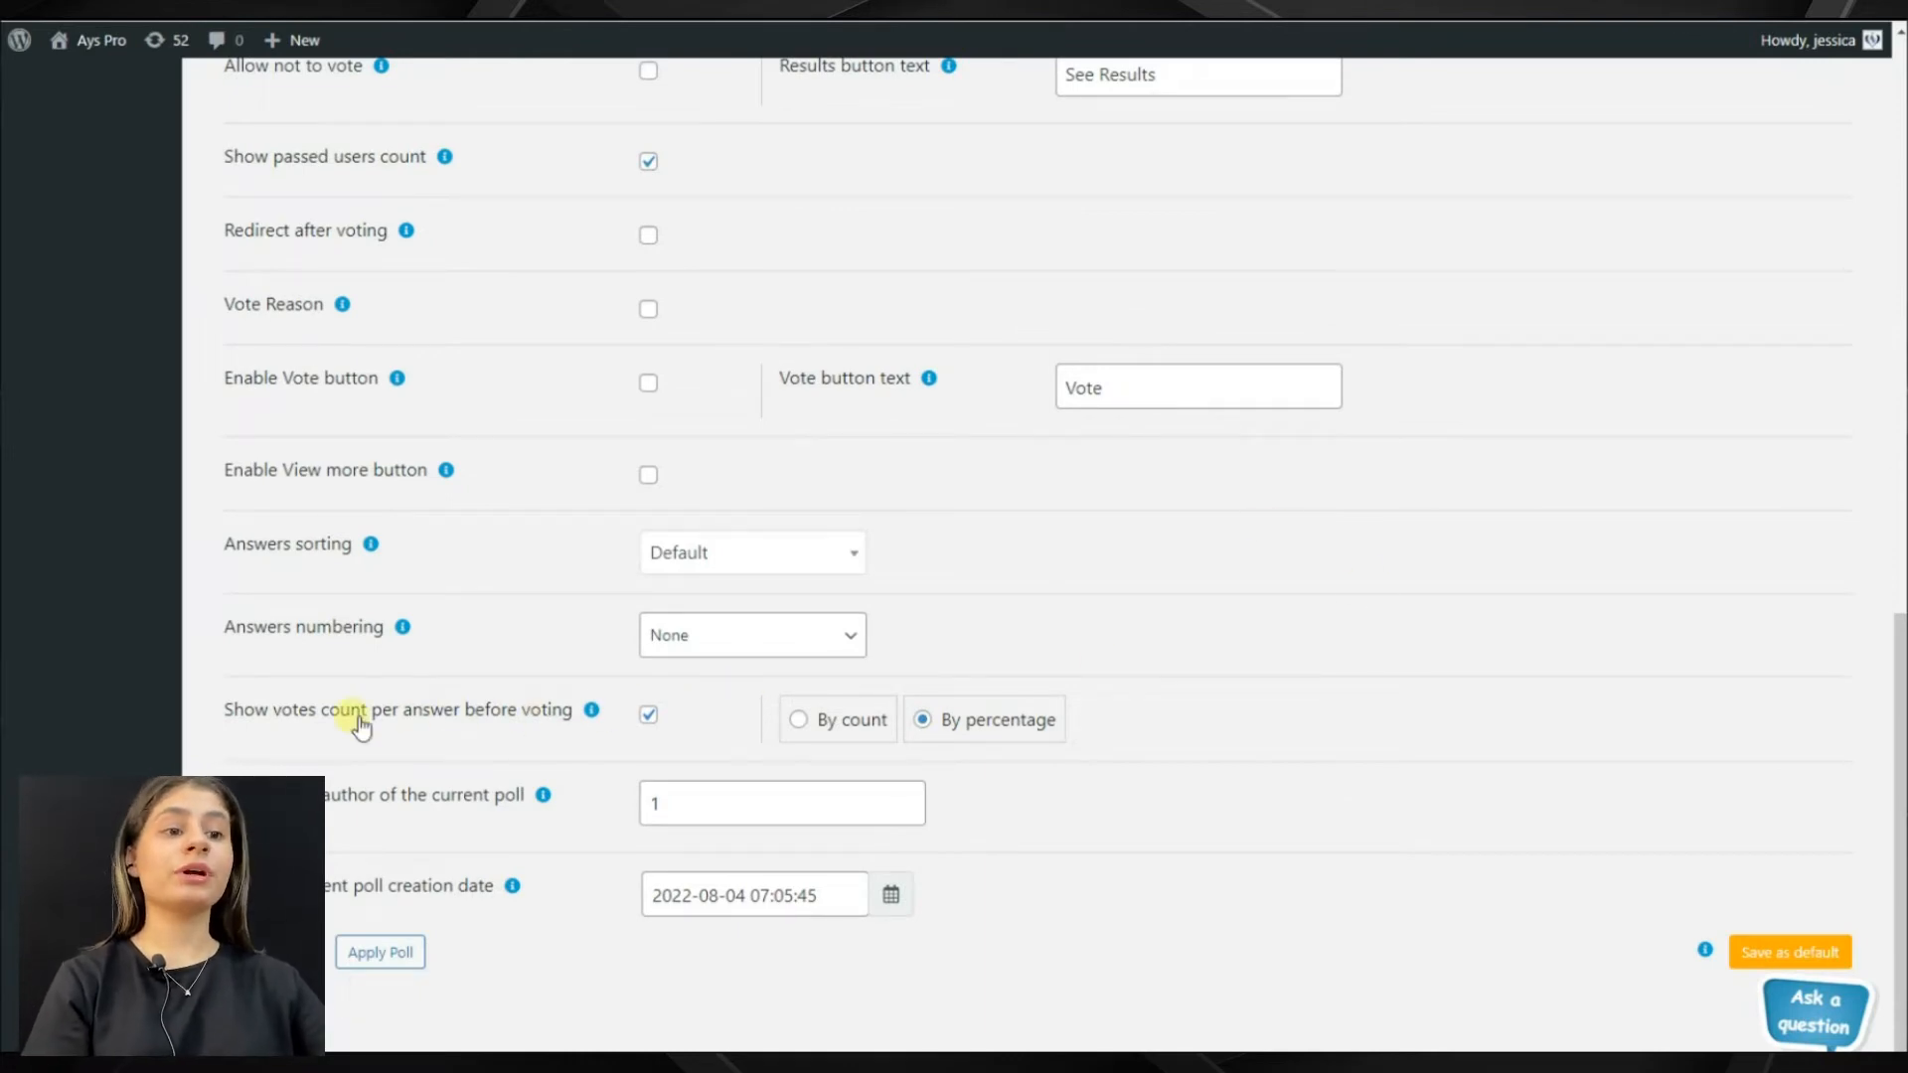
mouse_move(591, 711)
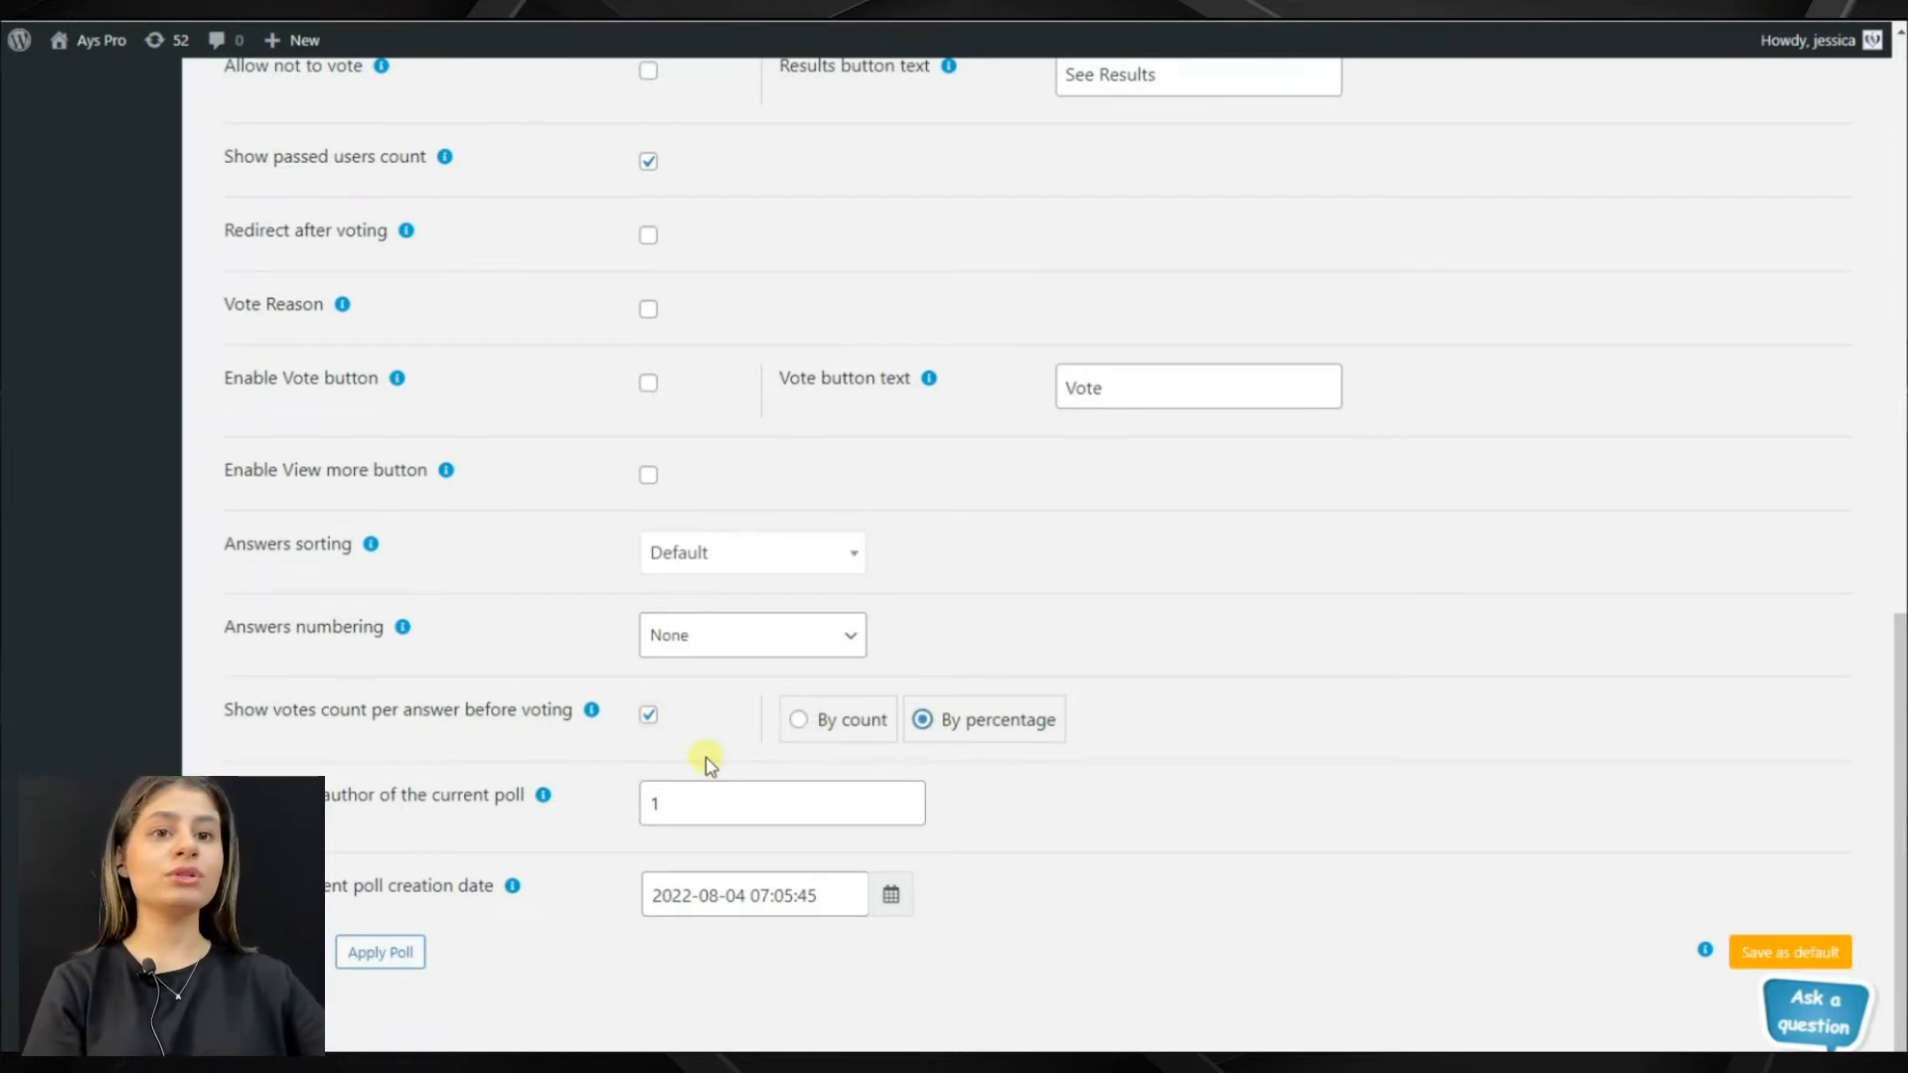
scroll(up, 3)
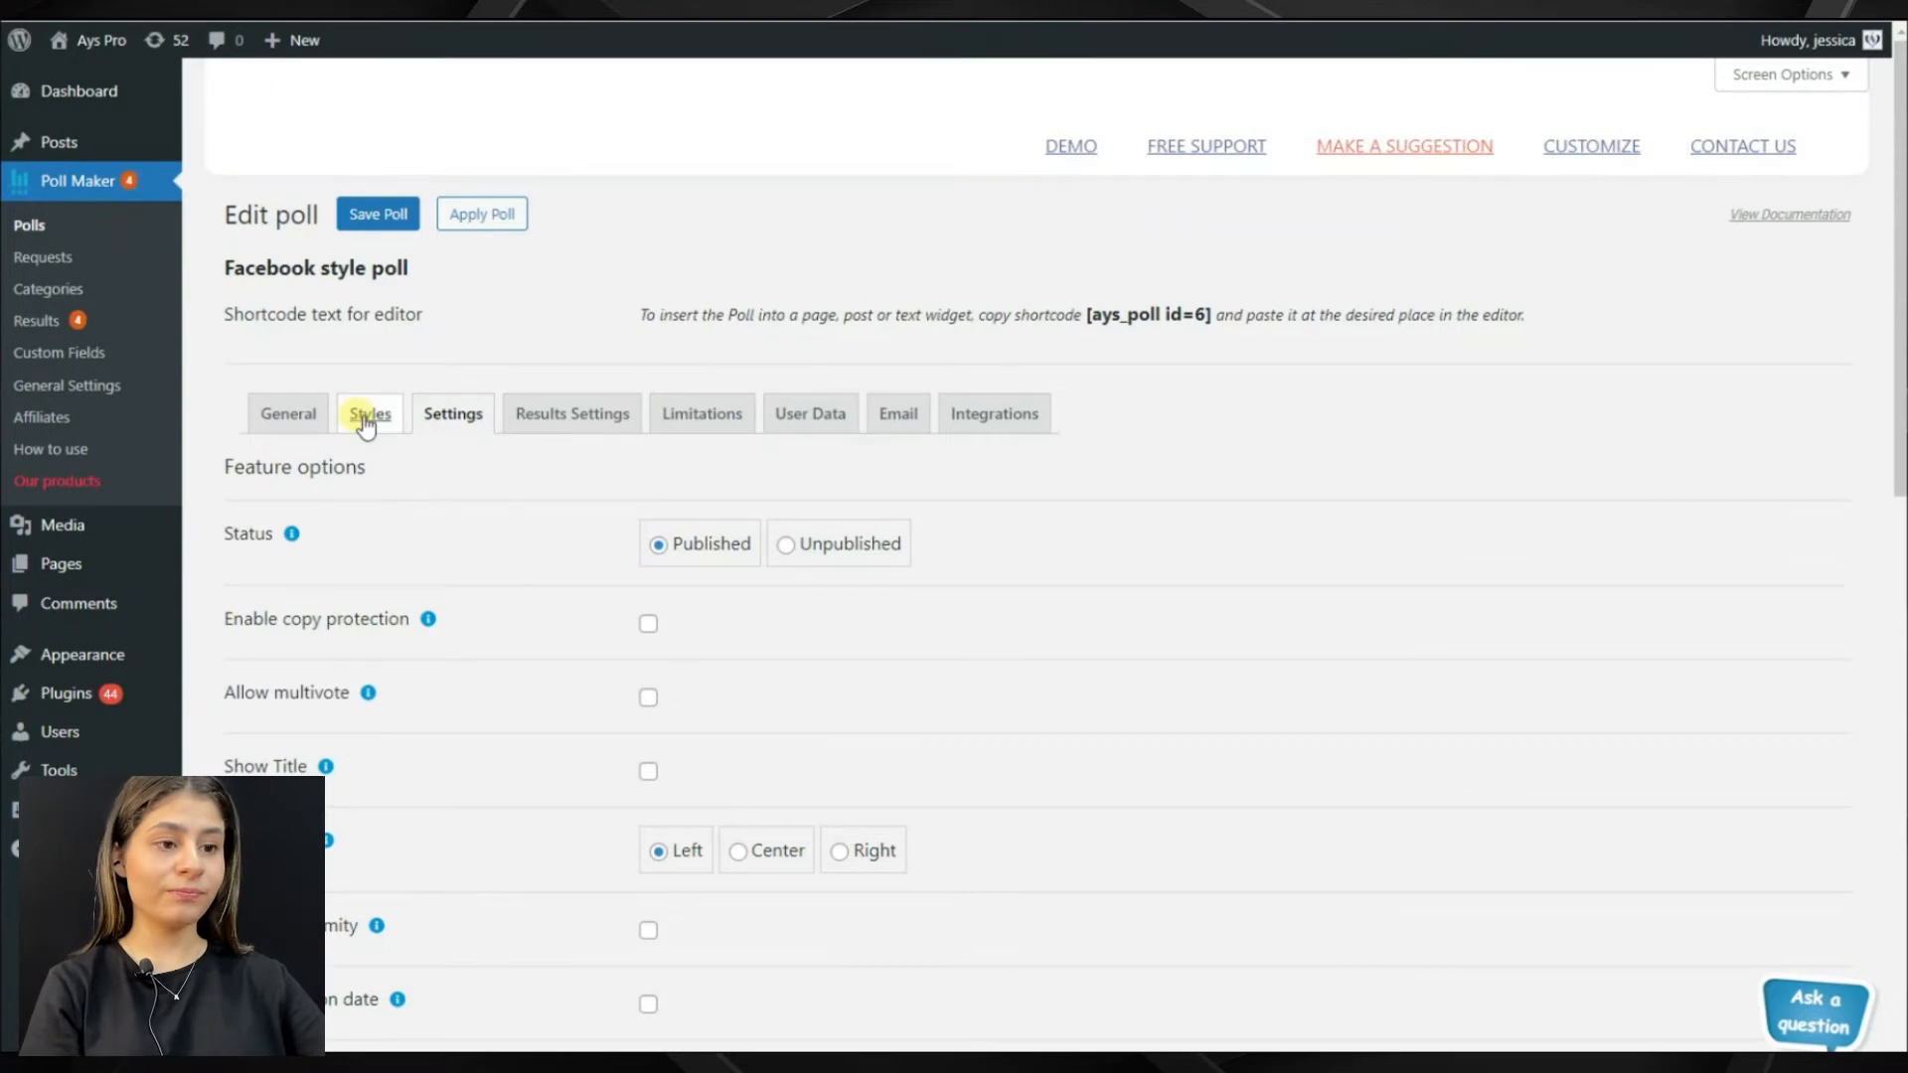
Step: Apply the Classic Light theme and browse the color, title and answer style options
click(369, 413)
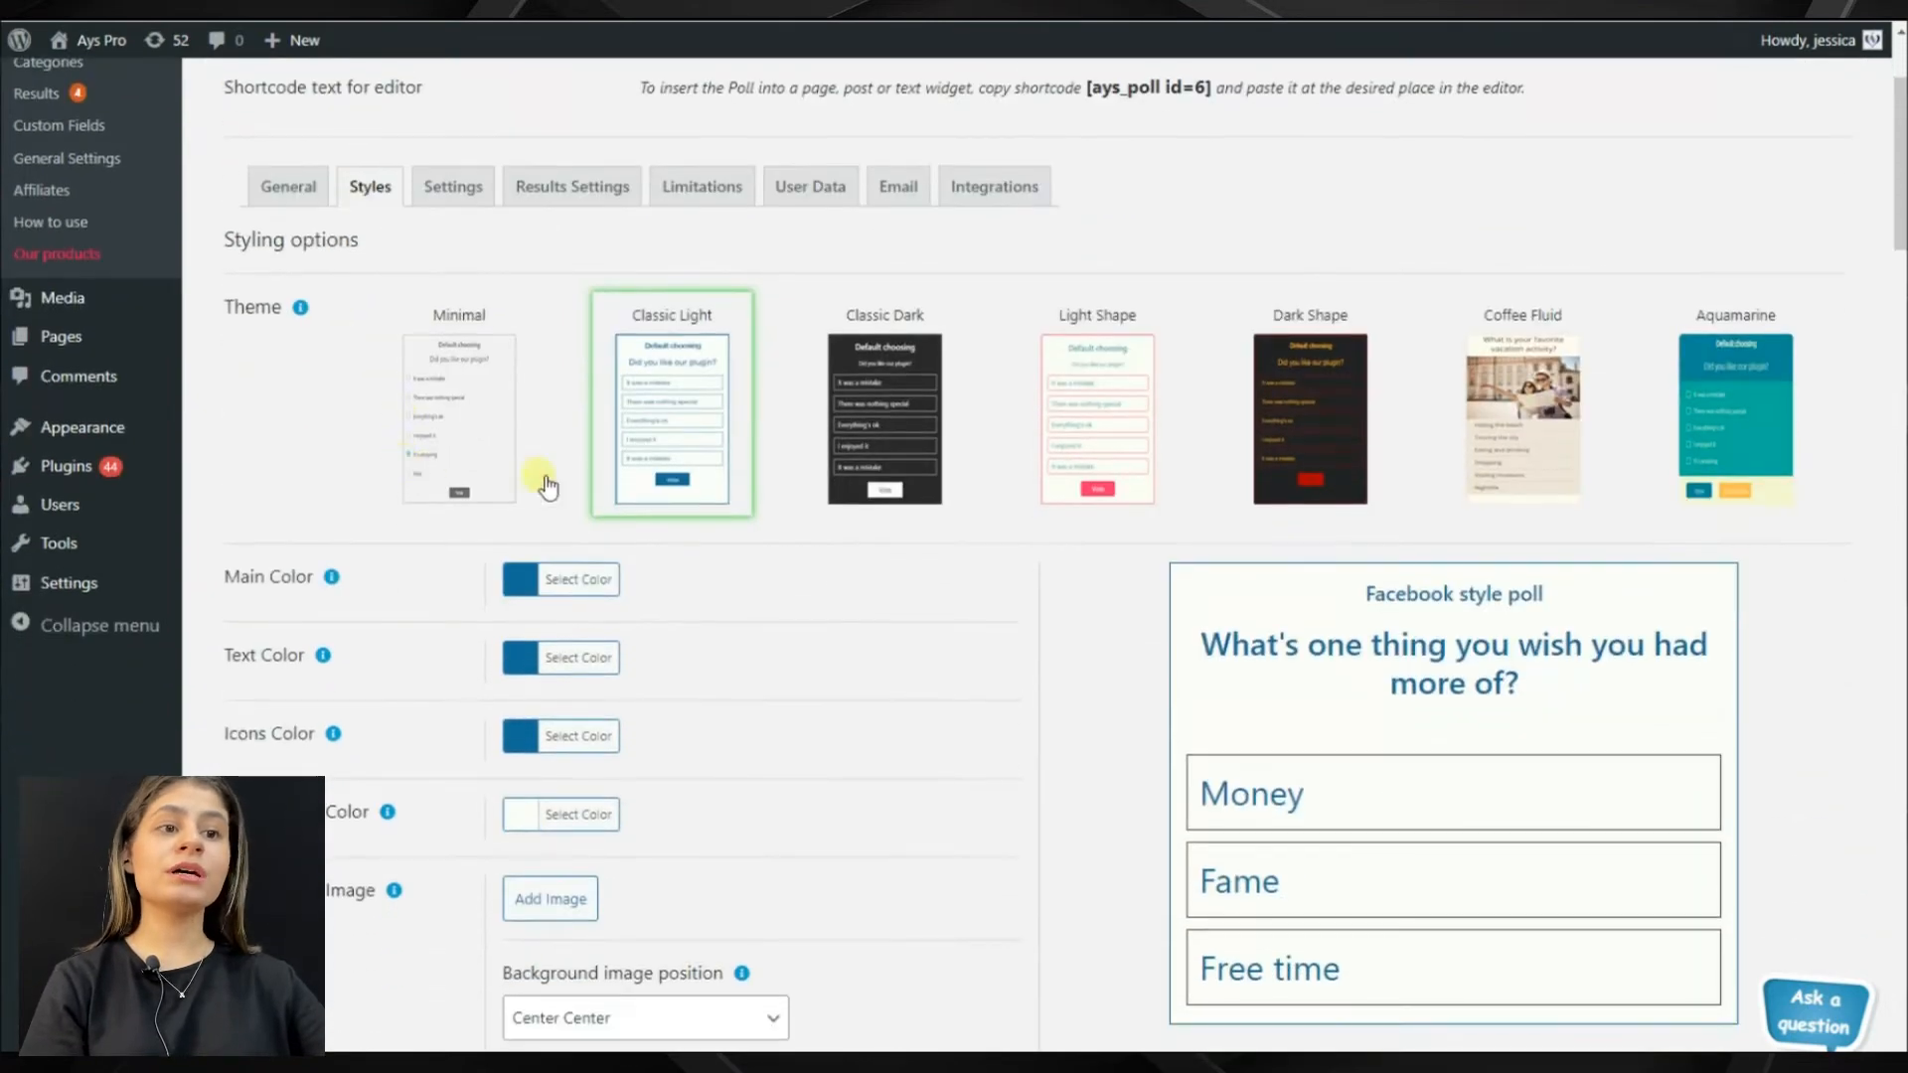
mouse_move(711, 436)
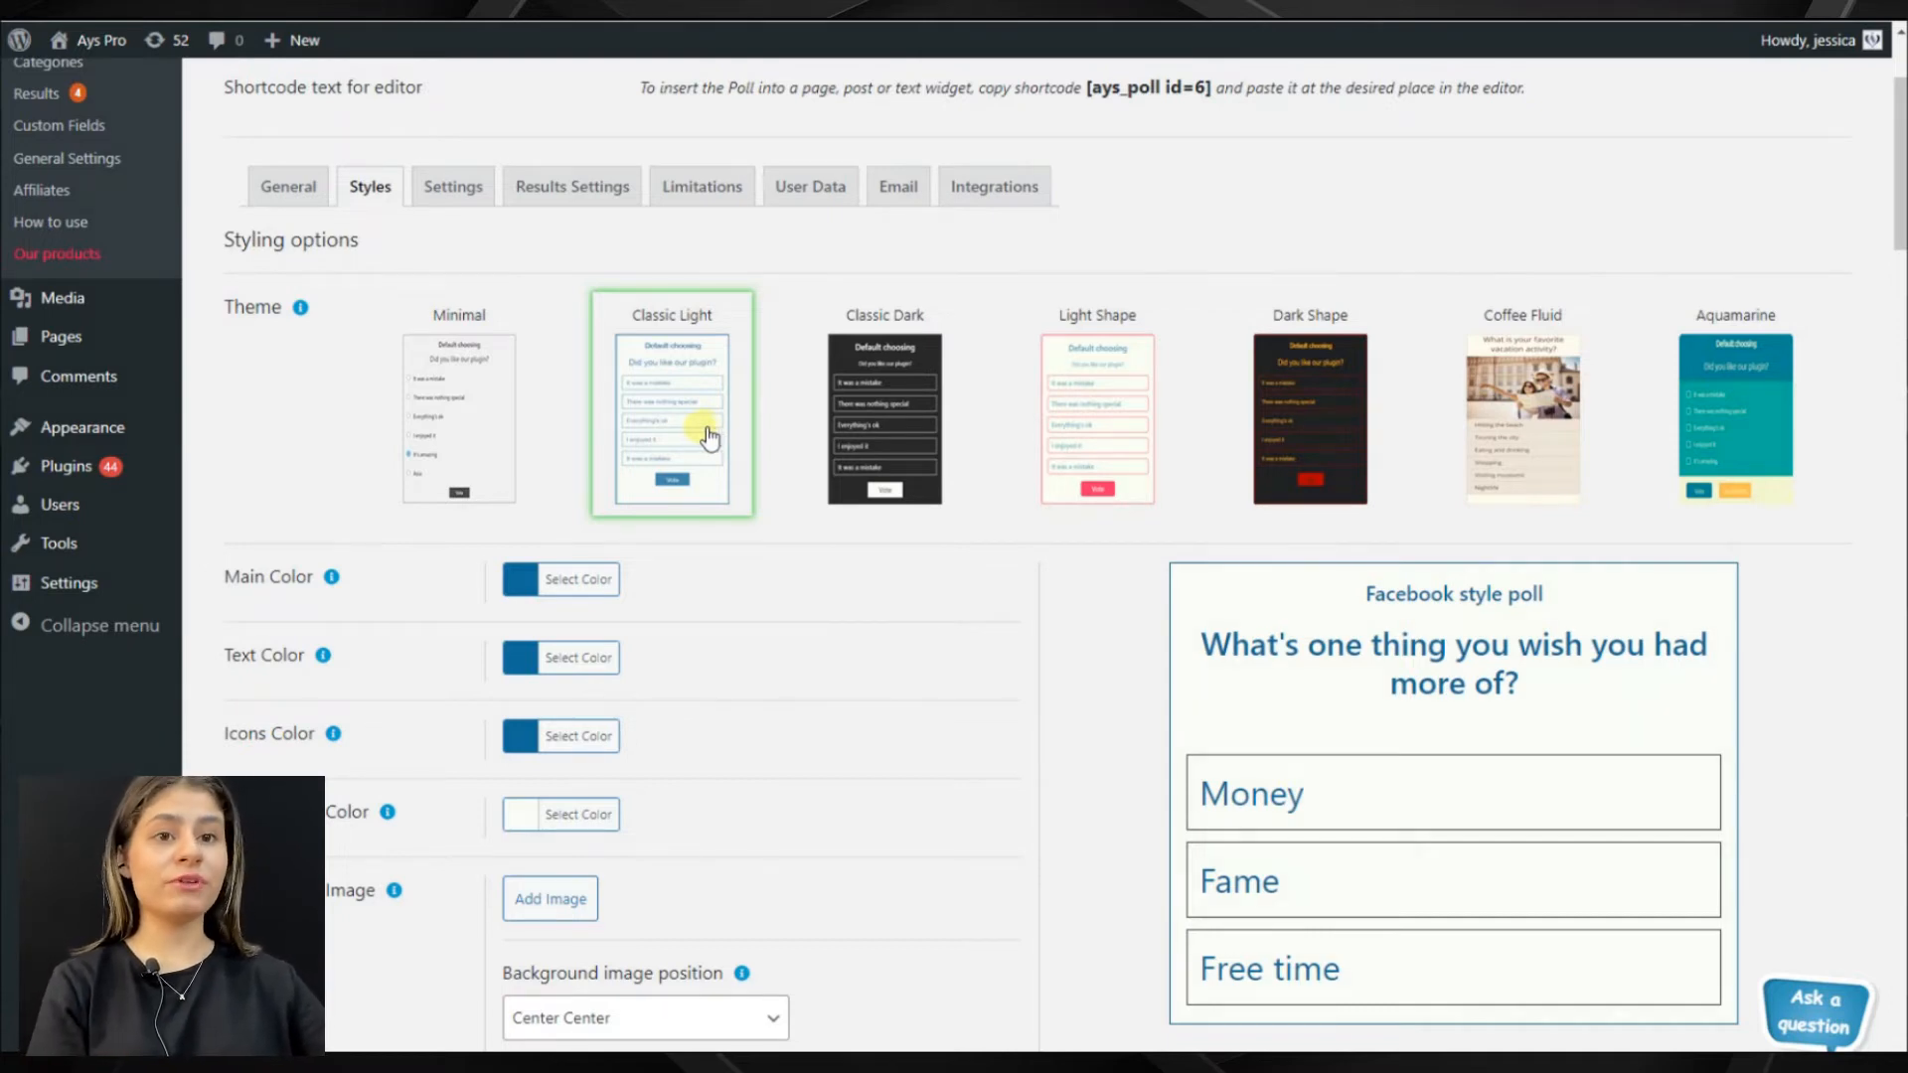
scroll(down, 3)
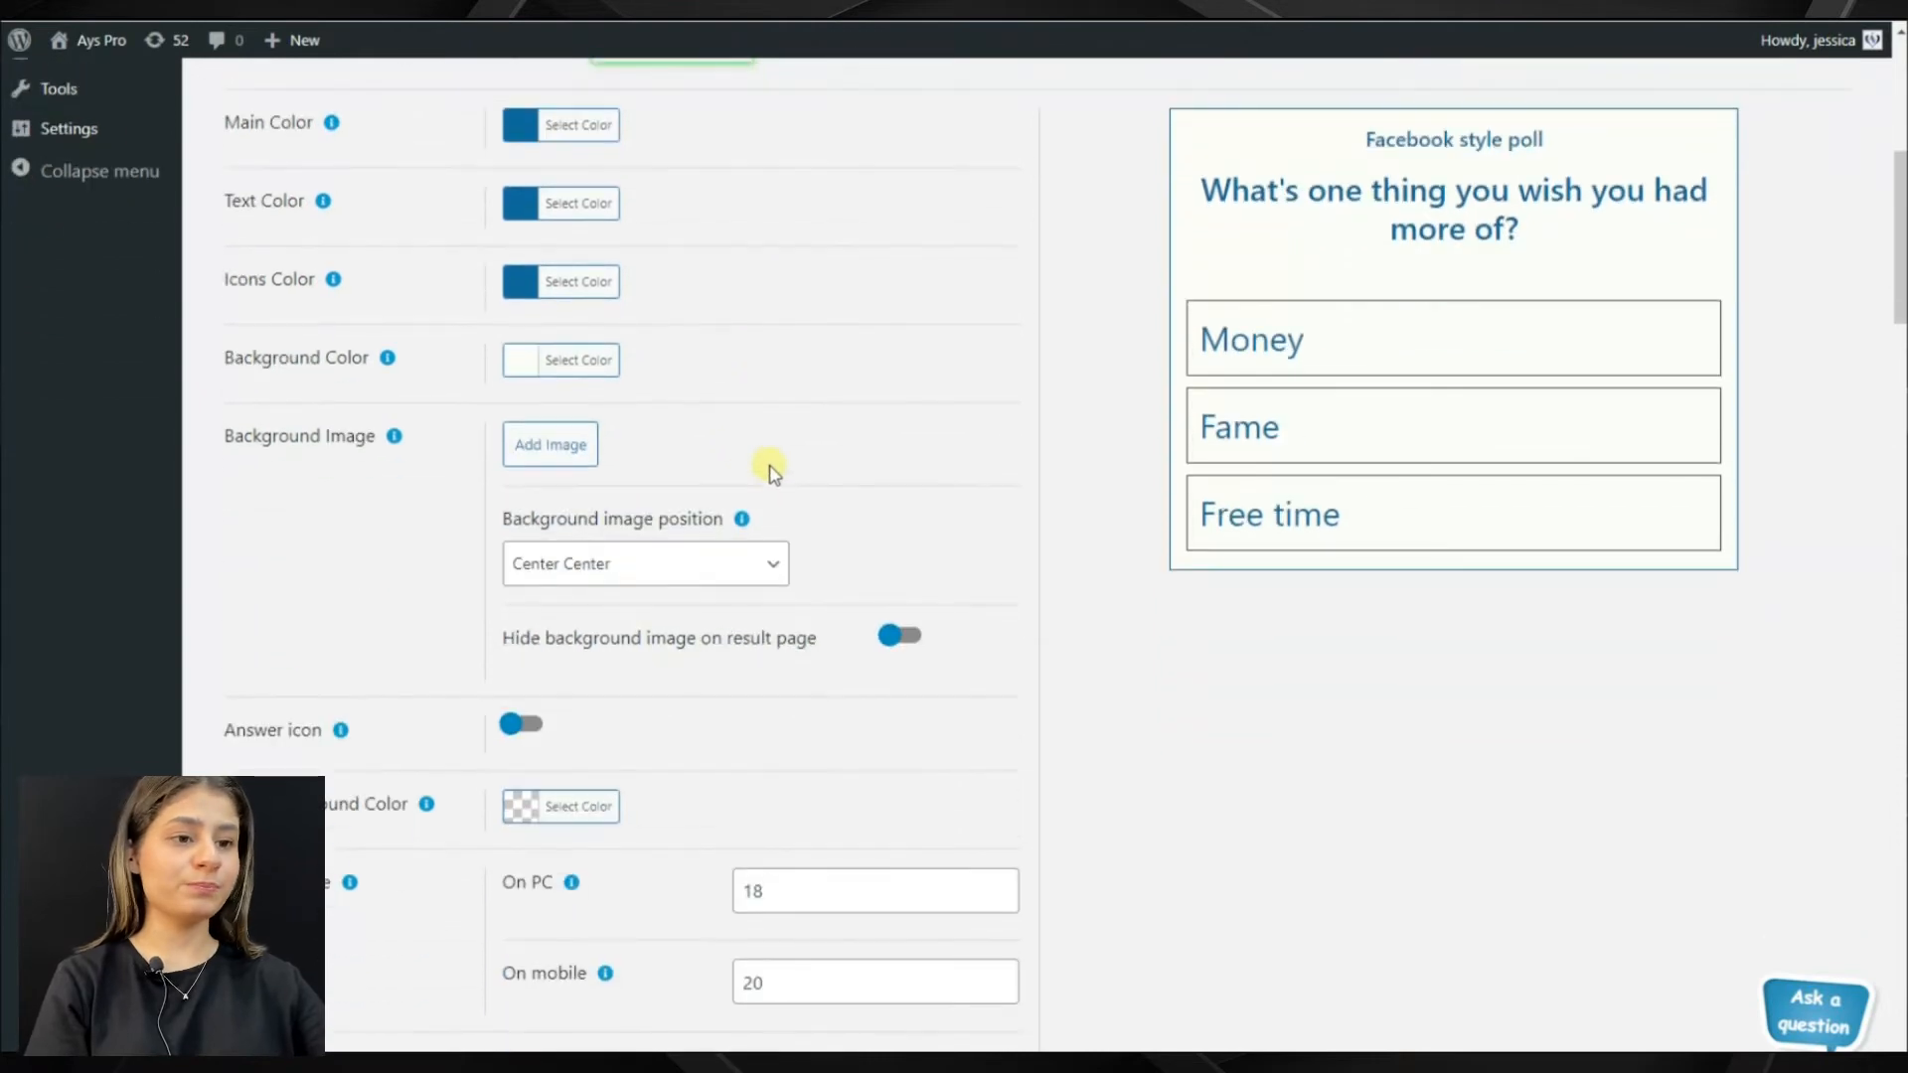
scroll(down, 3)
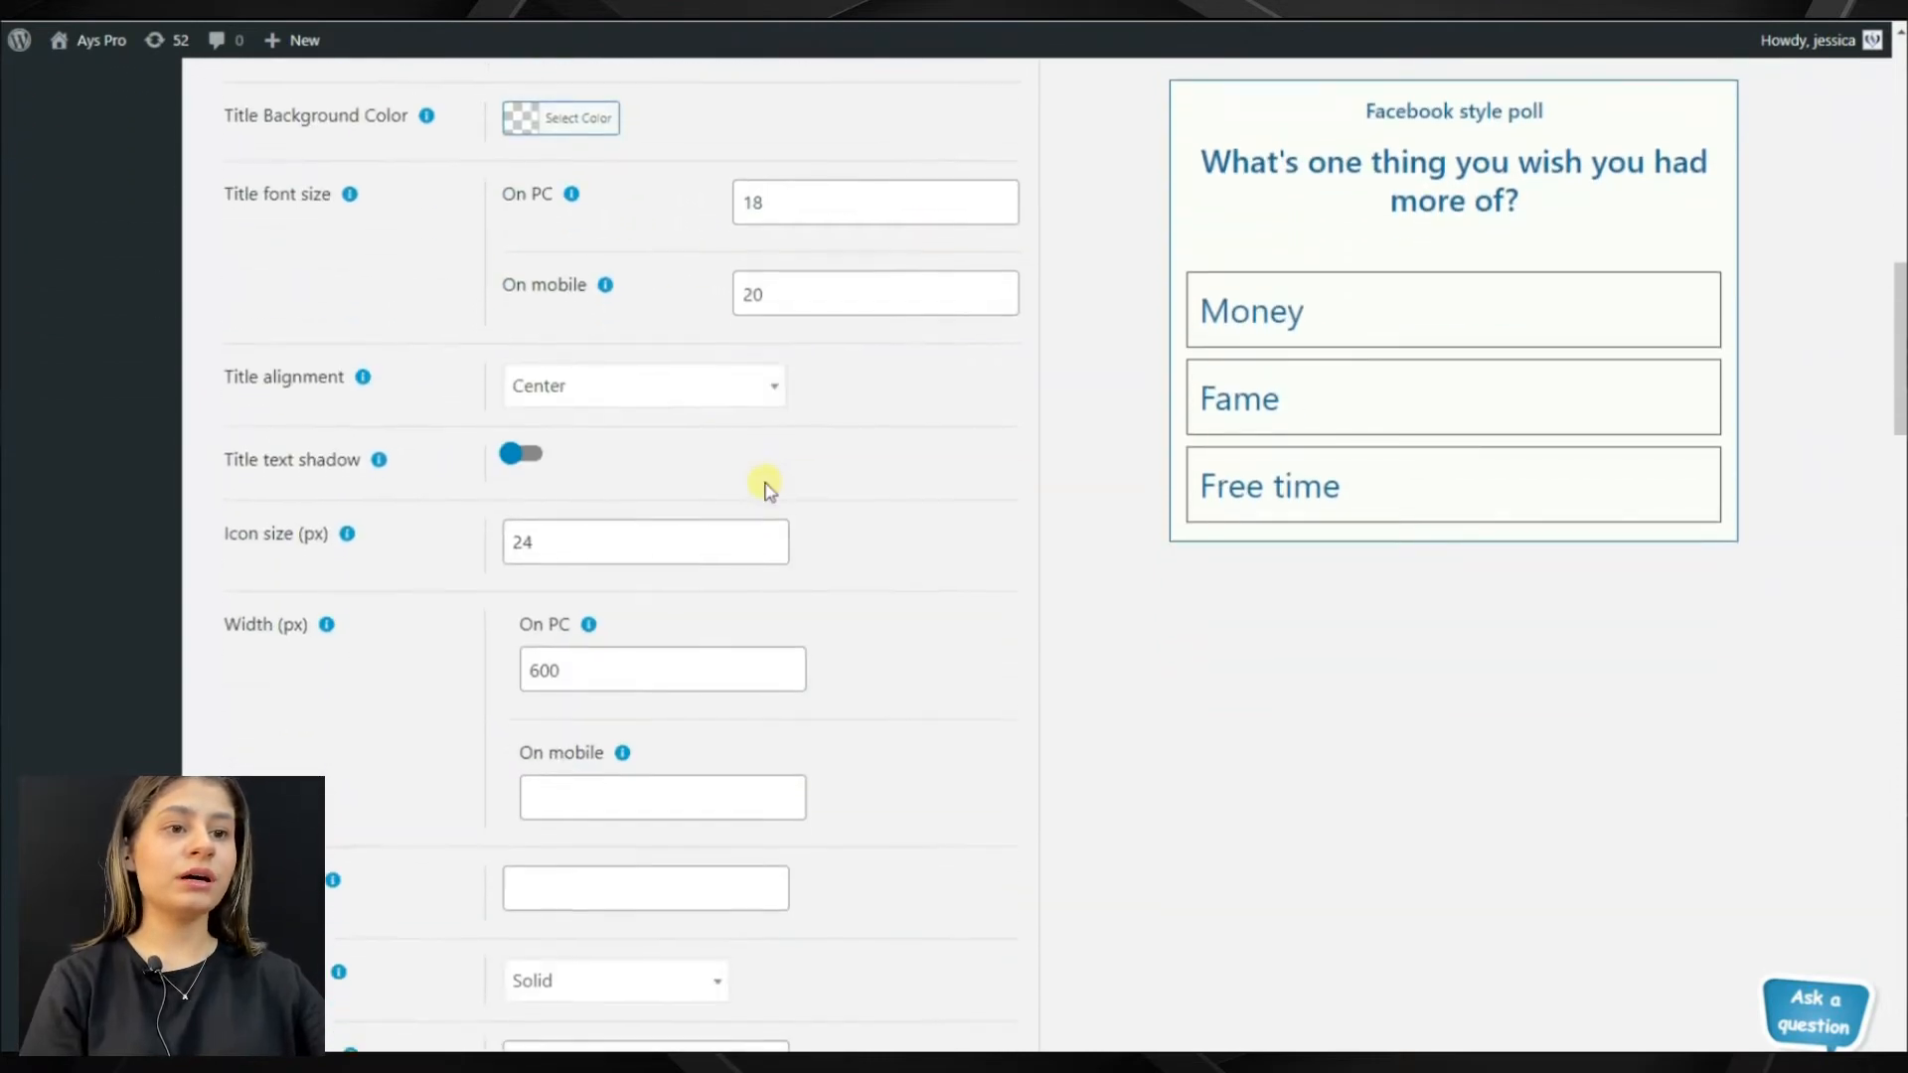
scroll(down, 3)
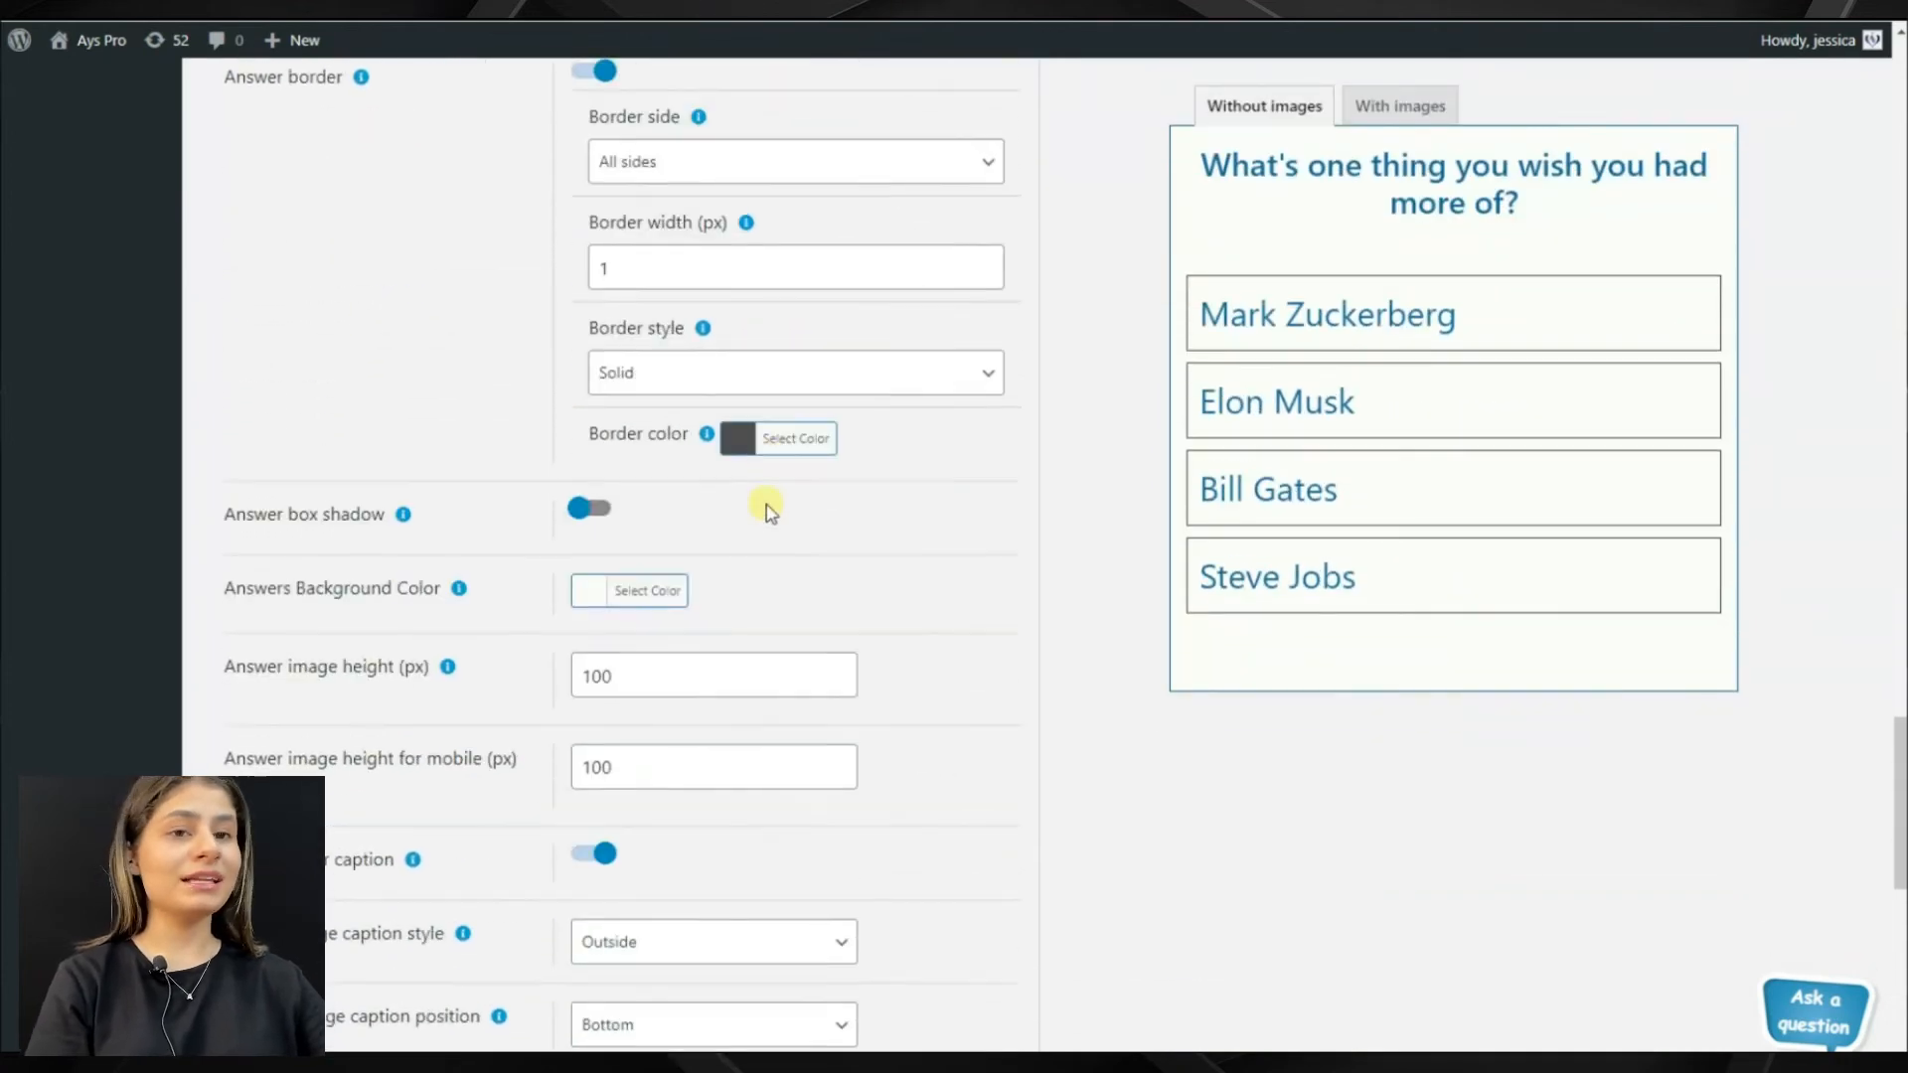
scroll(down, 3)
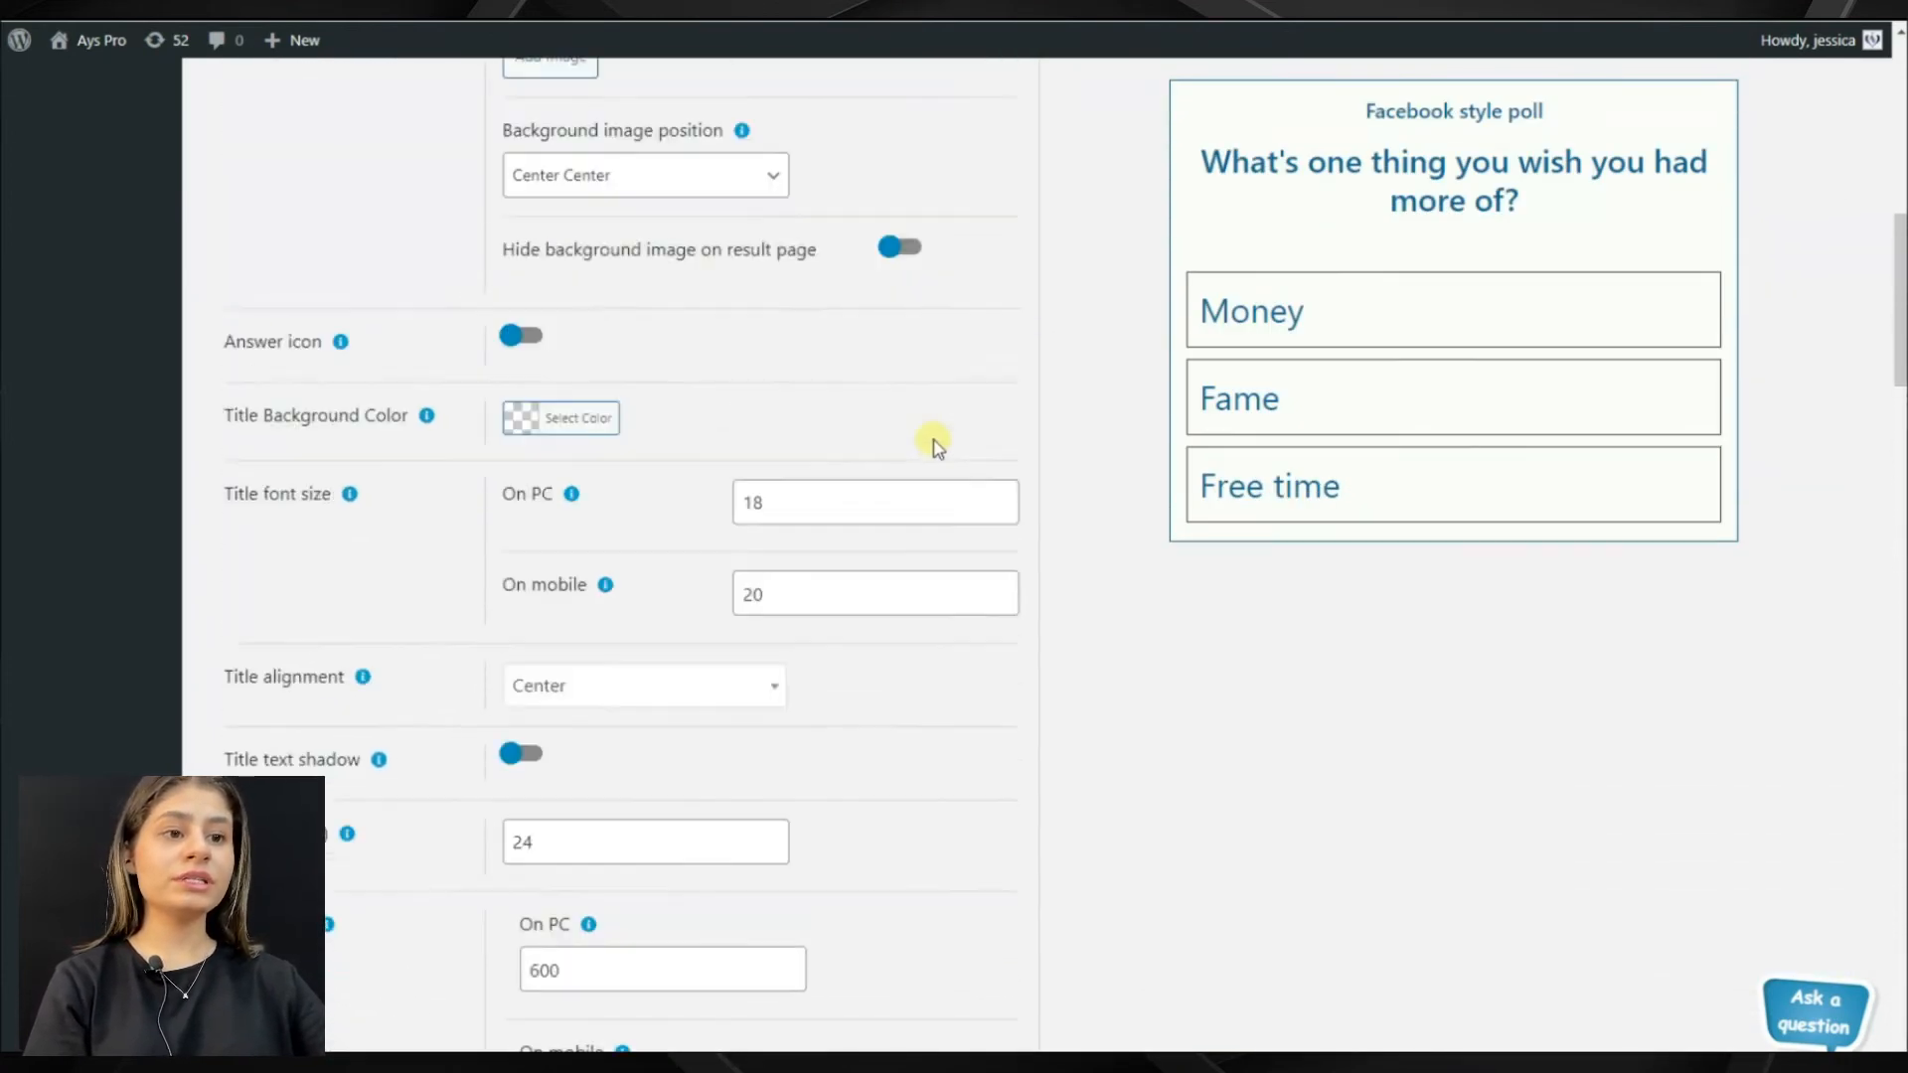
Step: Confirm Show votes count is checked and scroll through the result options
click(572, 414)
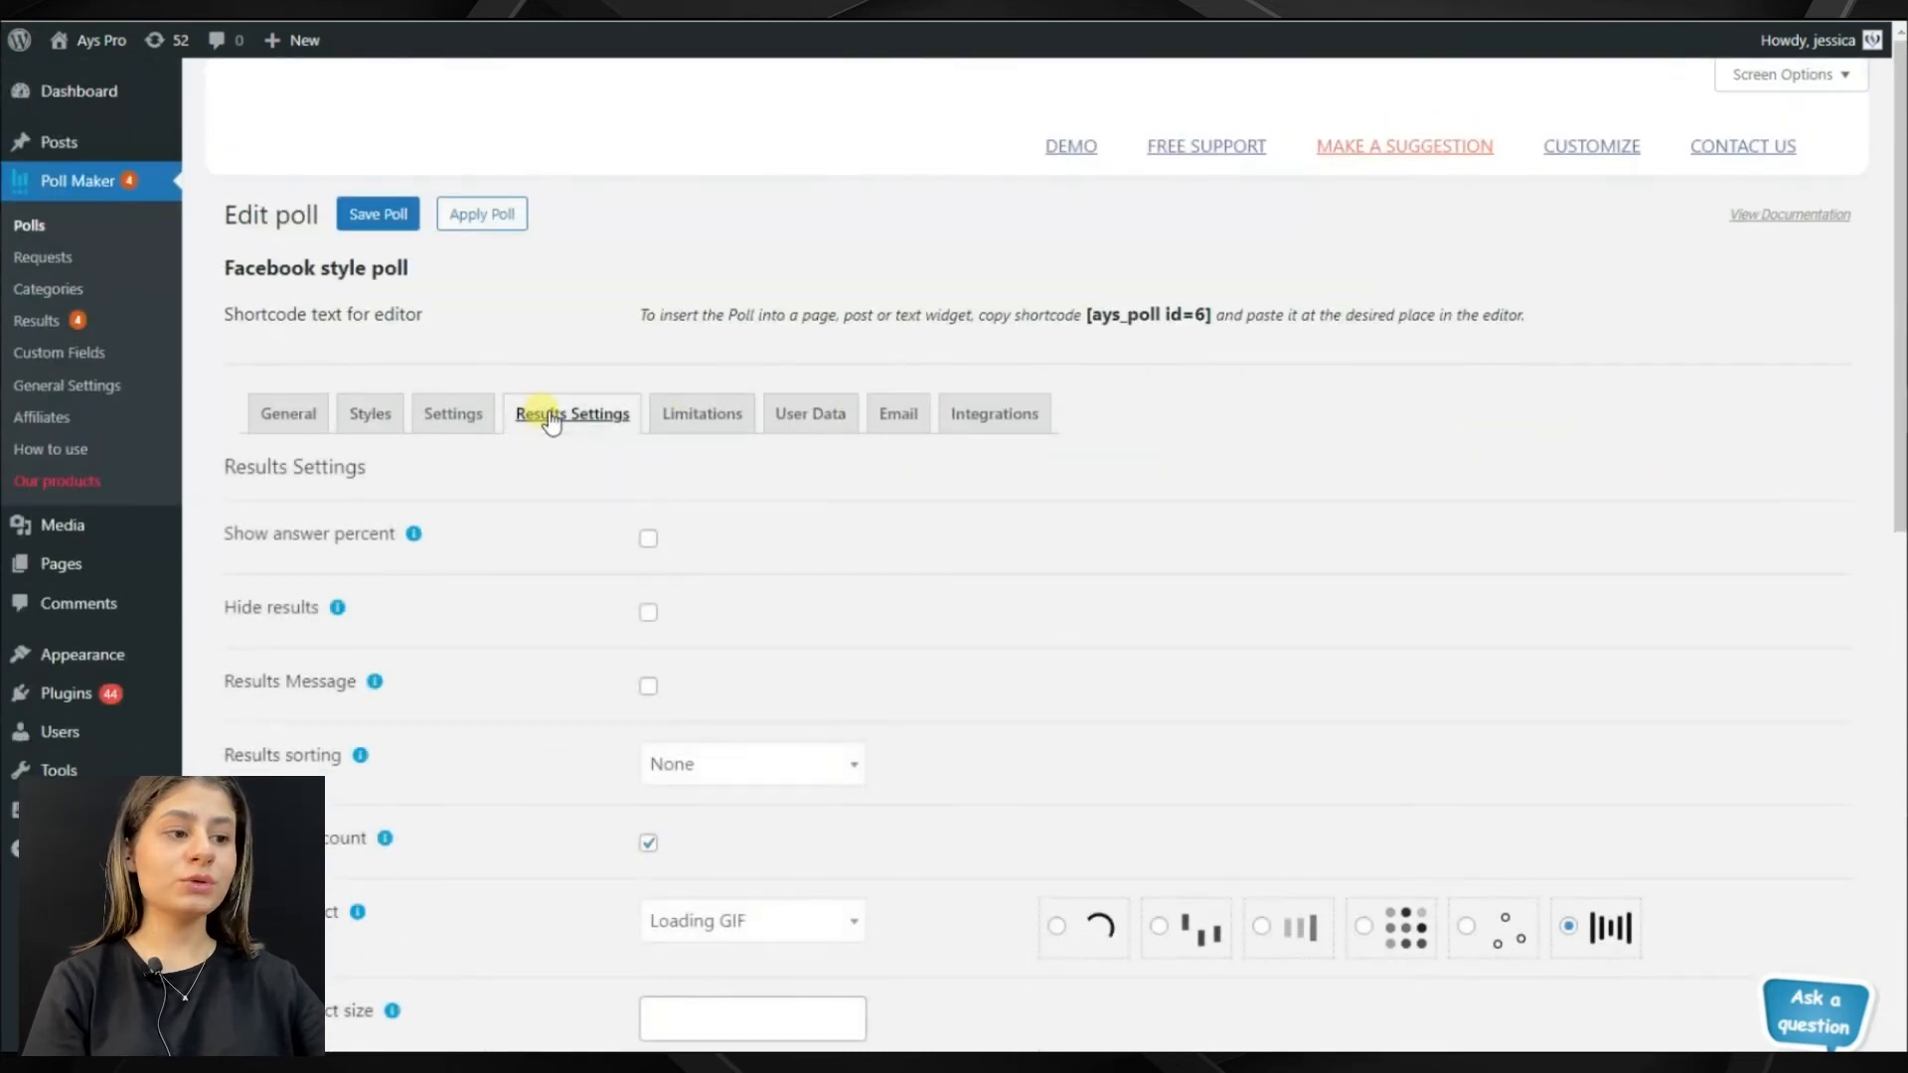
scroll(down, 3)
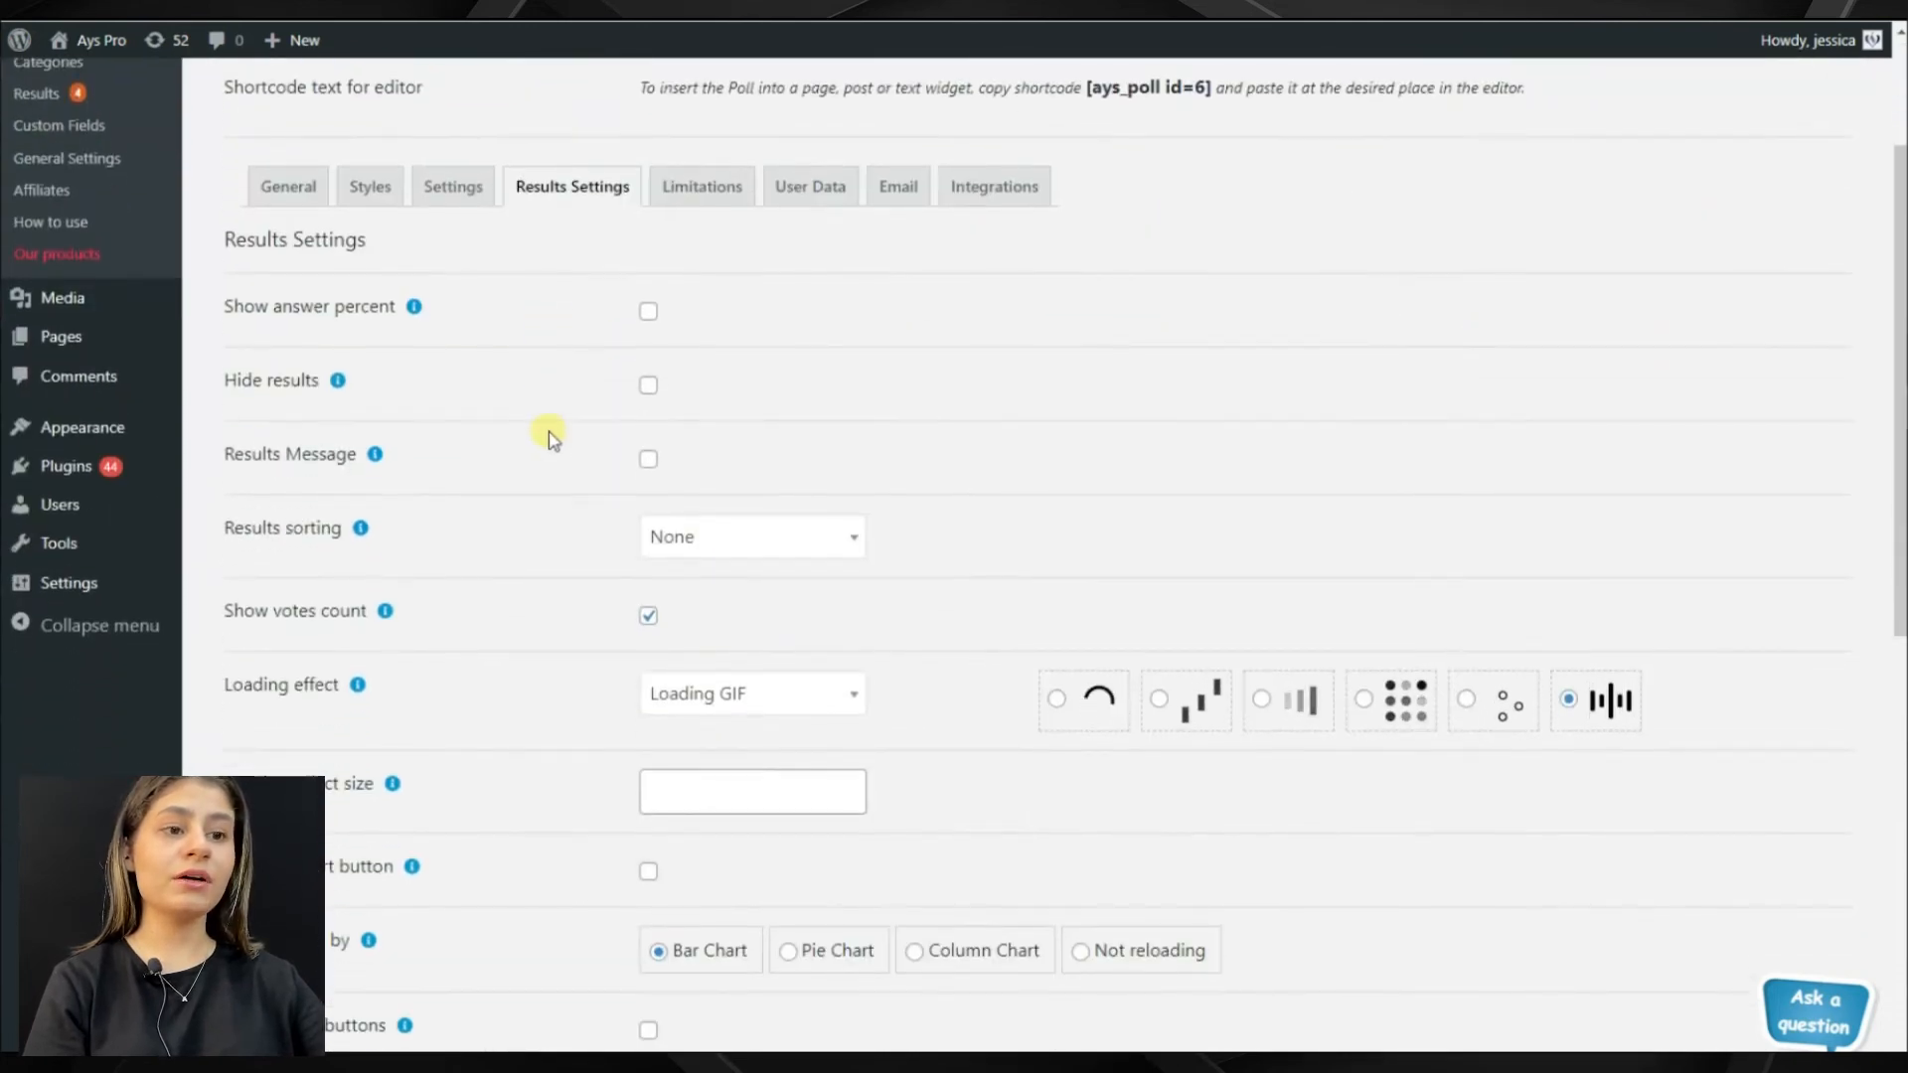
scroll(down, 3)
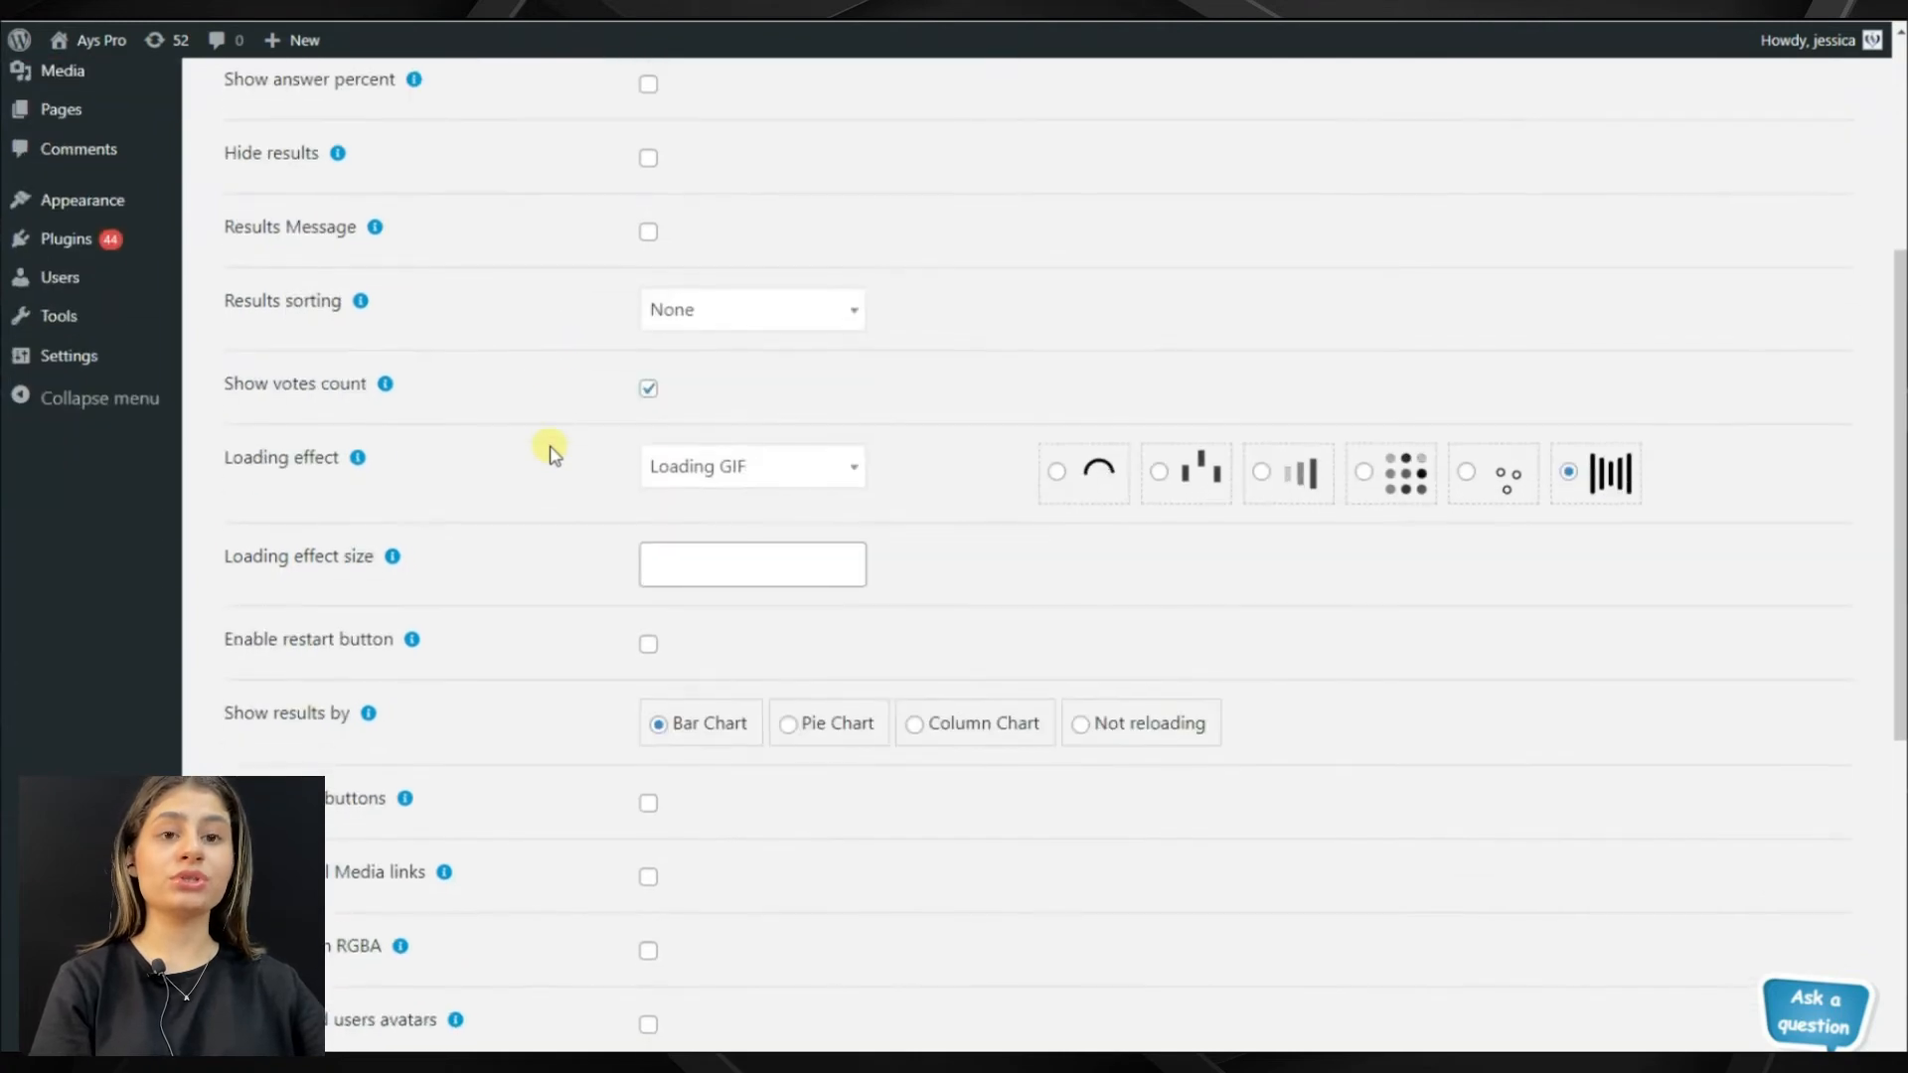
scroll(down, 3)
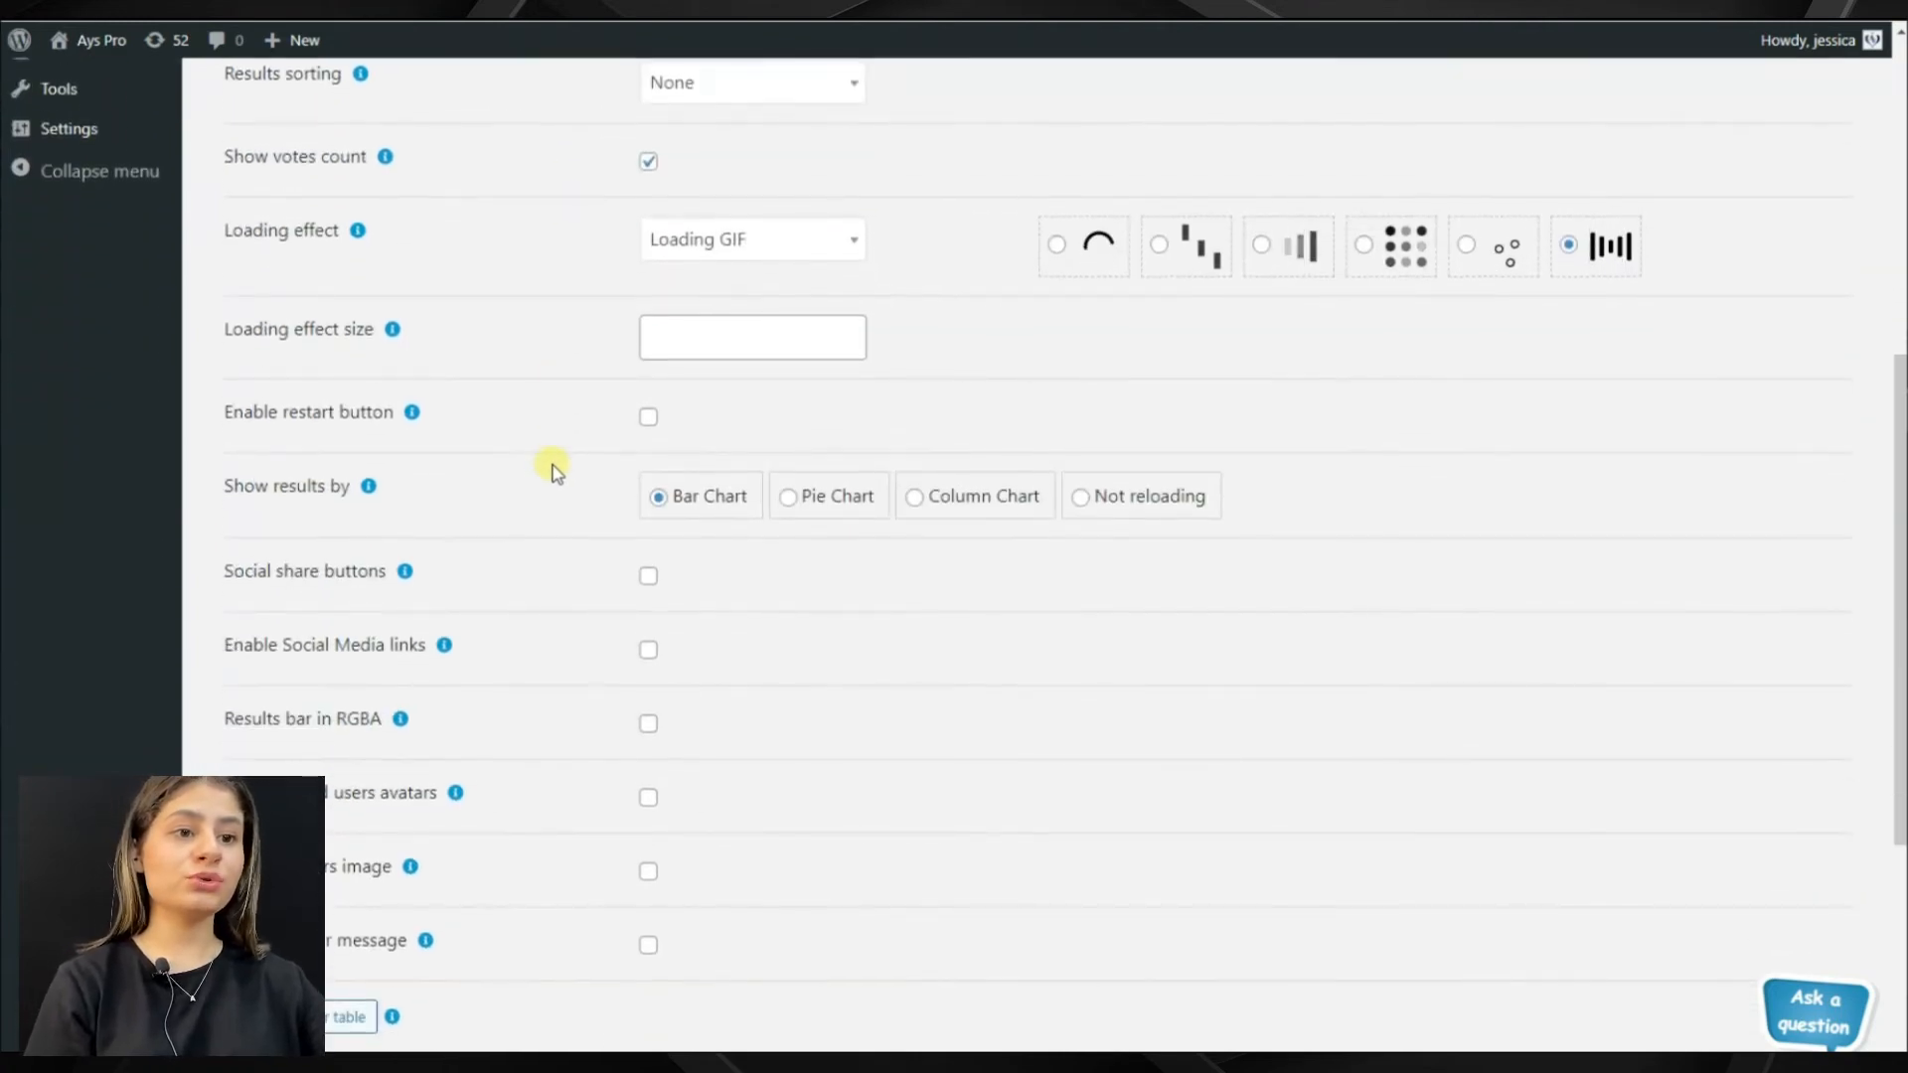
scroll(down, 3)
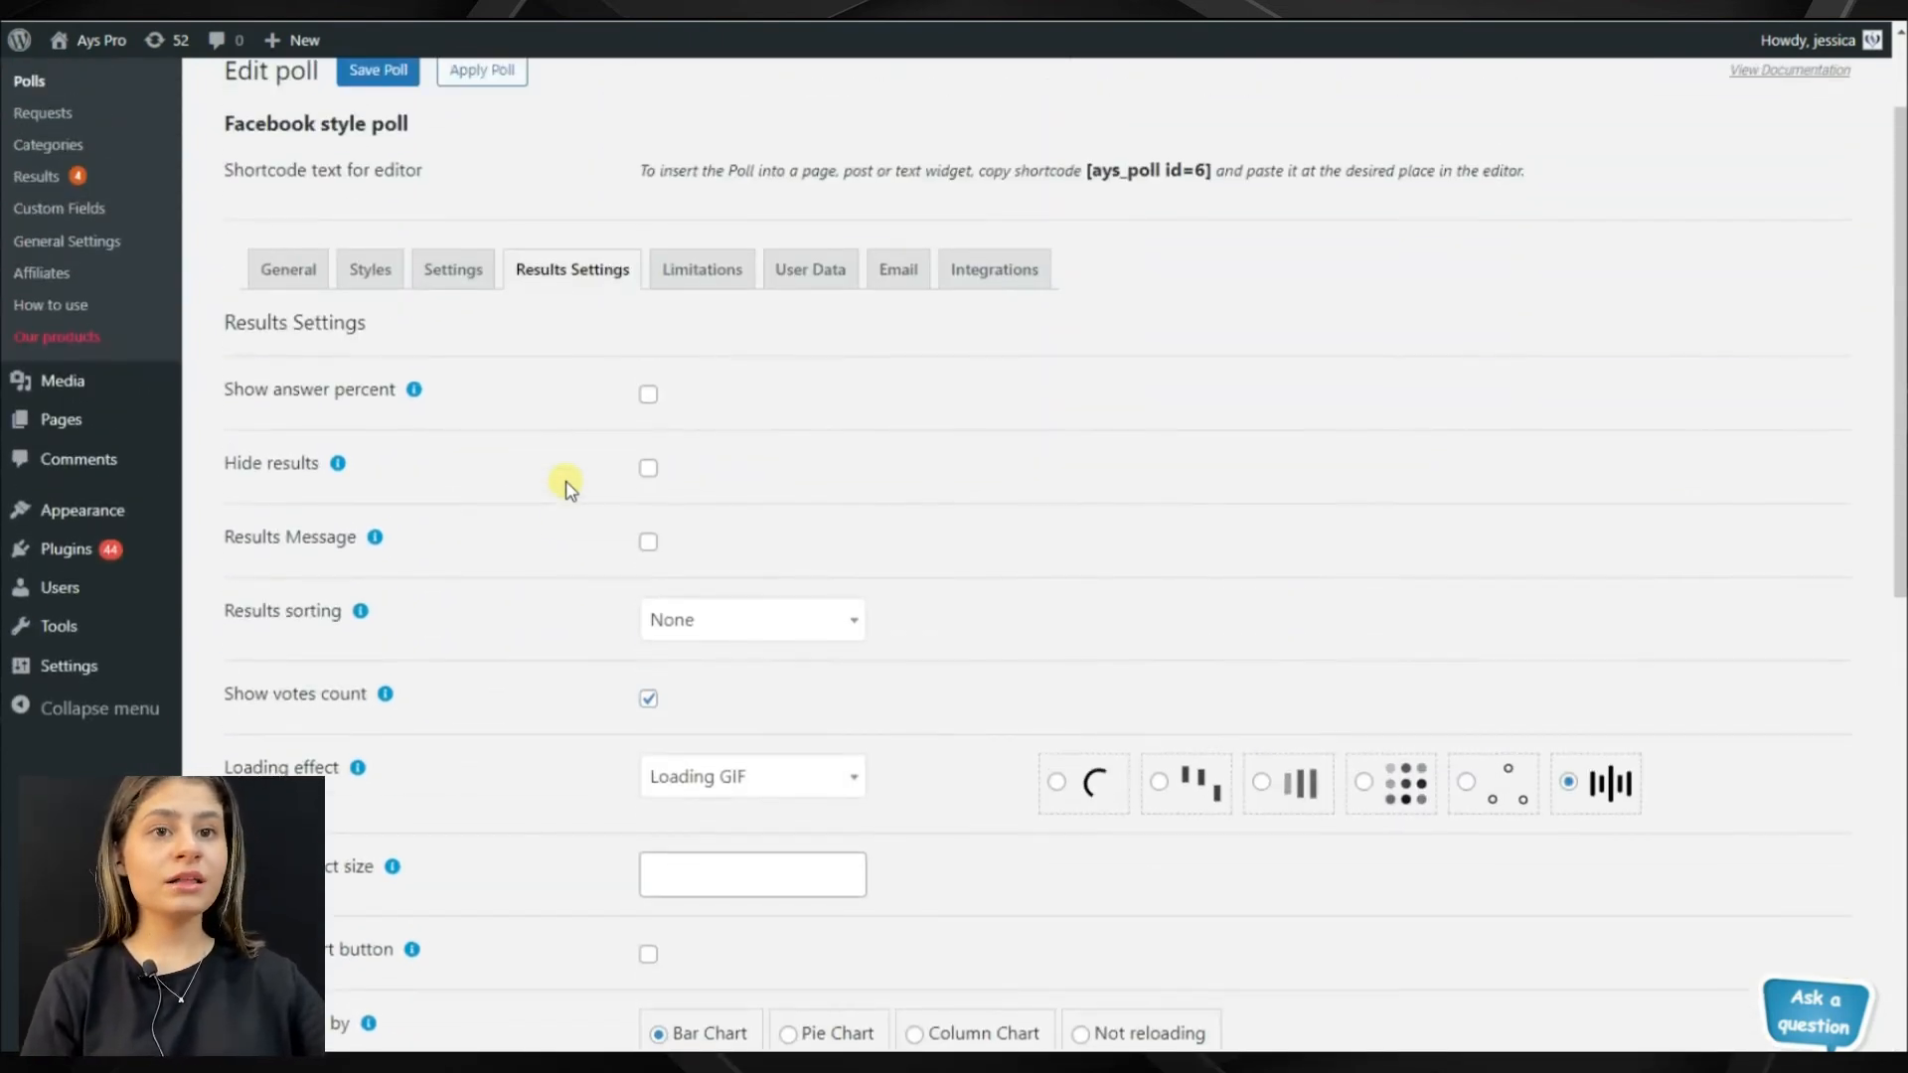
click(702, 386)
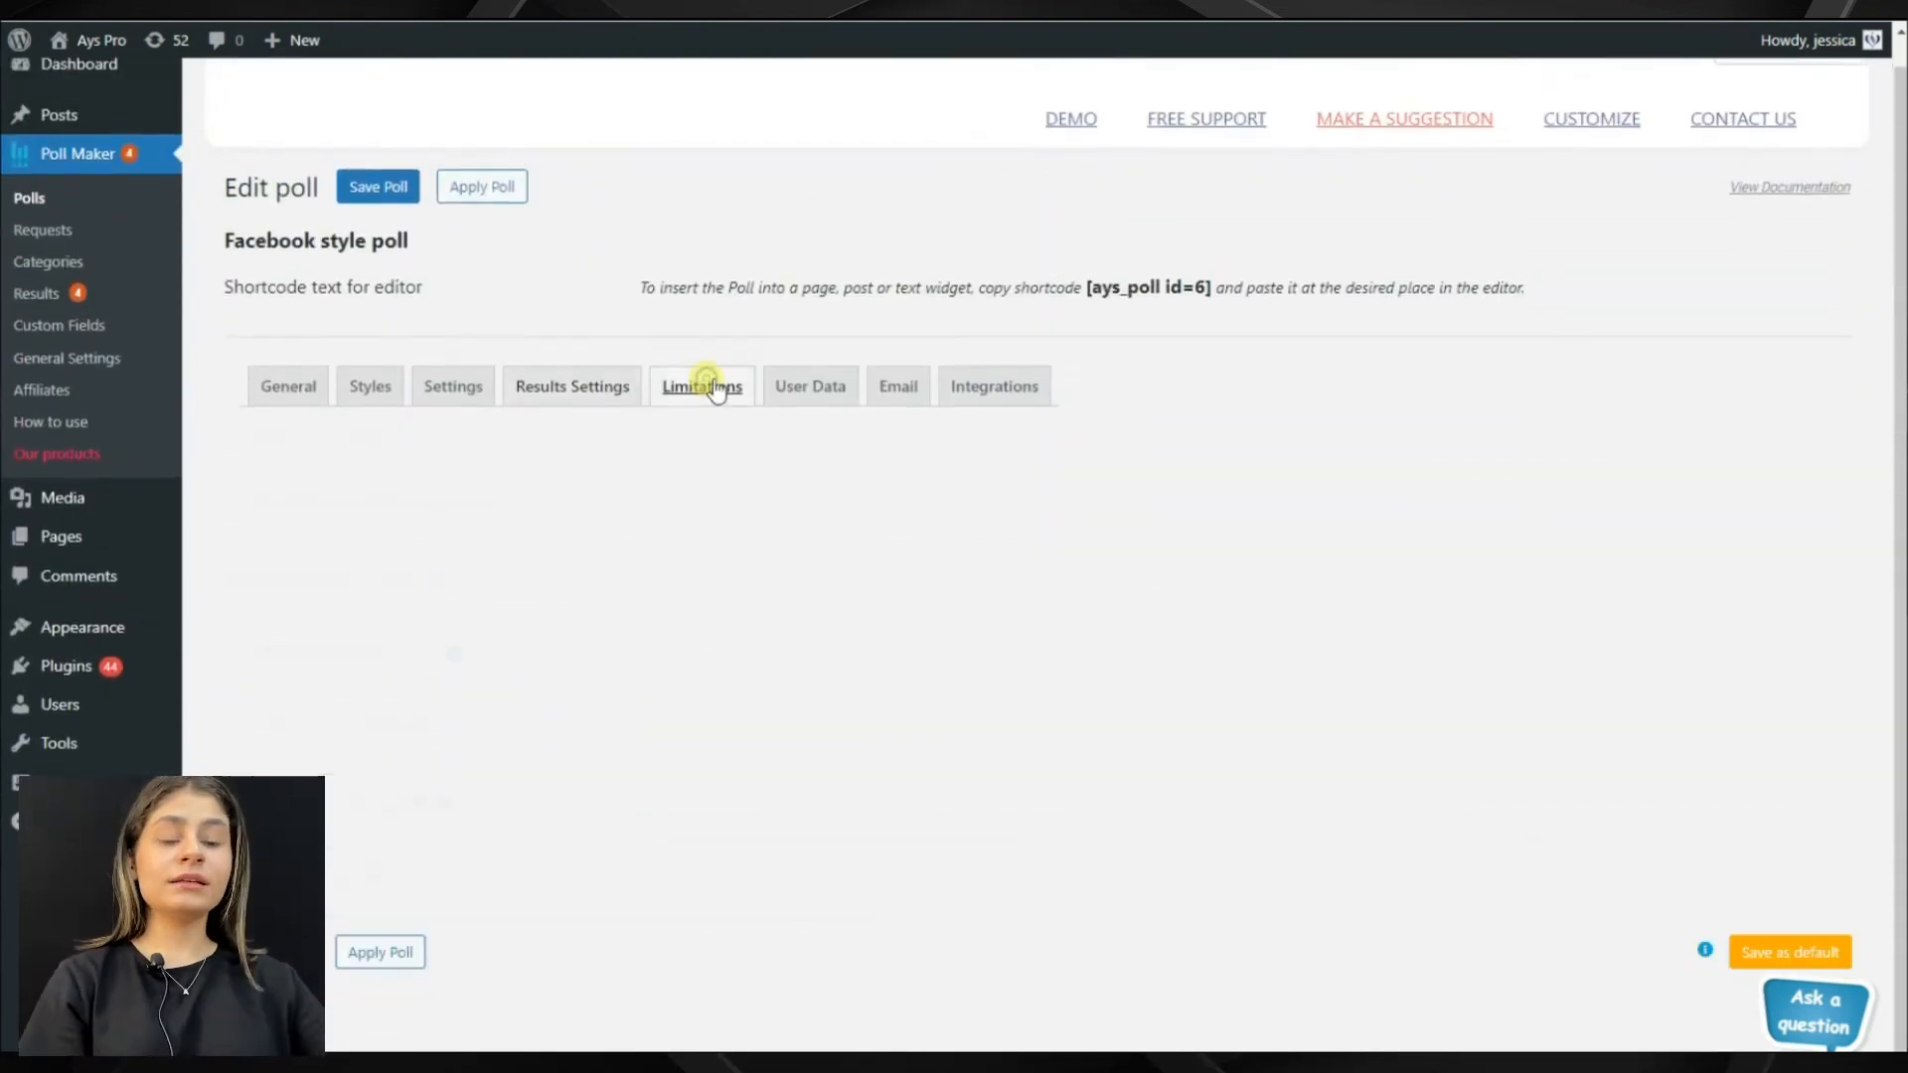
Step: Show the Limitation of Users options, leaving every checkbox unchecked
click(701, 386)
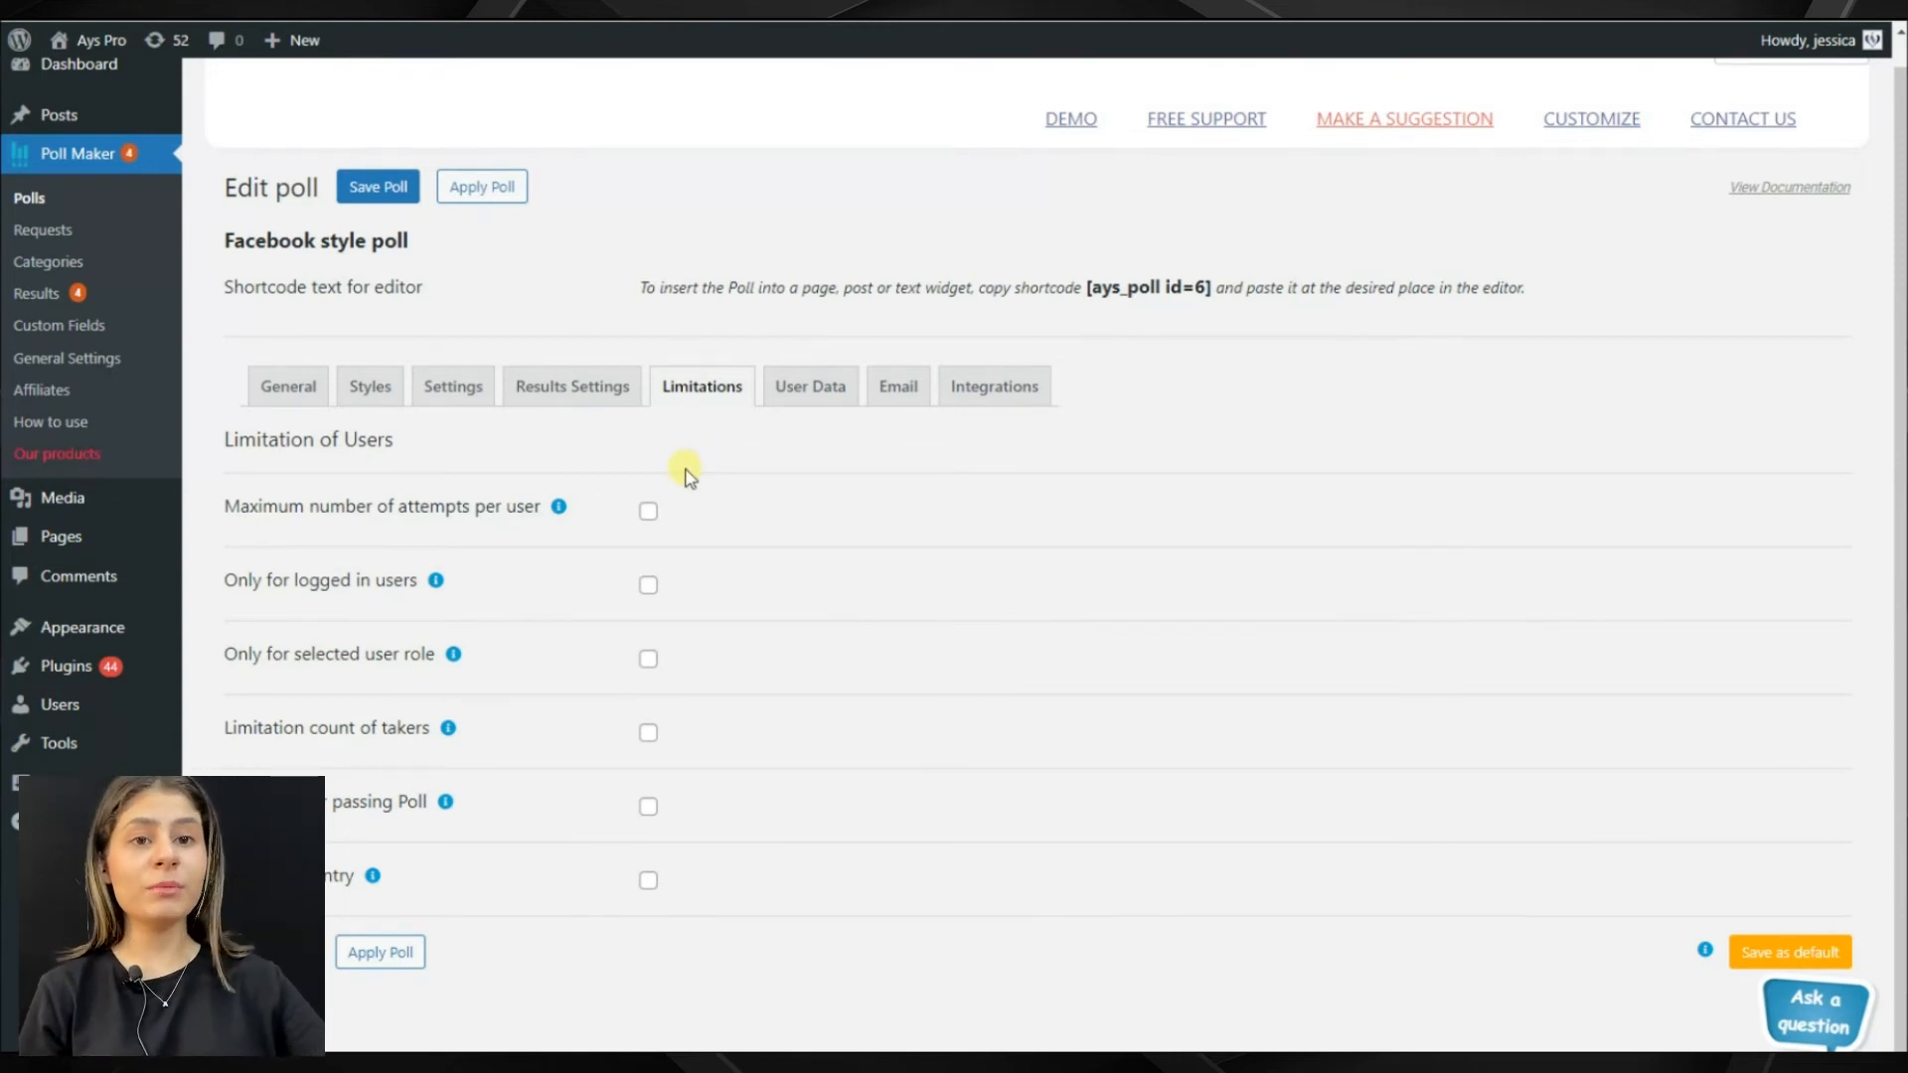
mouse_move(687, 492)
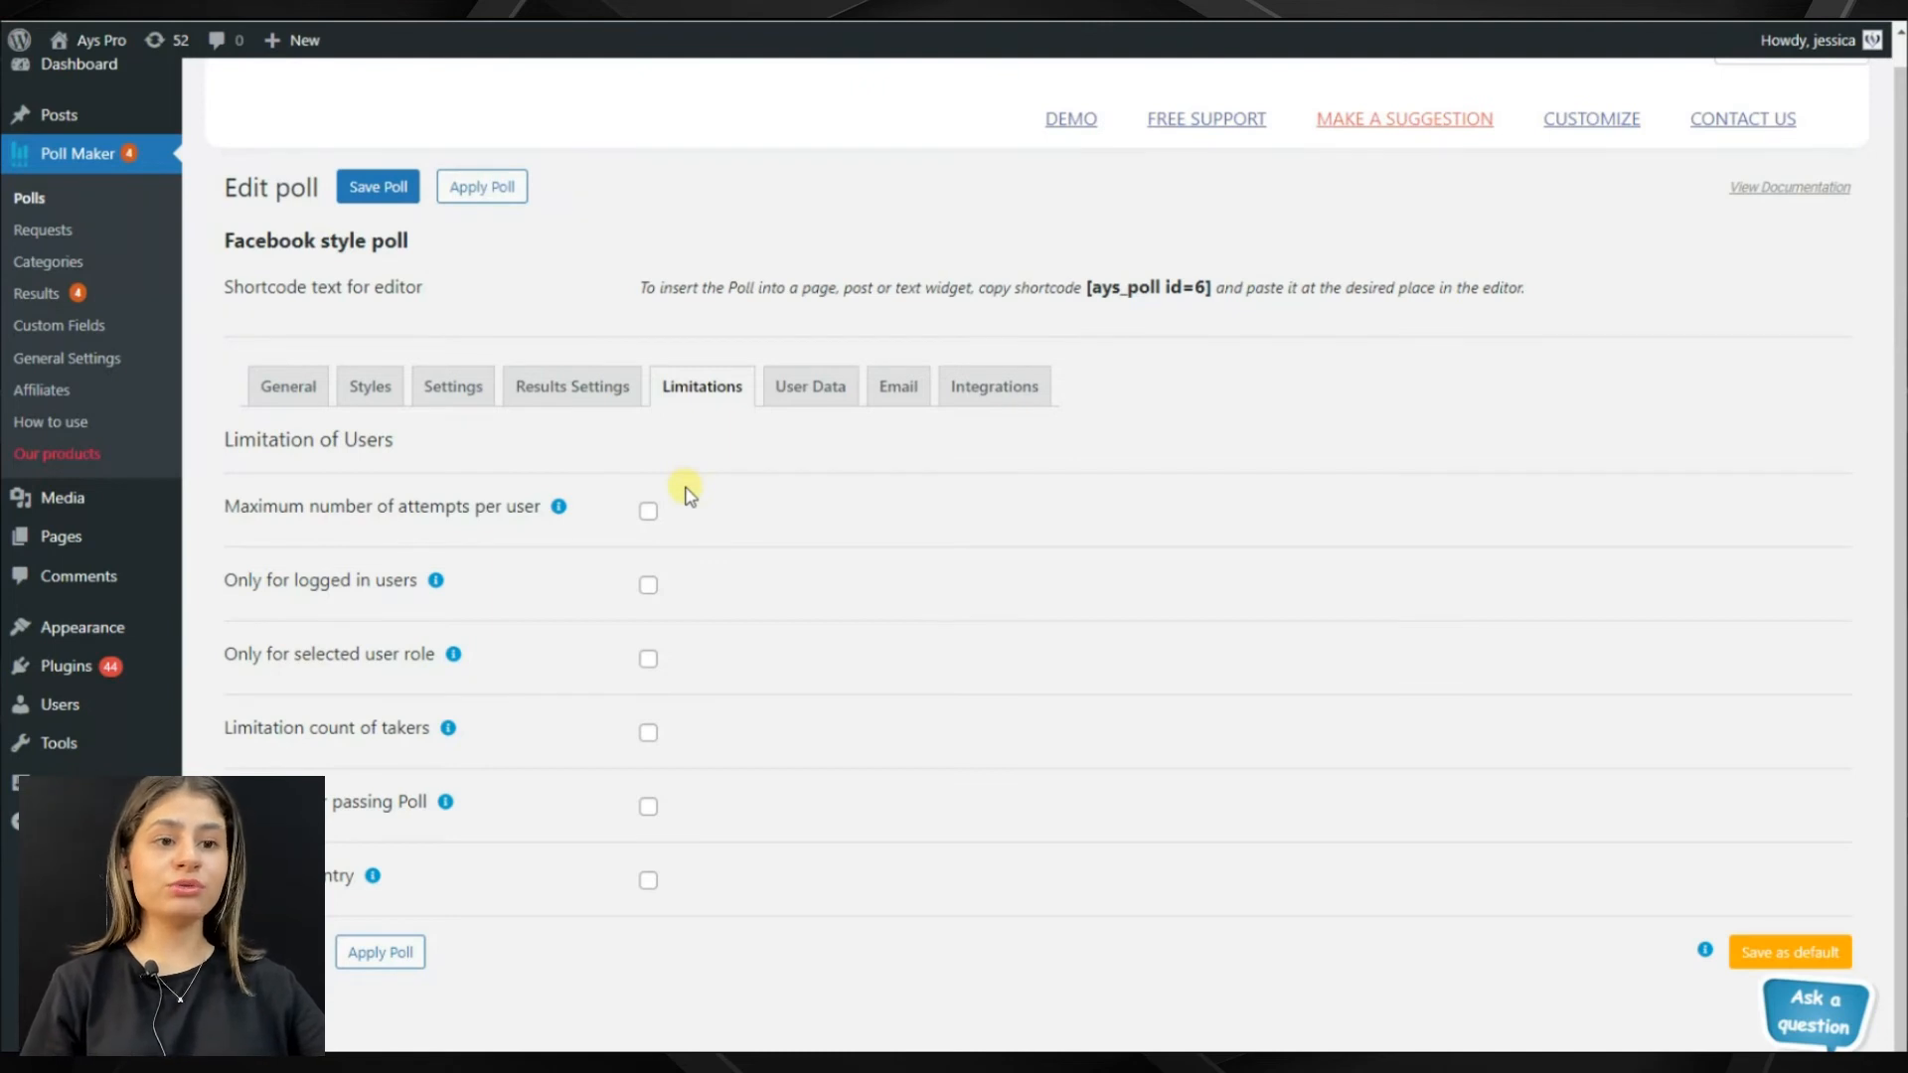
mouse_move(764, 466)
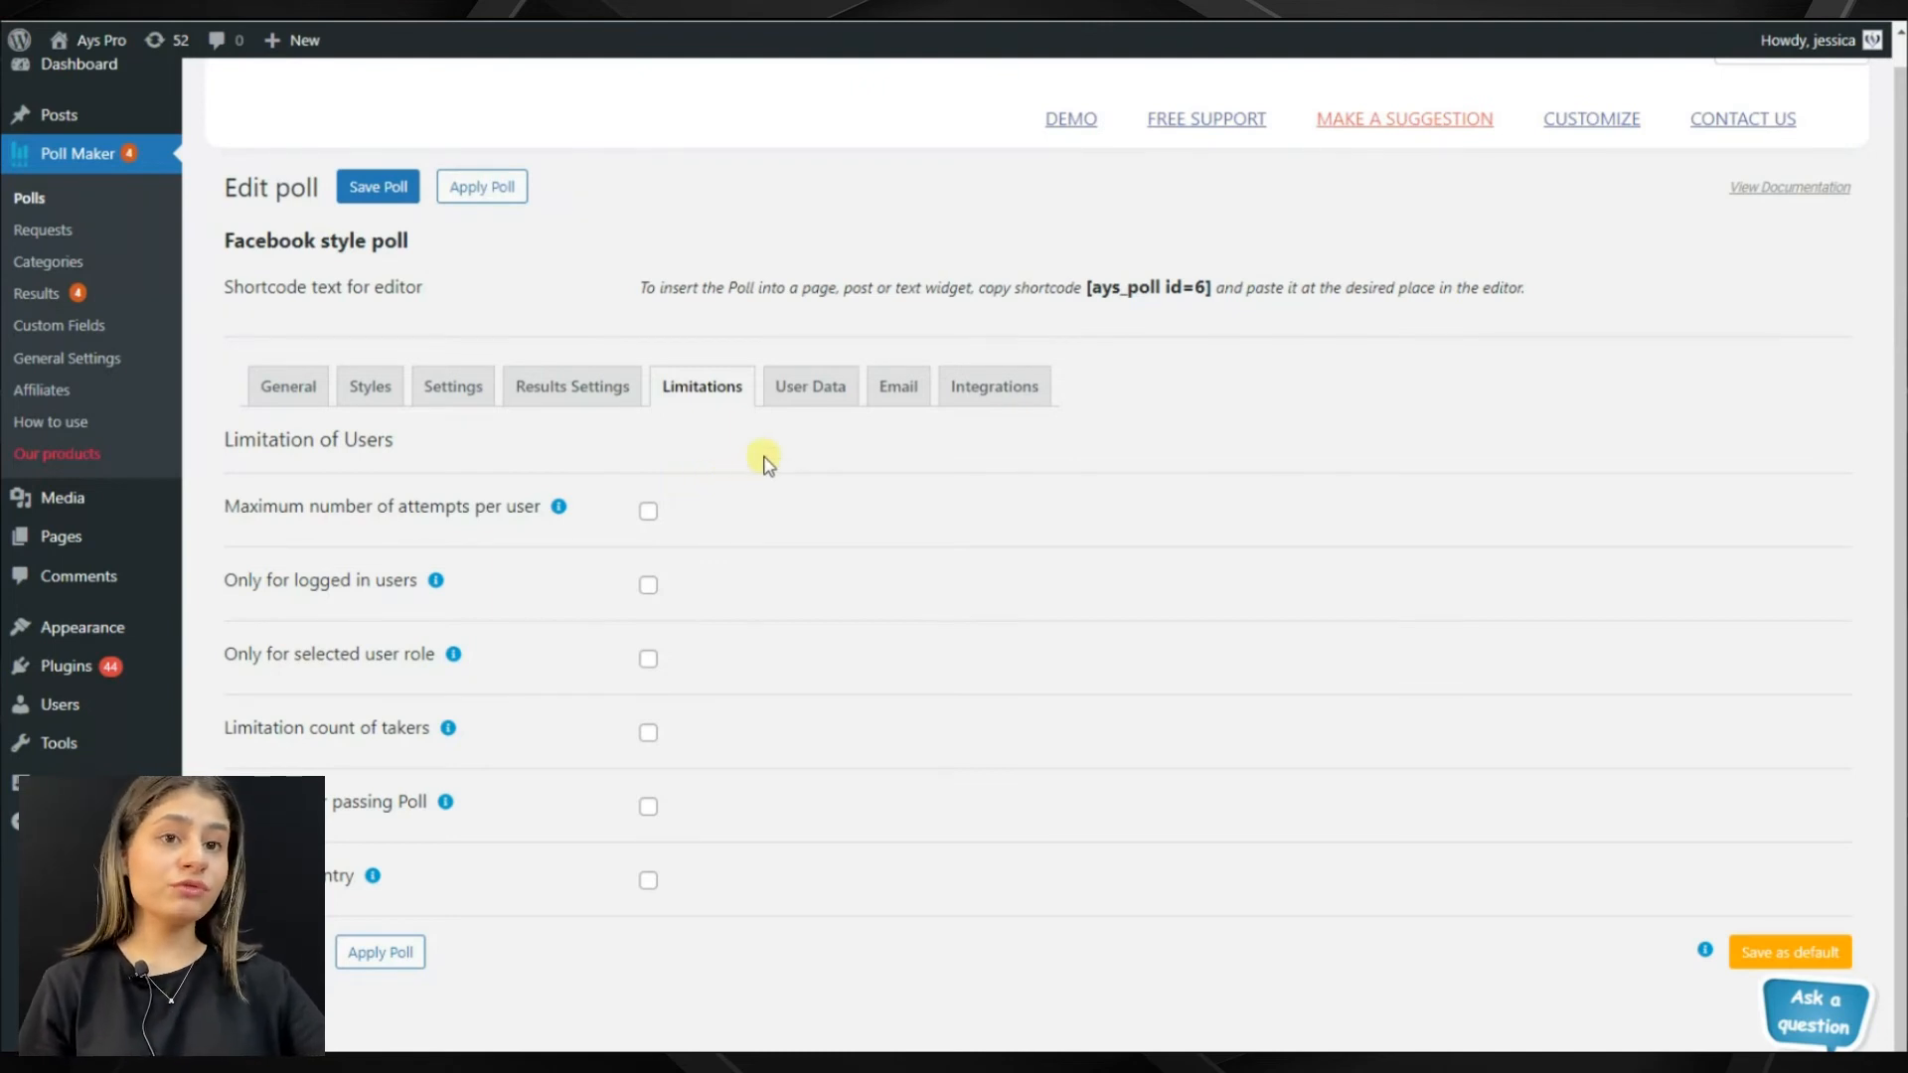
mouse_move(808, 456)
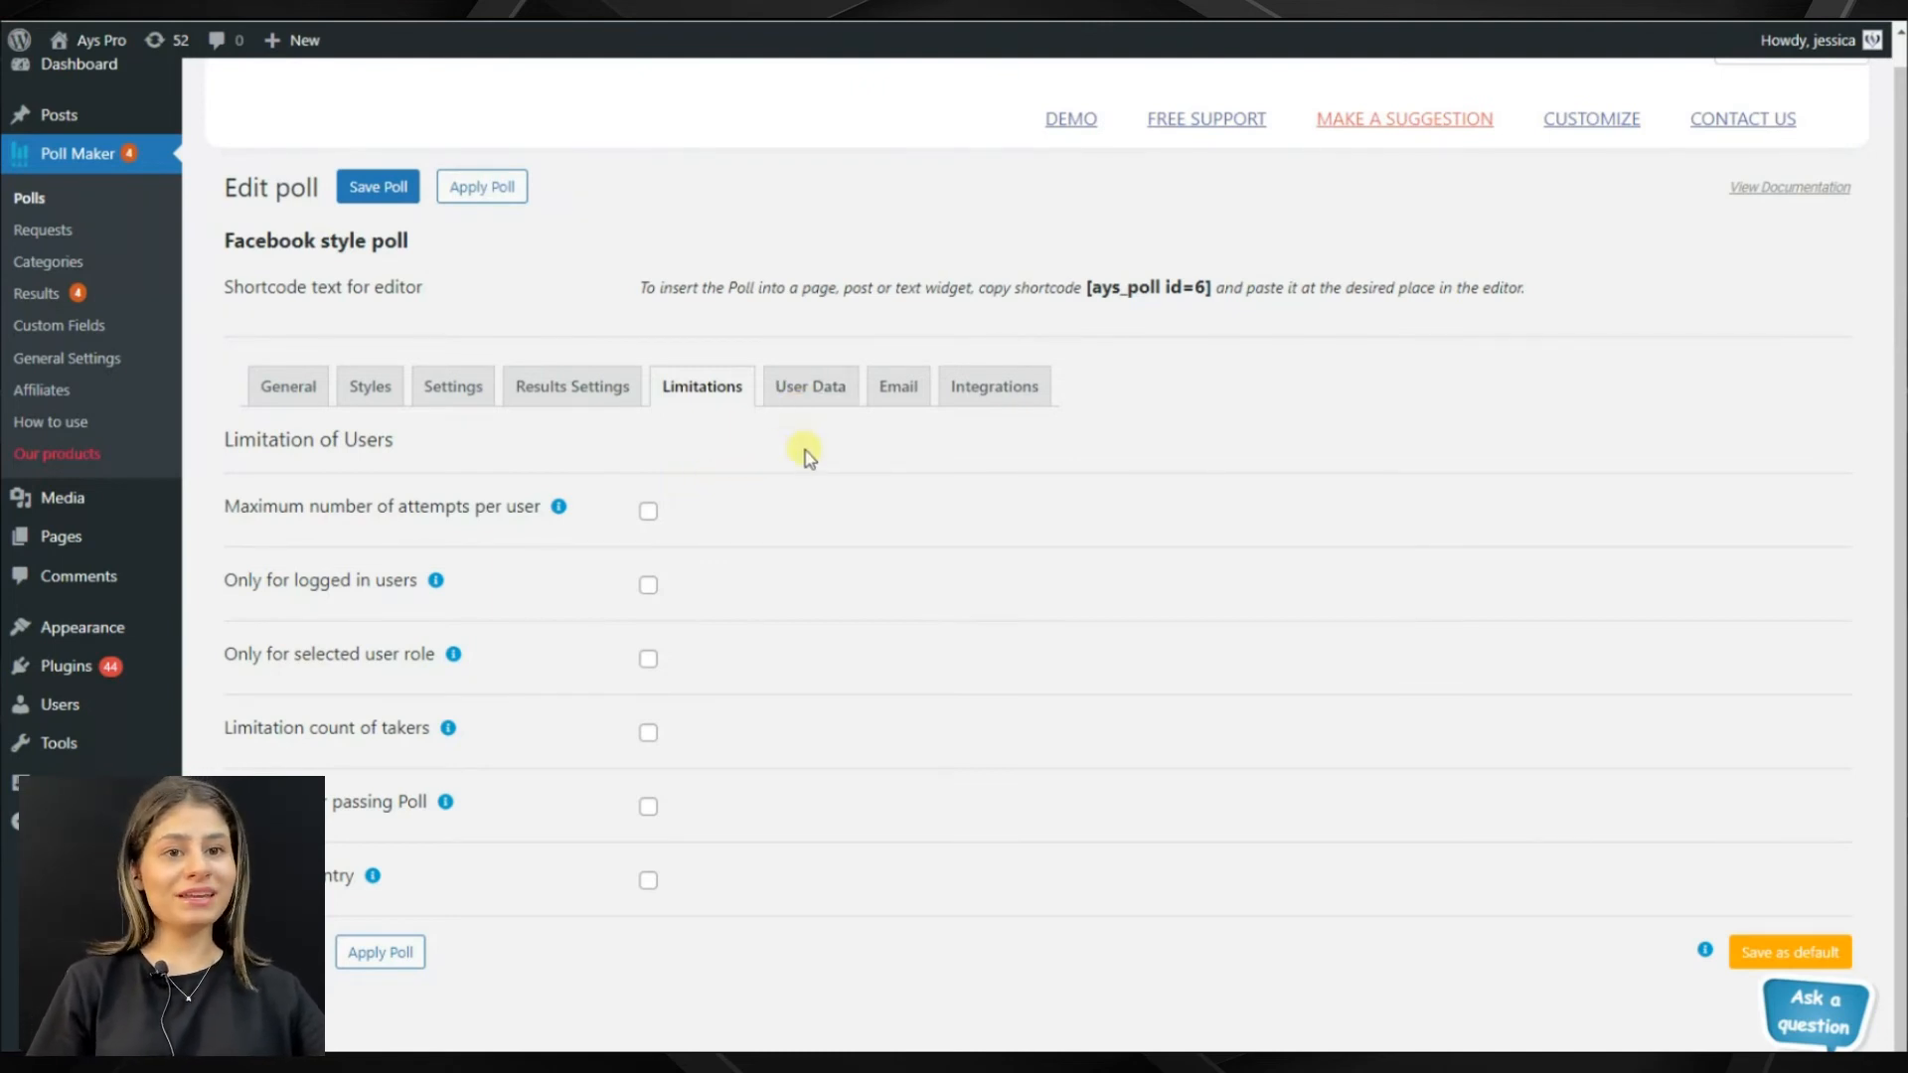